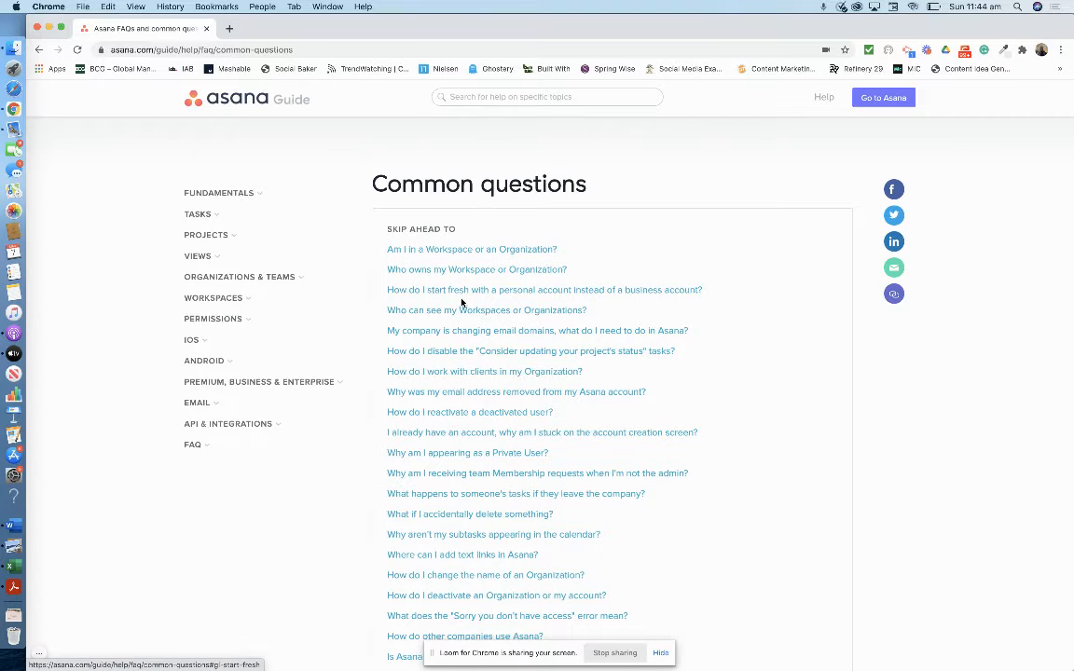
Read through the guide's answer comparing a workspace with an organization
click(470, 249)
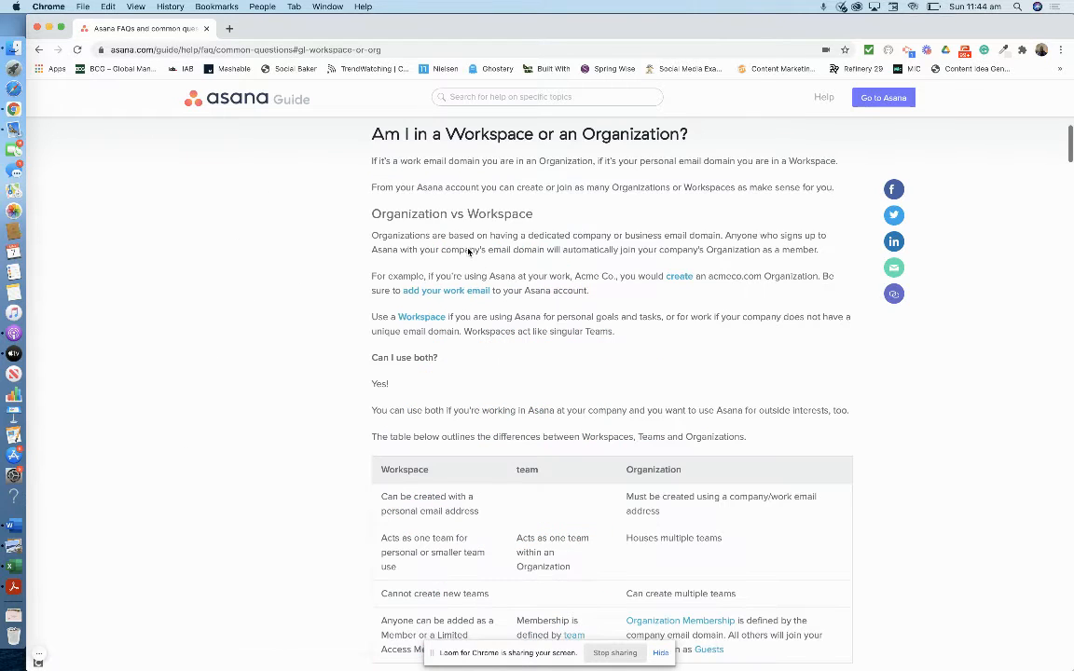
scroll(down, 3)
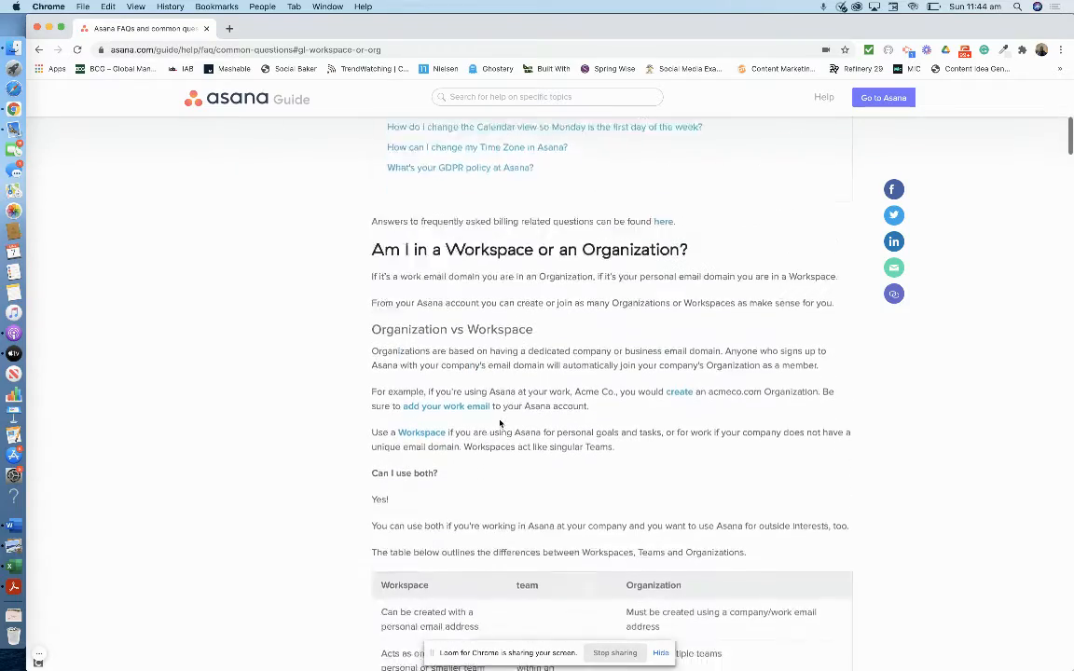
scroll(down, 3)
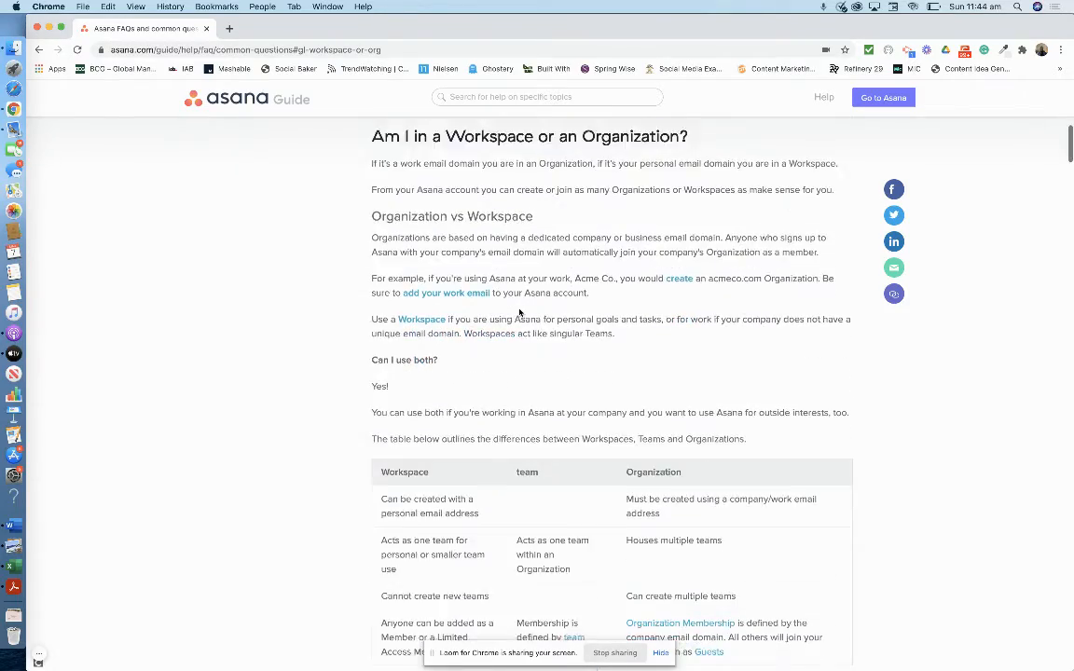
scroll(down, 3)
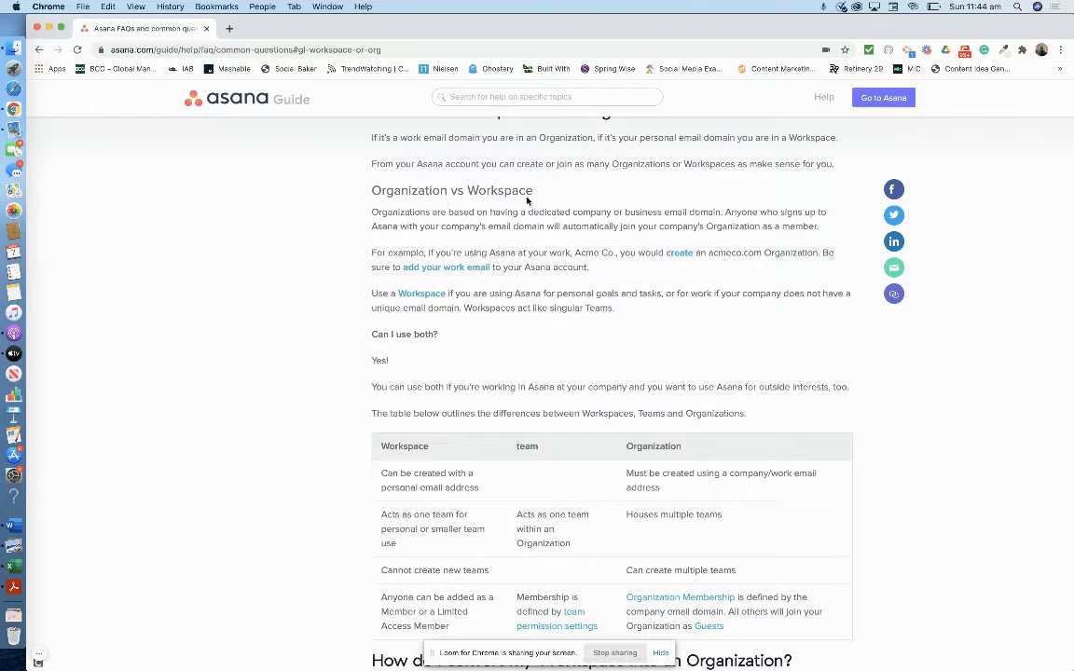
mouse_move(533, 244)
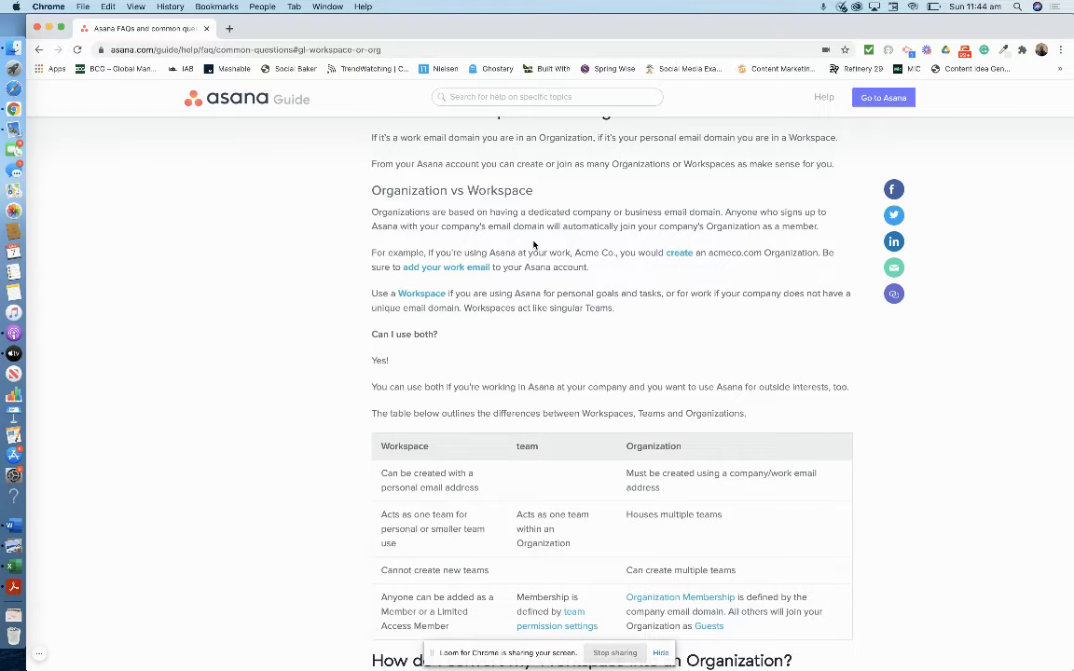
scroll(down, 3)
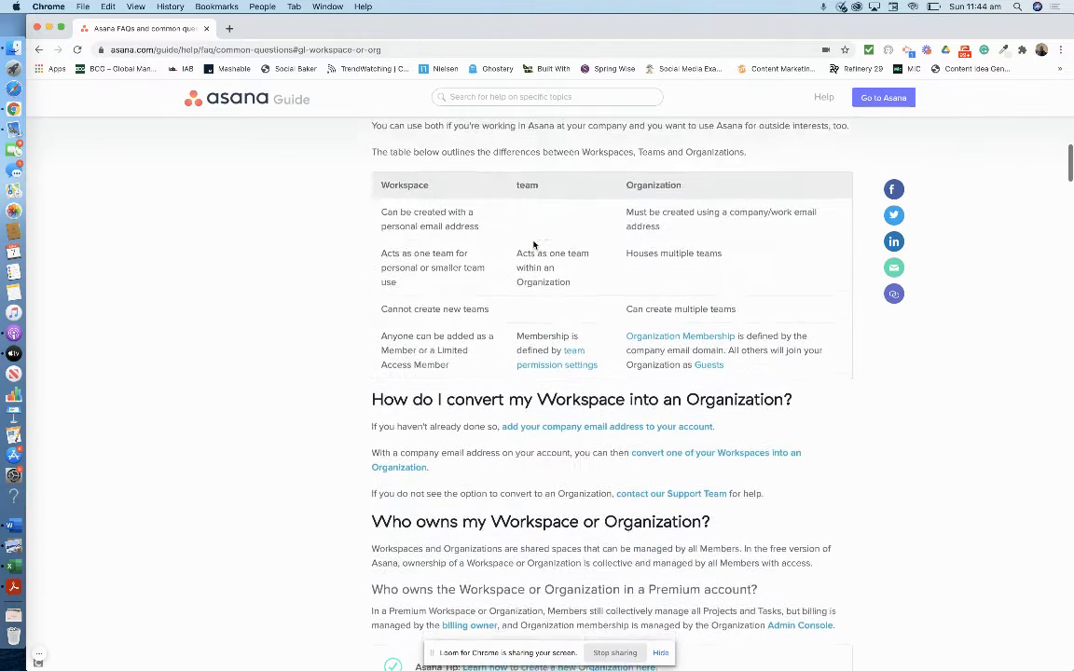
scroll(down, 3)
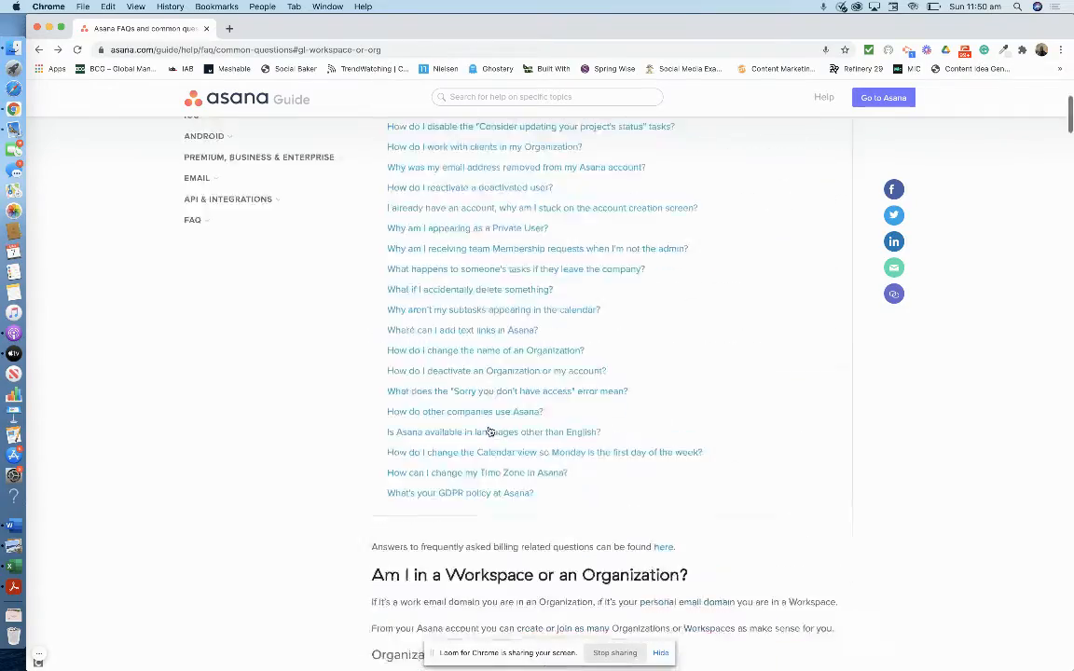
scroll(up, 3)
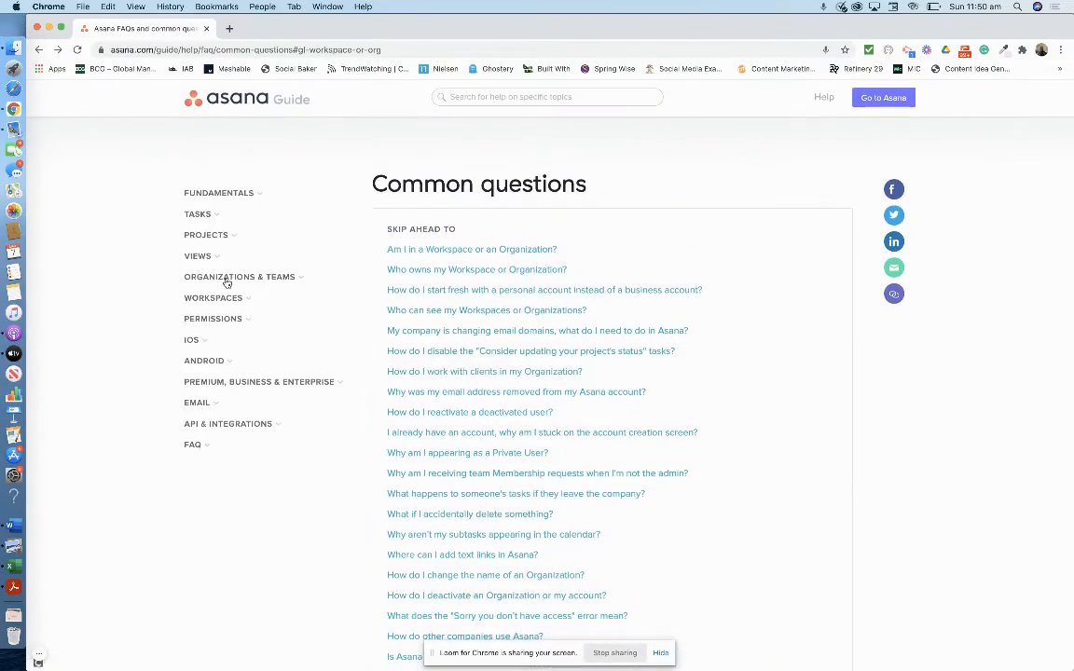
Go to the Understanding Workspaces article and read its account-to-organization diagram
click(212, 298)
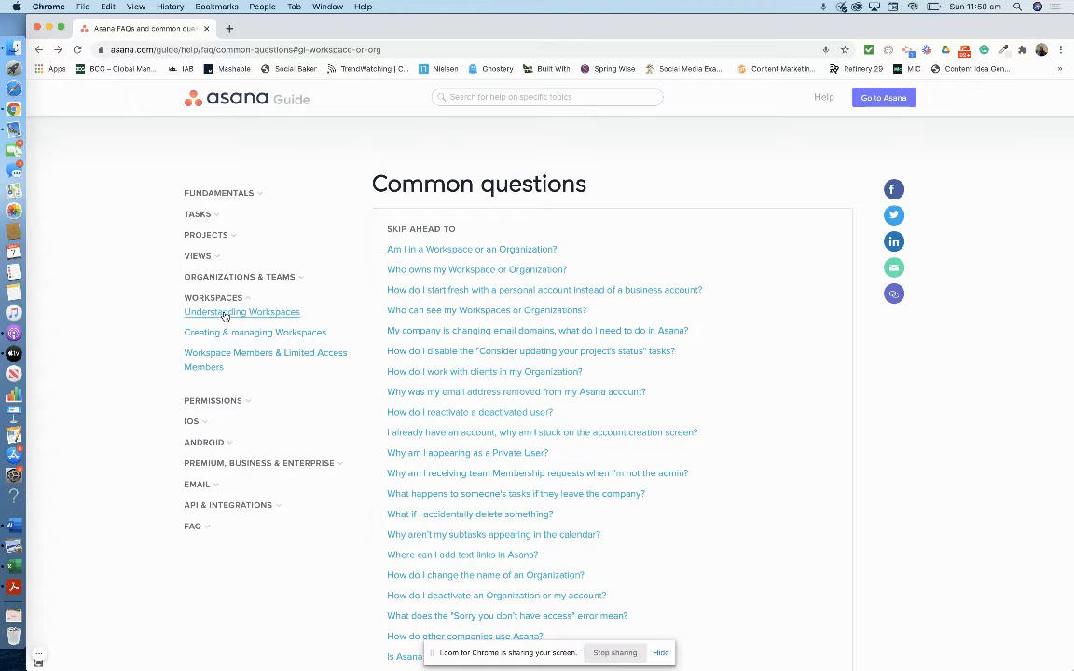
click(242, 312)
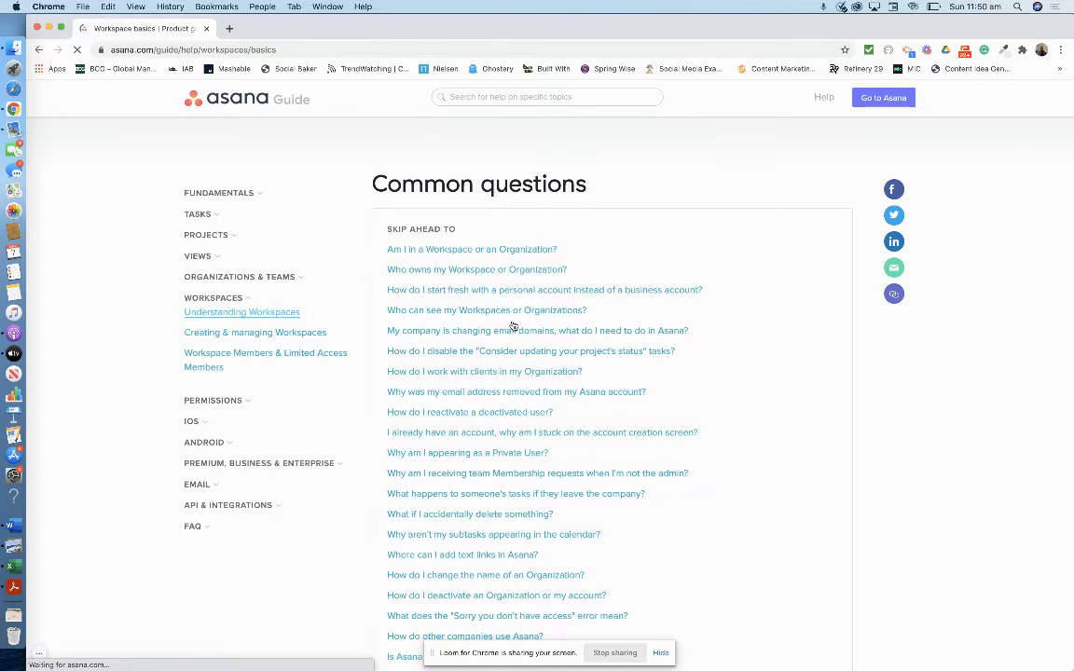
click(242, 311)
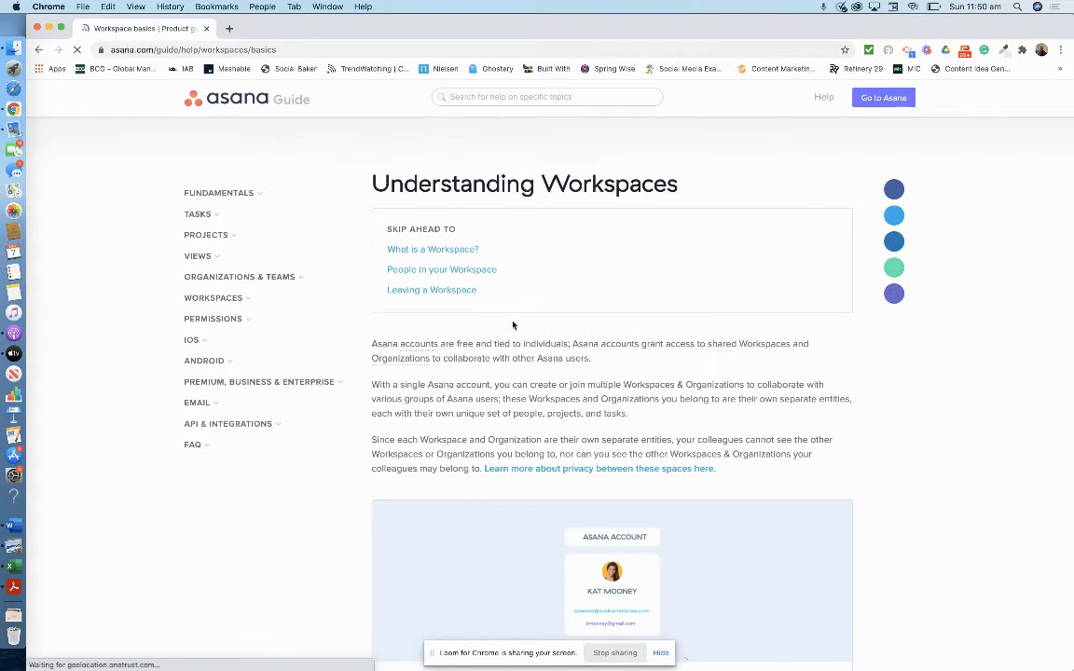
scroll(down, 3)
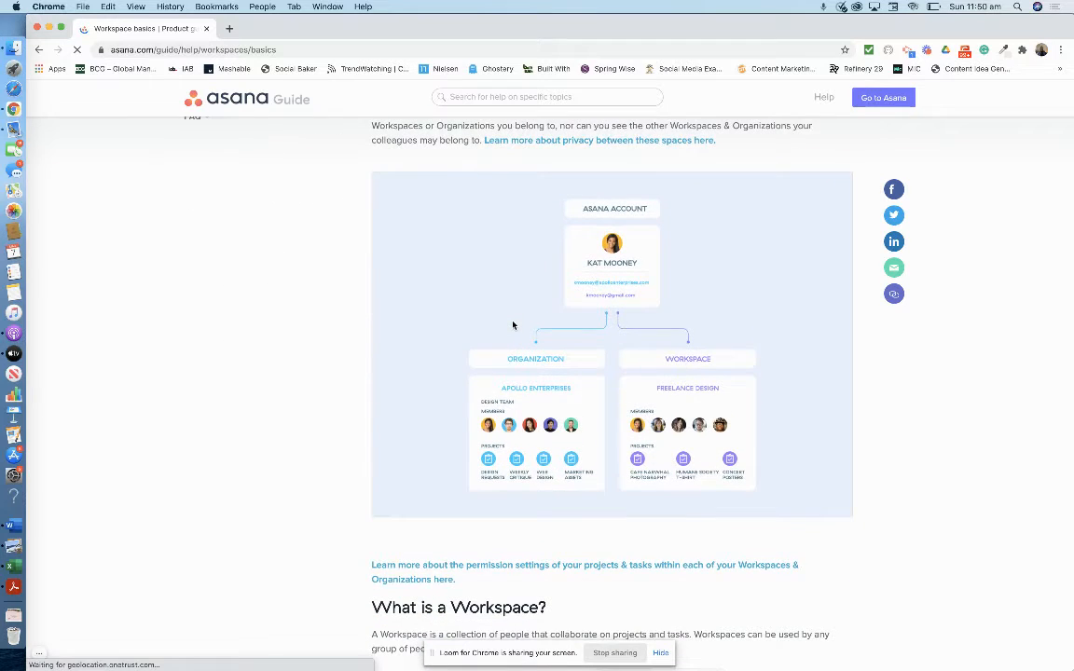
scroll(down, 3)
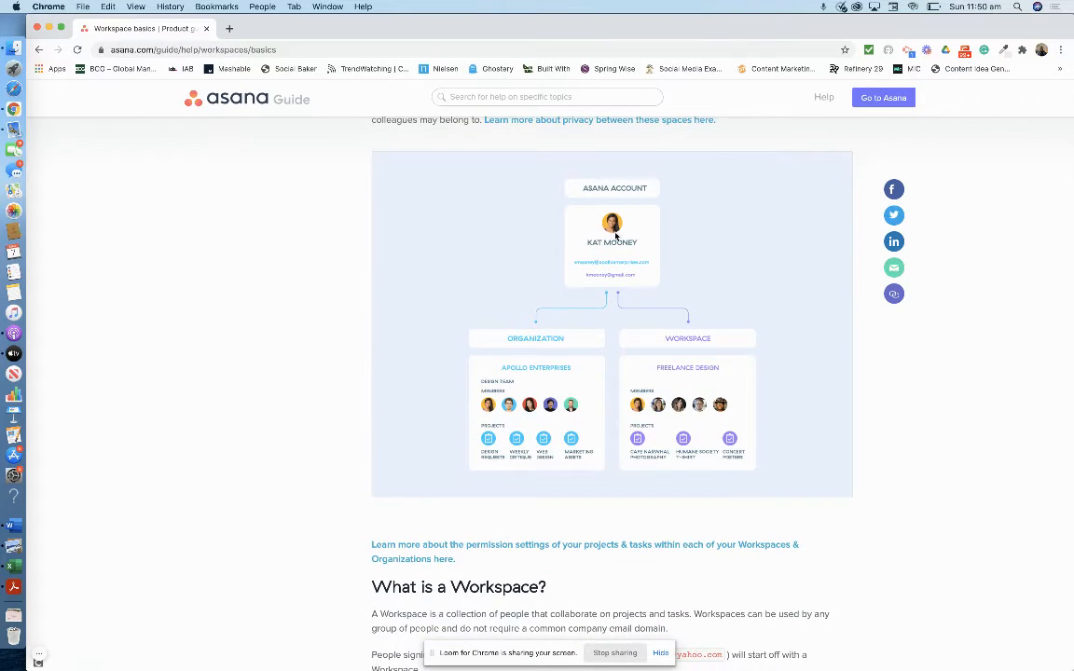
mouse_move(582, 306)
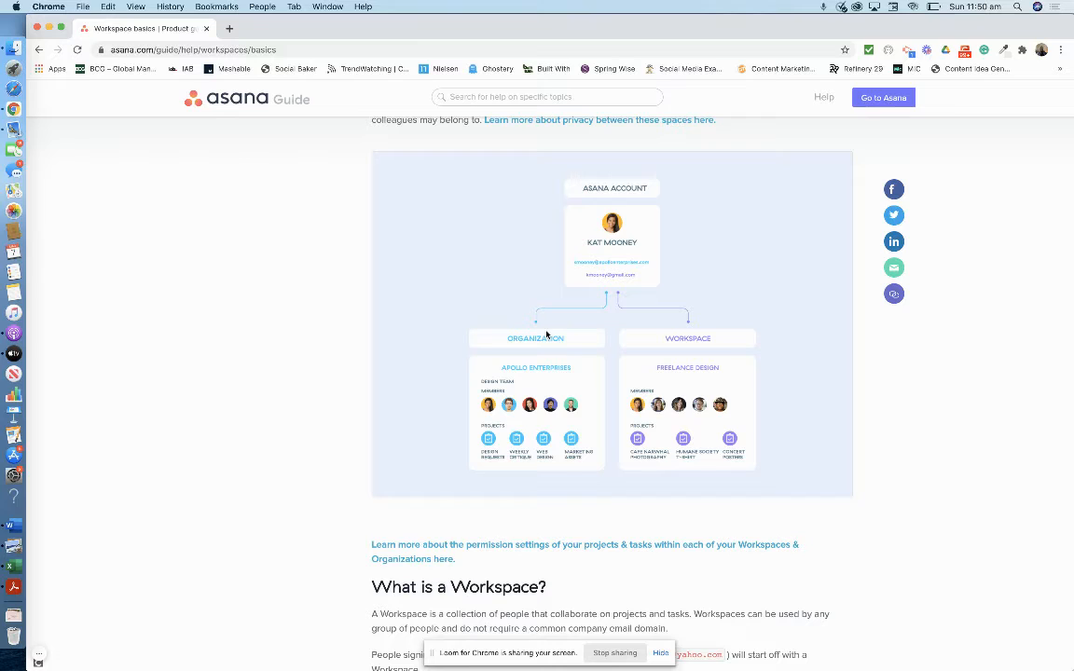
mouse_move(697, 351)
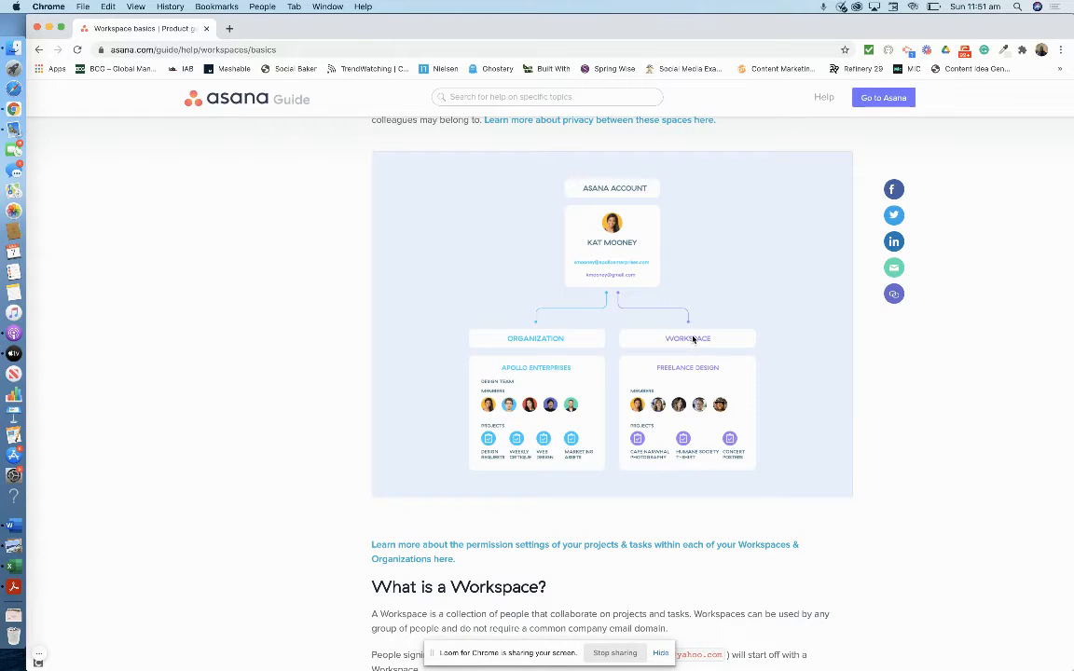
mouse_move(690, 356)
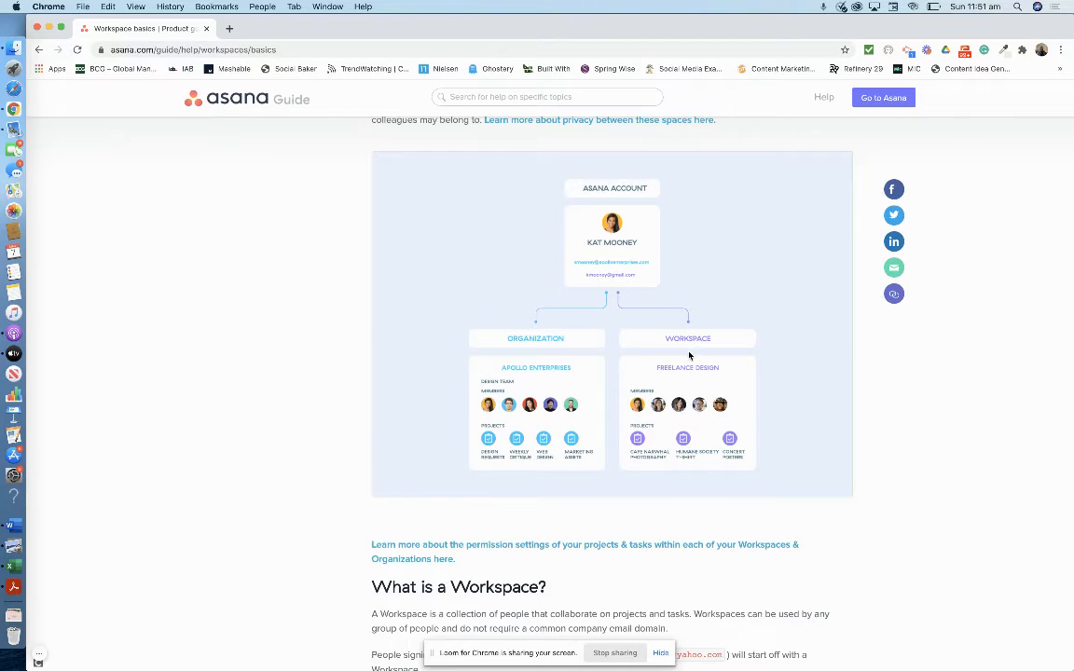
mouse_move(515, 371)
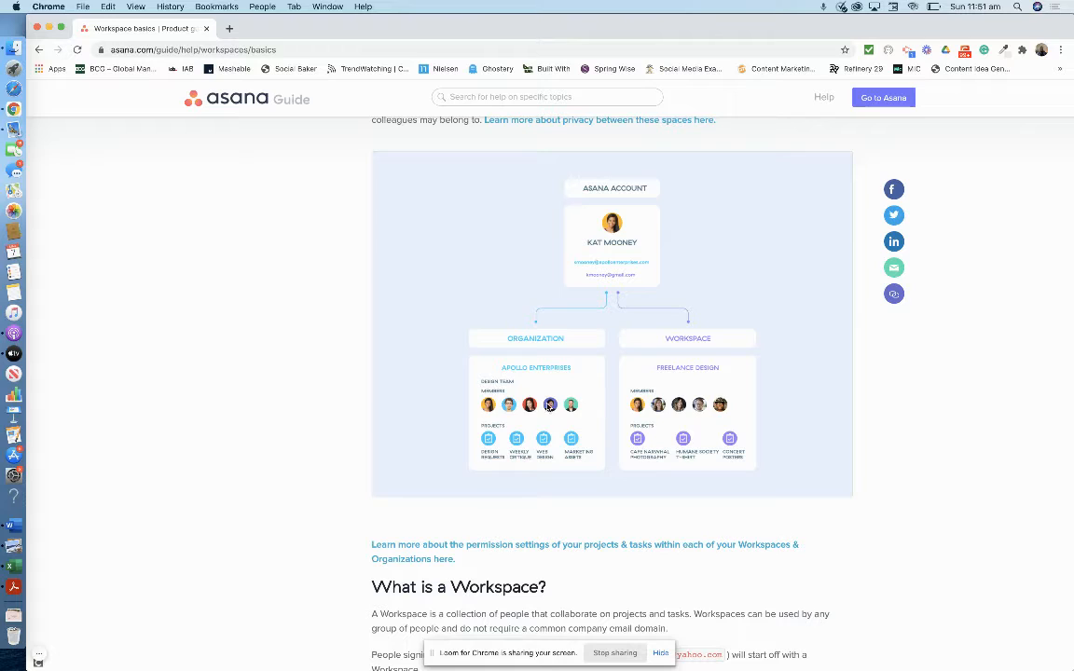
mouse_move(593, 440)
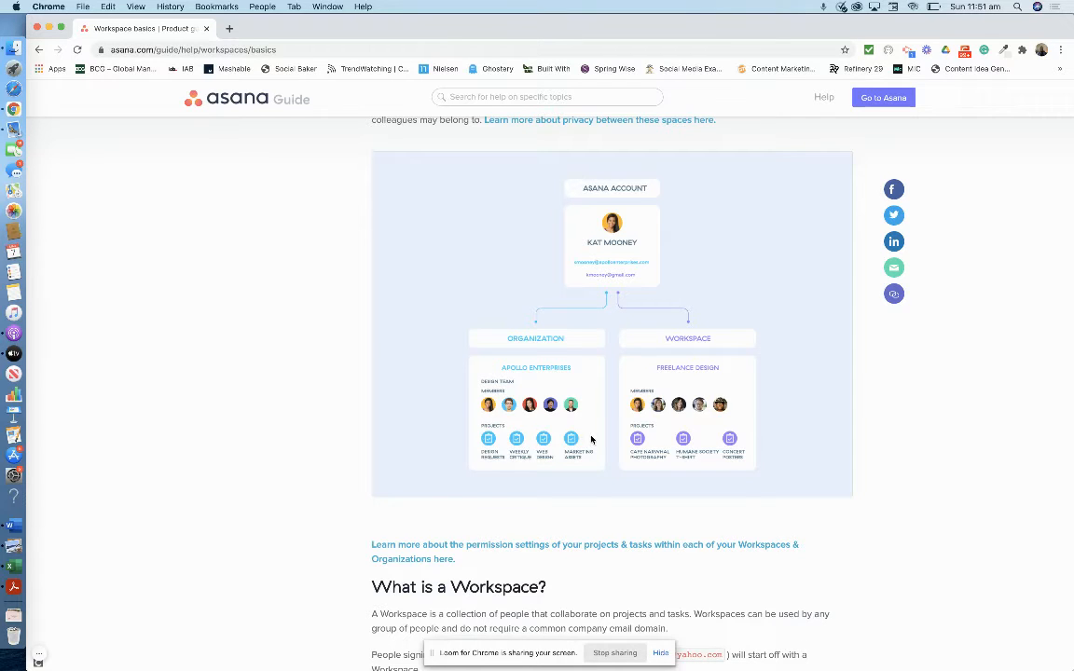
mouse_move(582, 455)
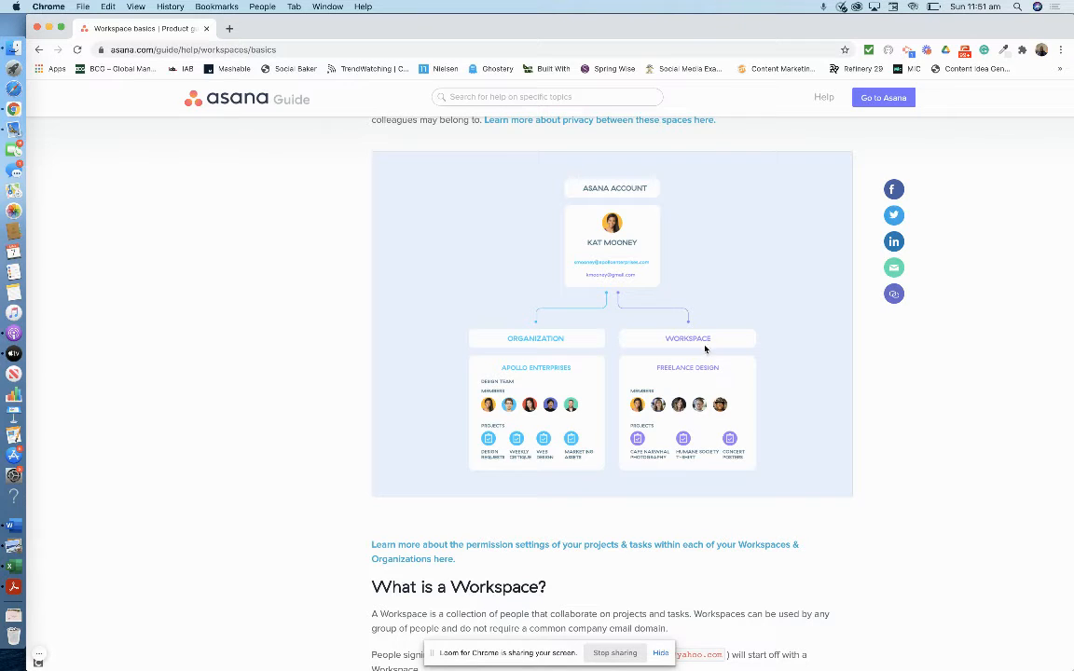
mouse_move(690, 373)
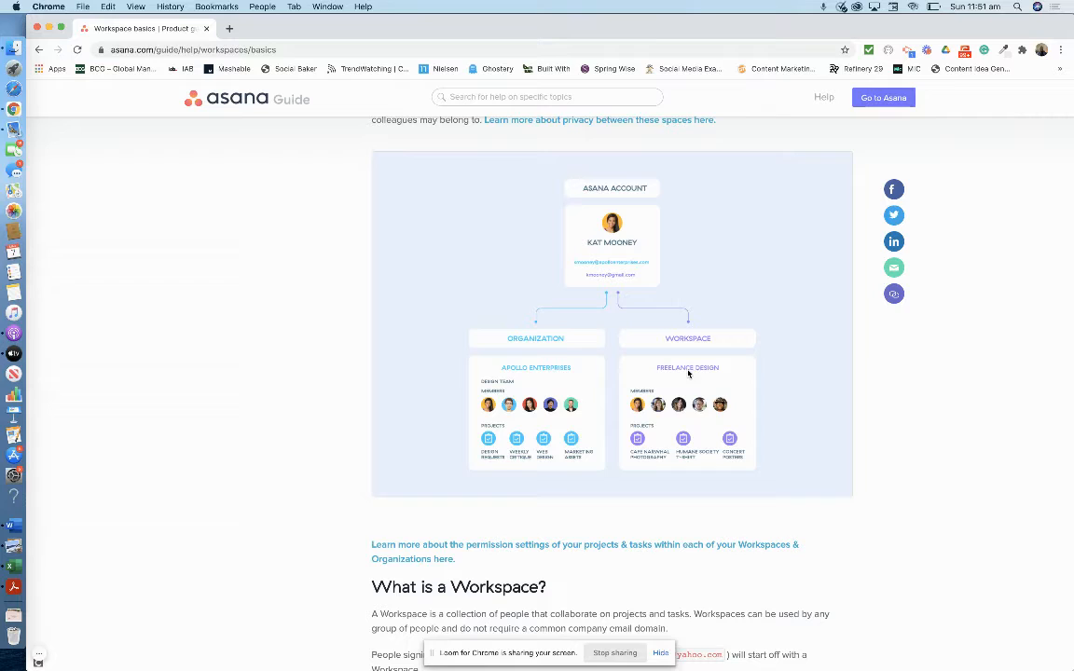
mouse_move(720, 369)
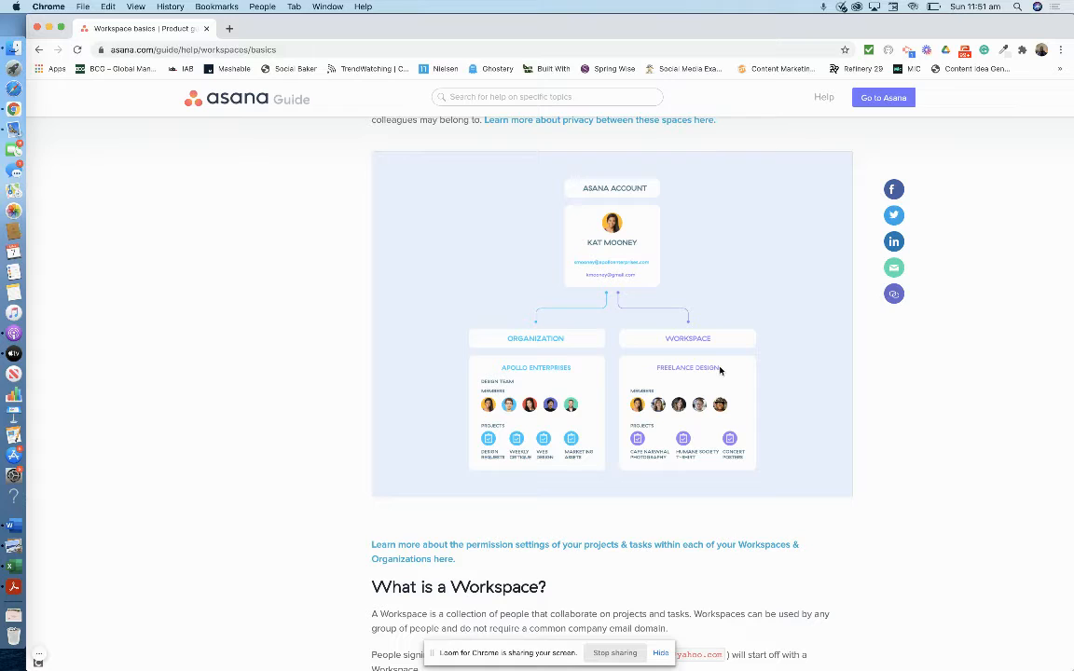
mouse_move(641, 433)
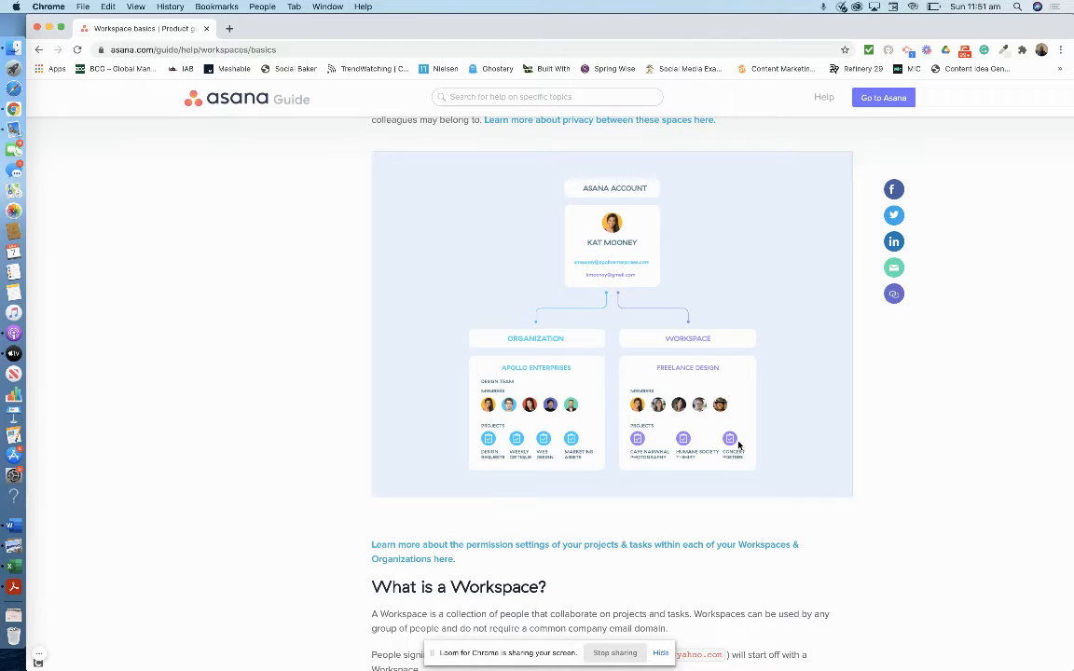
mouse_move(671, 371)
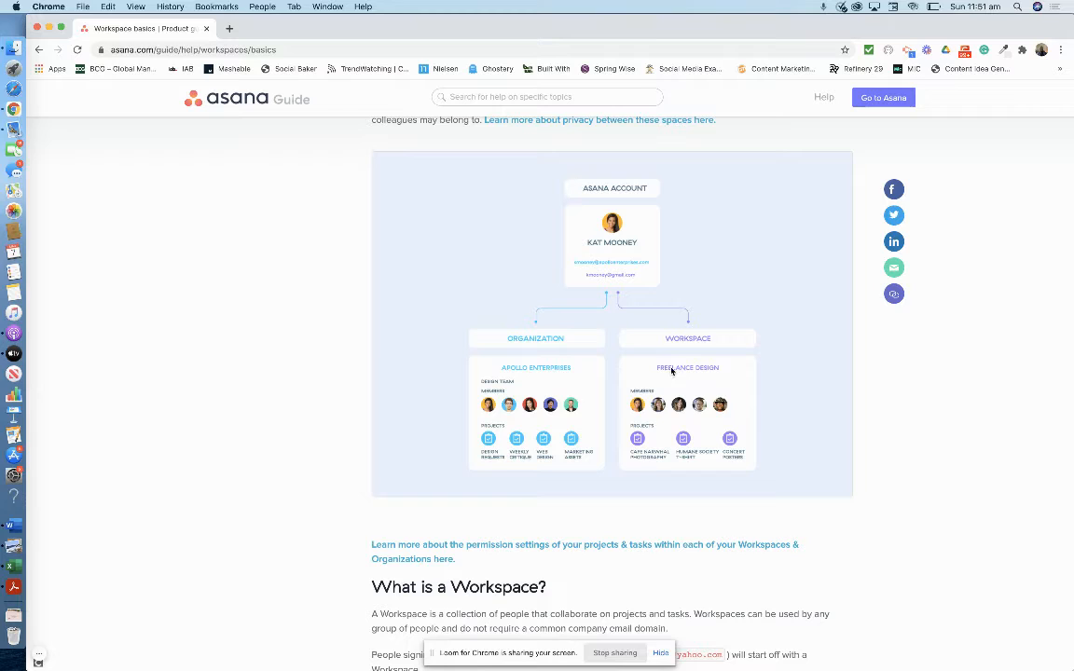
mouse_move(718, 377)
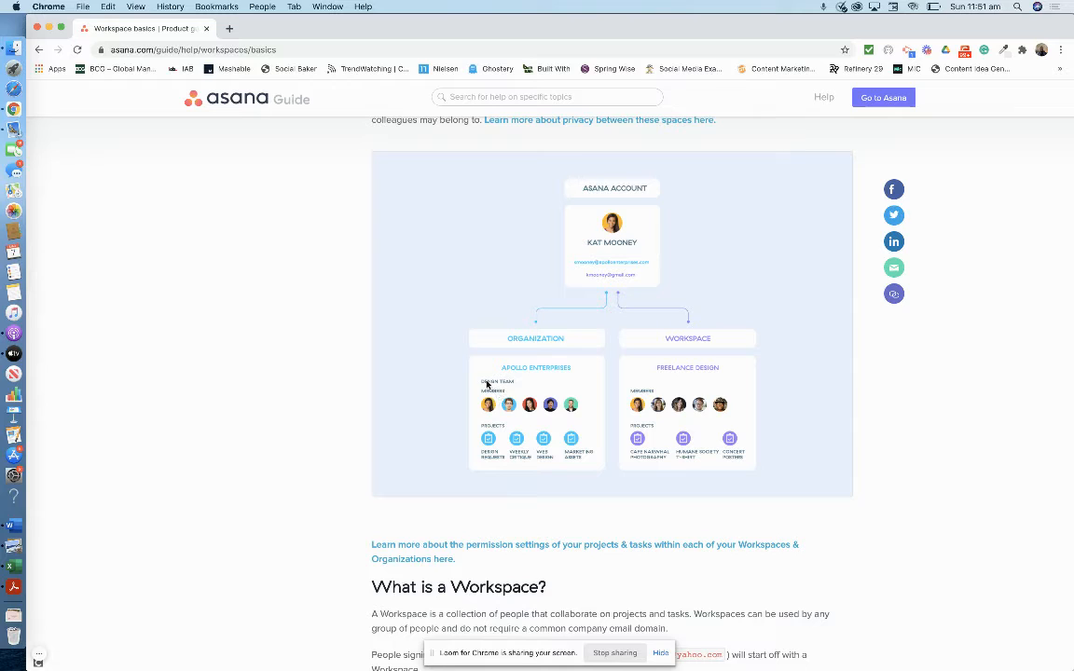
mouse_move(484, 474)
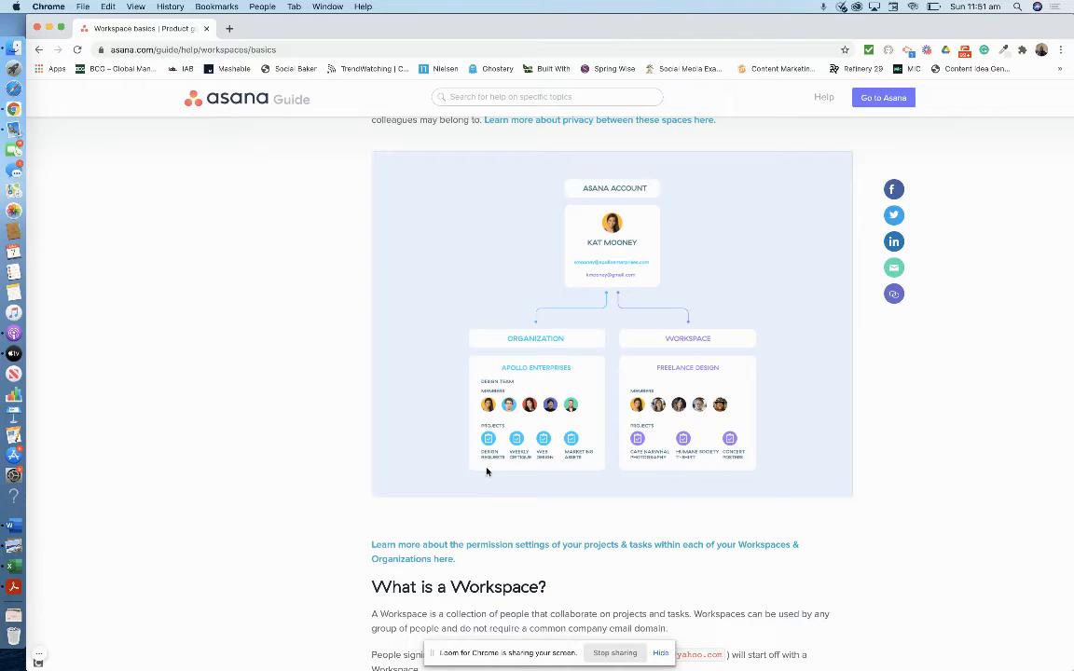
mouse_move(545, 515)
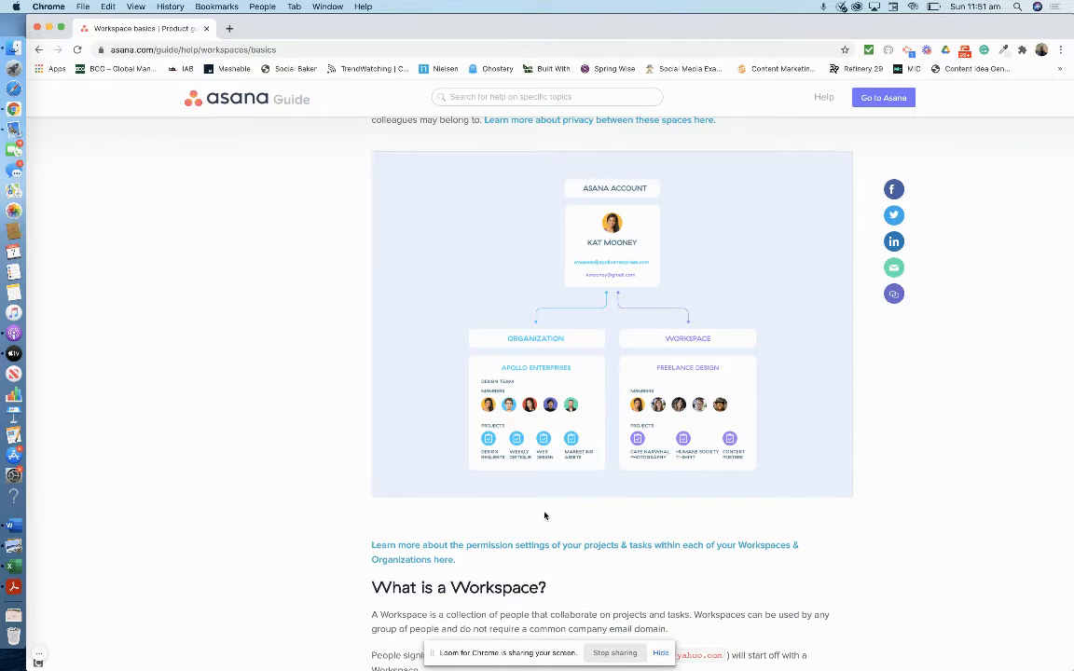
mouse_move(552, 537)
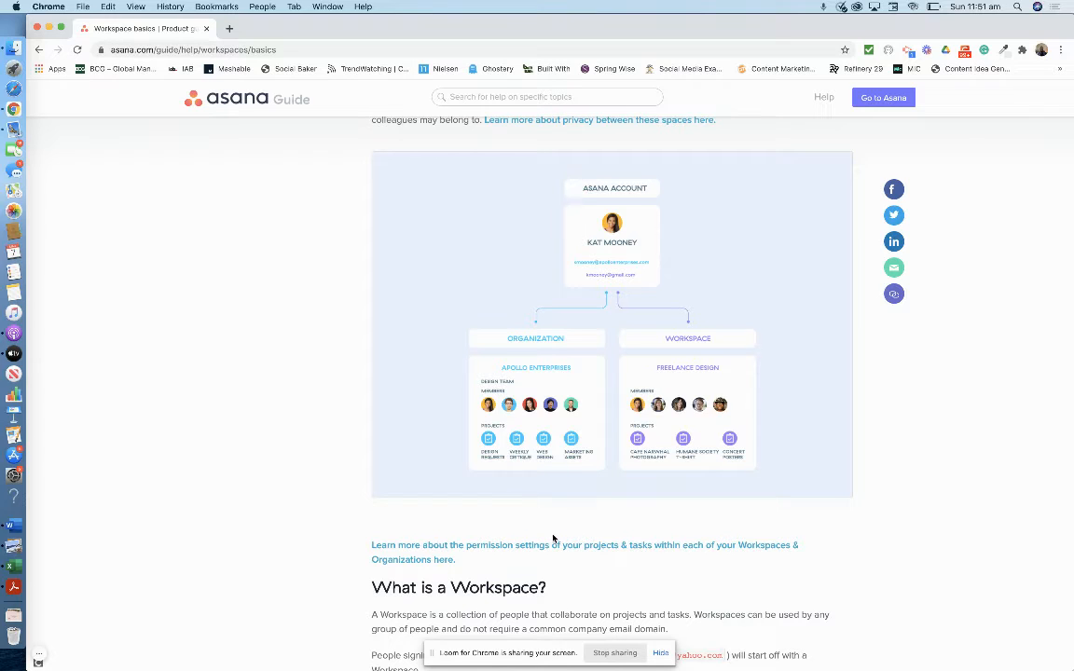
mouse_move(520, 430)
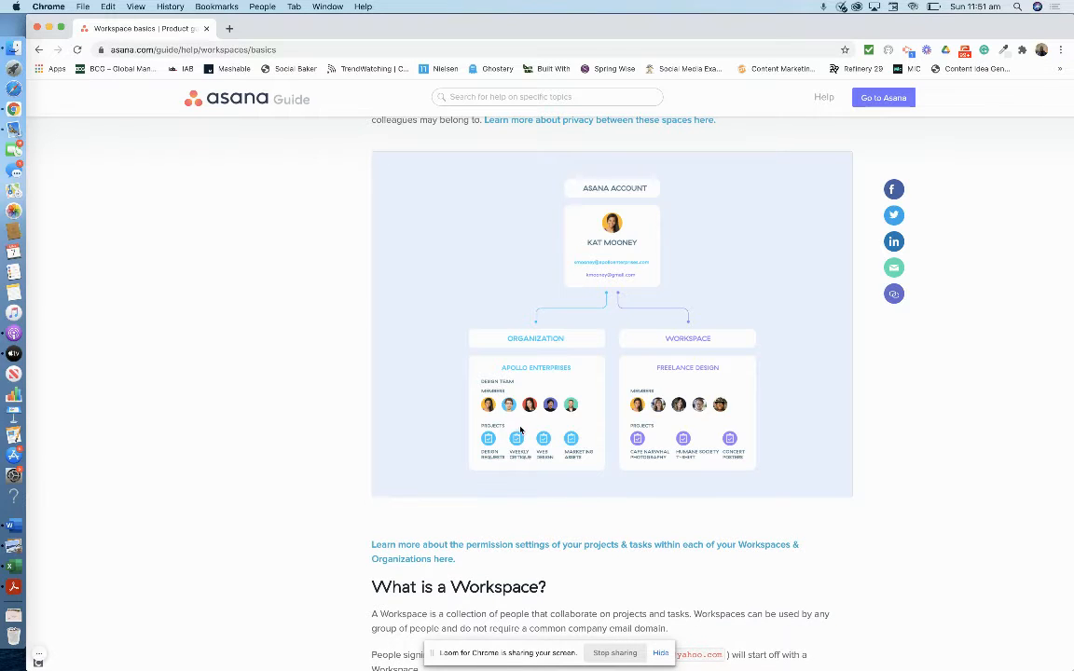
mouse_move(513, 384)
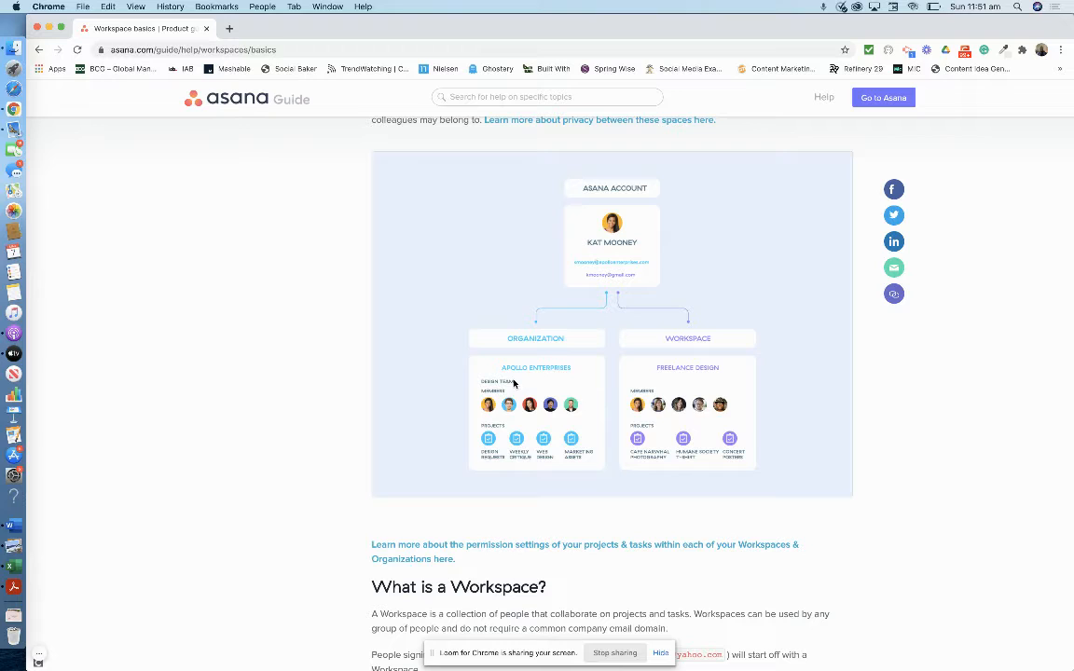
mouse_move(683, 372)
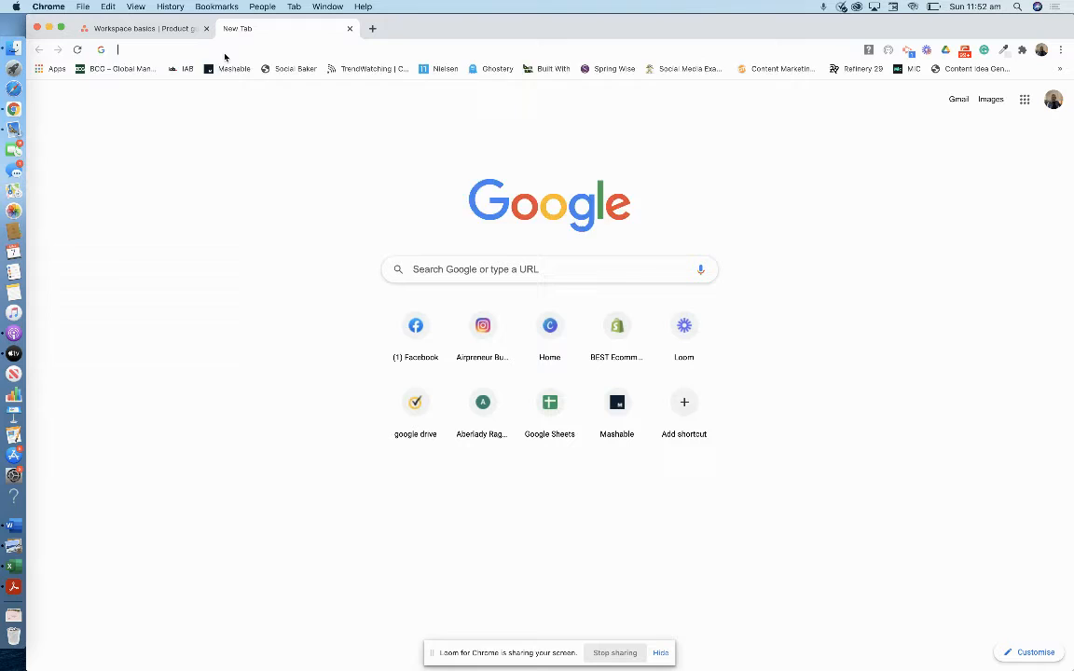
Navigate to the Asana web app's Home page via the 'asana' address-bar suggestion
text(asana)
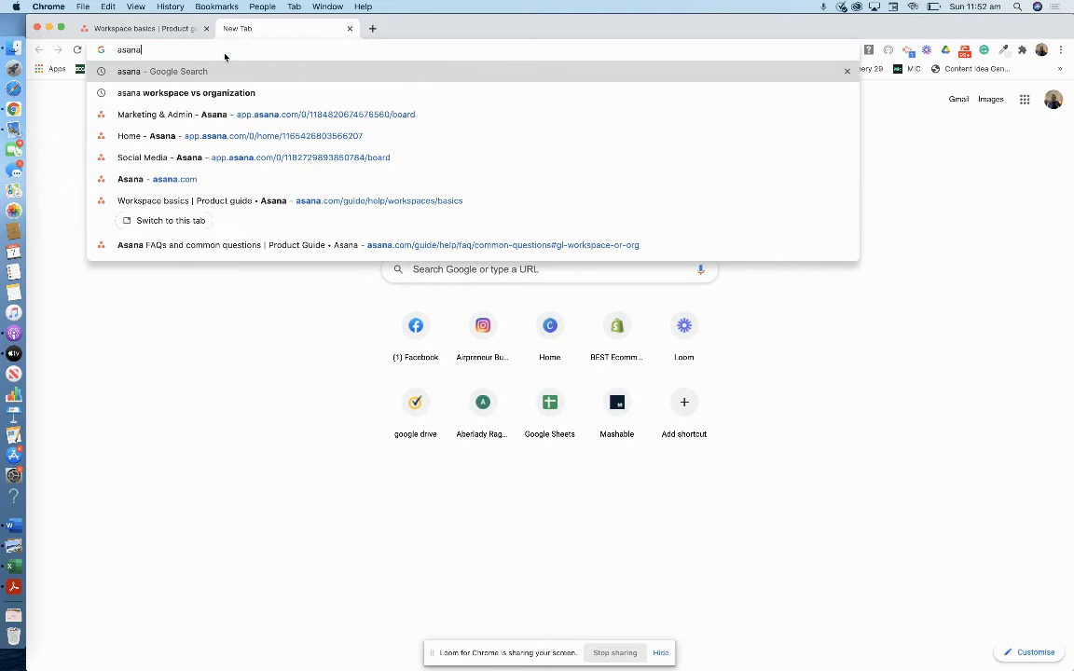
click(174, 179)
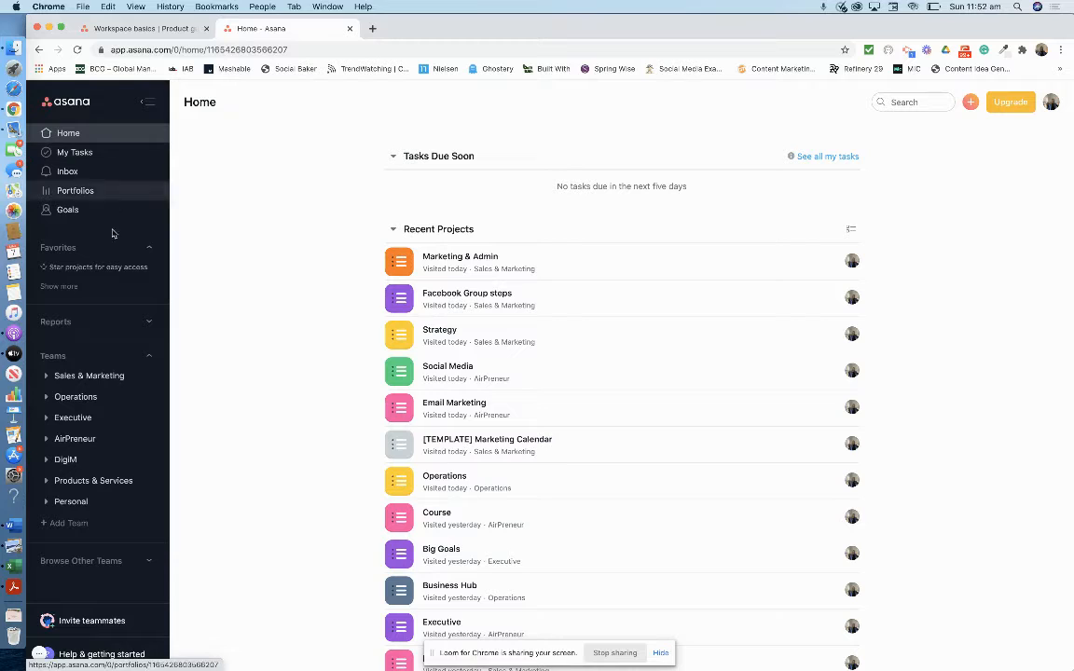
mouse_move(74, 147)
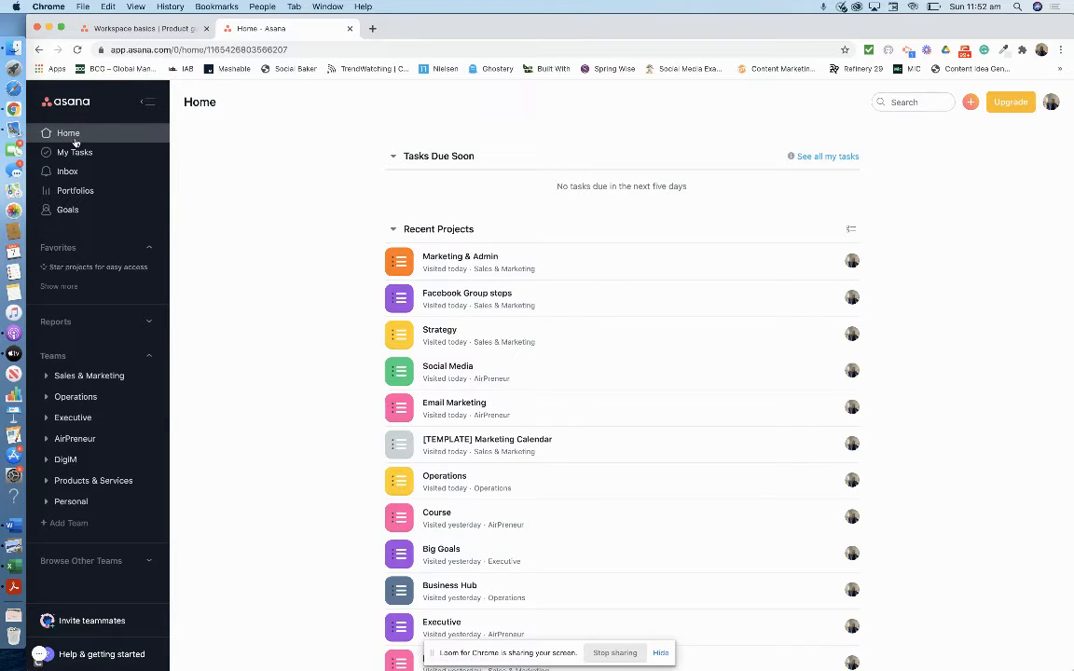
In My Tasks calendar, review the Saturday 13th content-creation task and return to the calendar
click(75, 153)
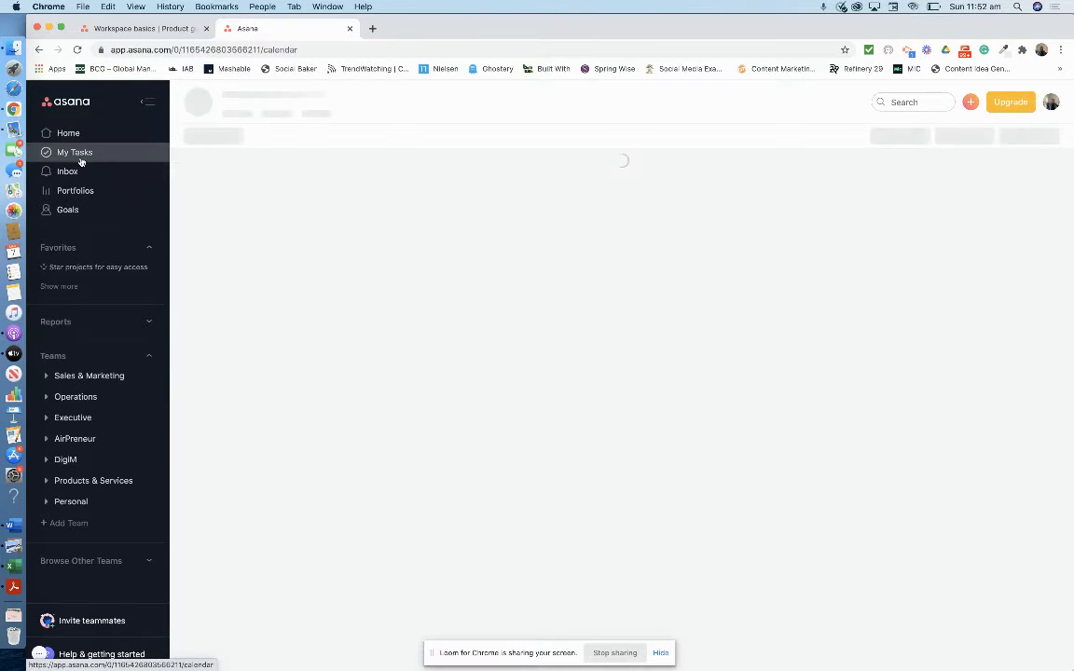
click(74, 152)
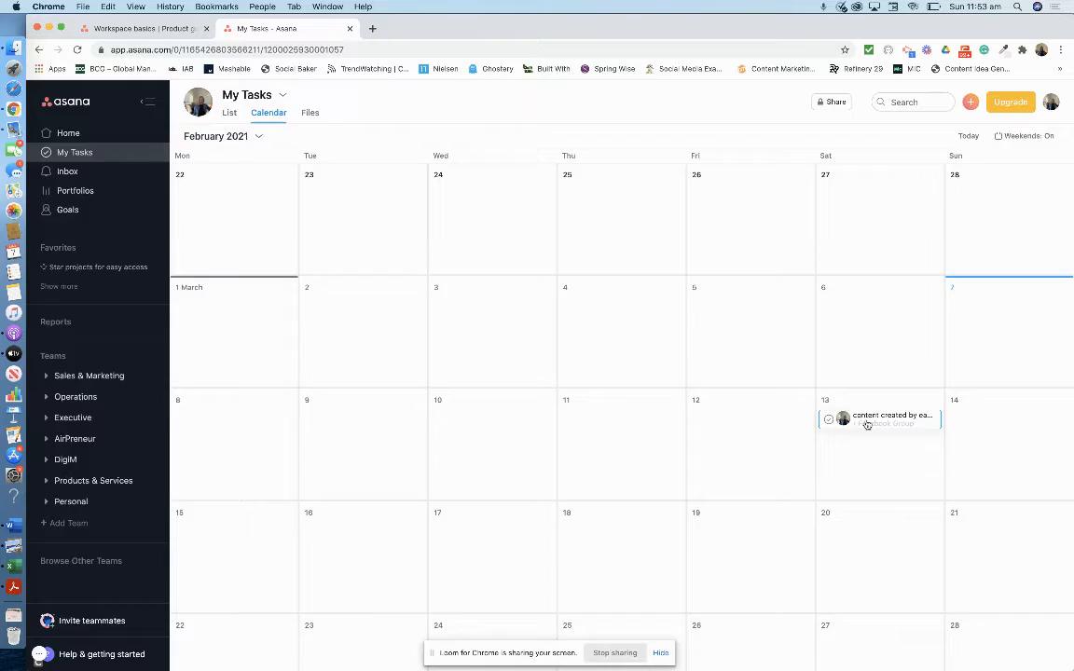
click(876, 419)
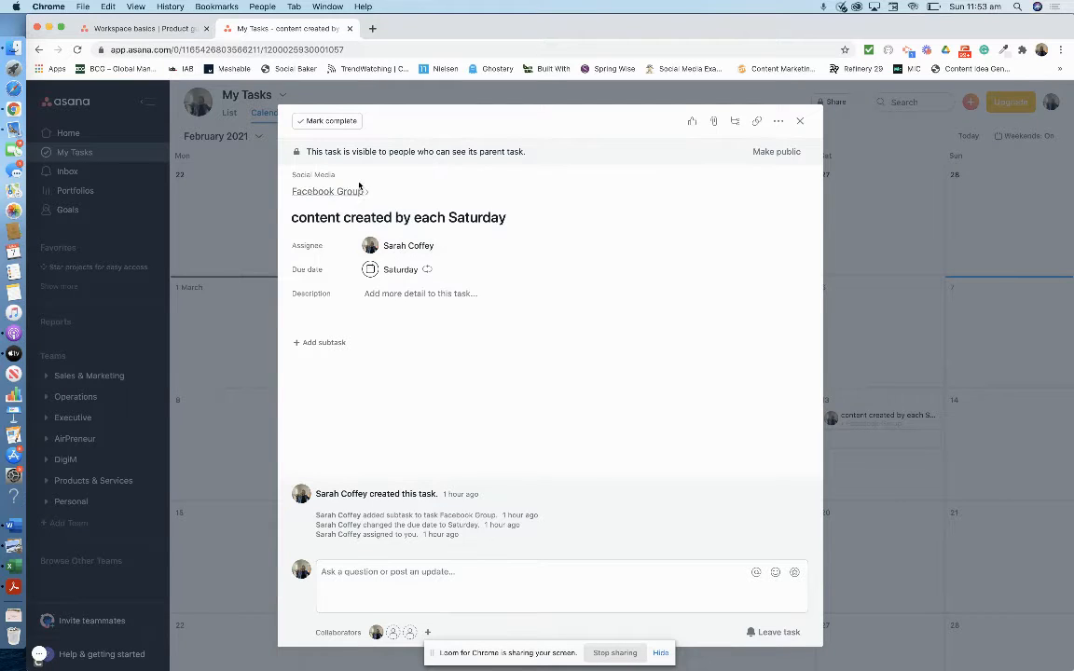
mouse_move(526, 243)
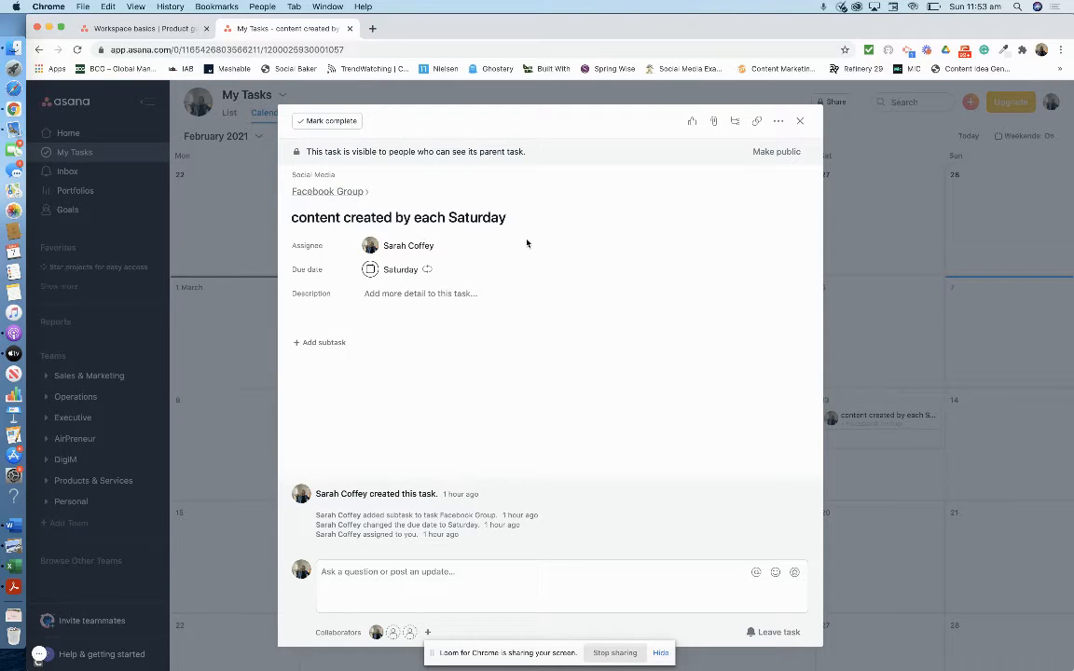
click(798, 119)
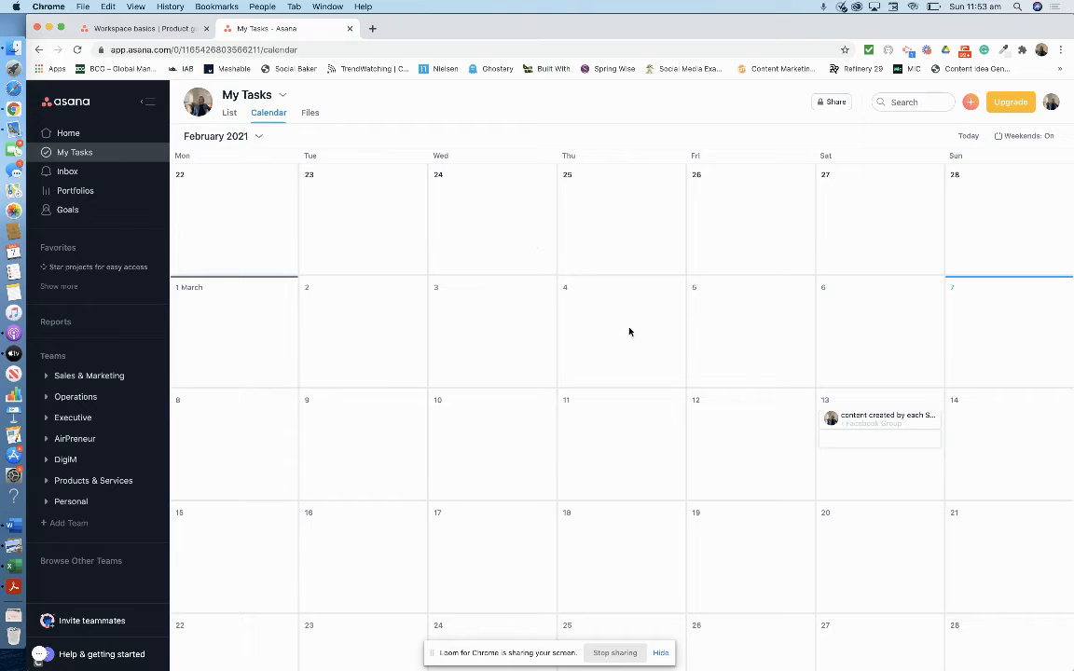
mouse_move(854, 459)
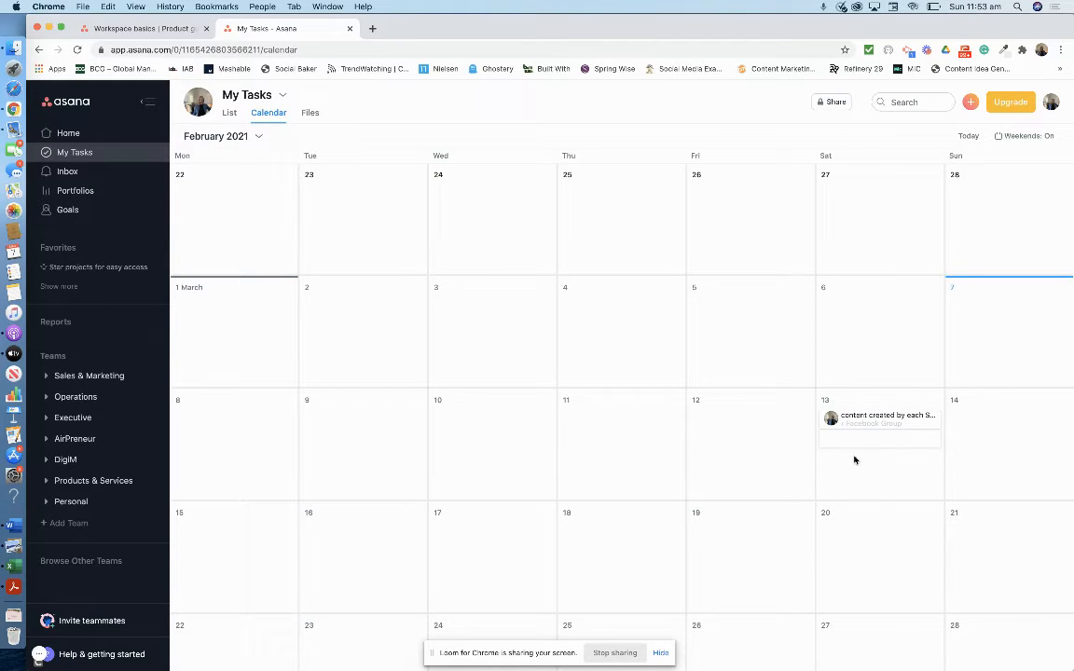
mouse_move(828, 412)
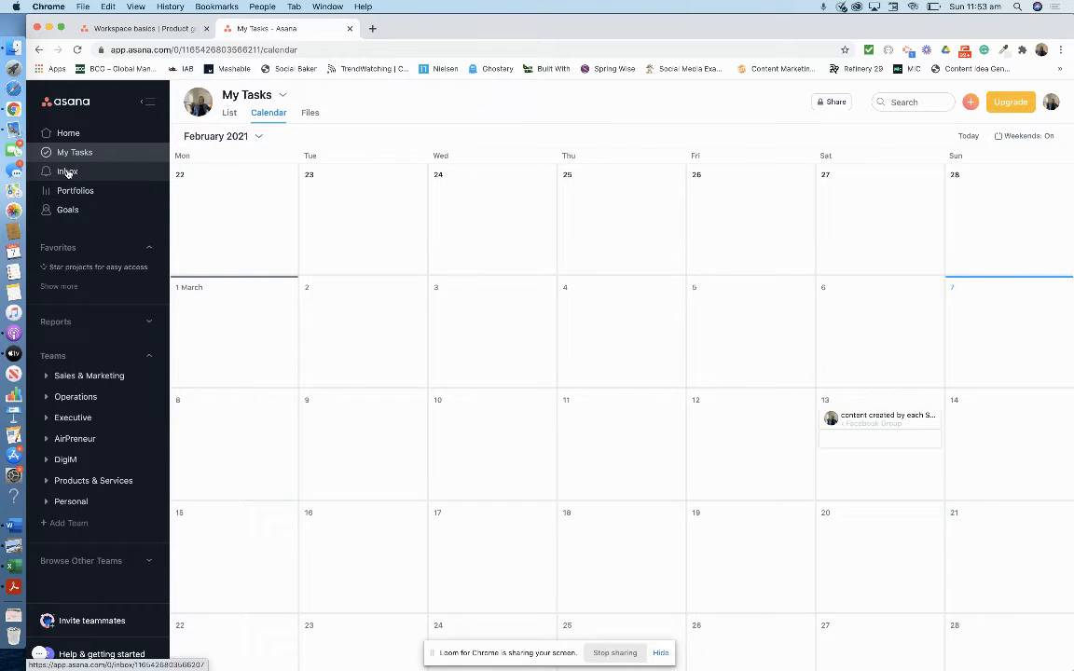
Visit Inbox, Portfolios and Goals, then expand the Sales & Marketing team's project list
click(67, 172)
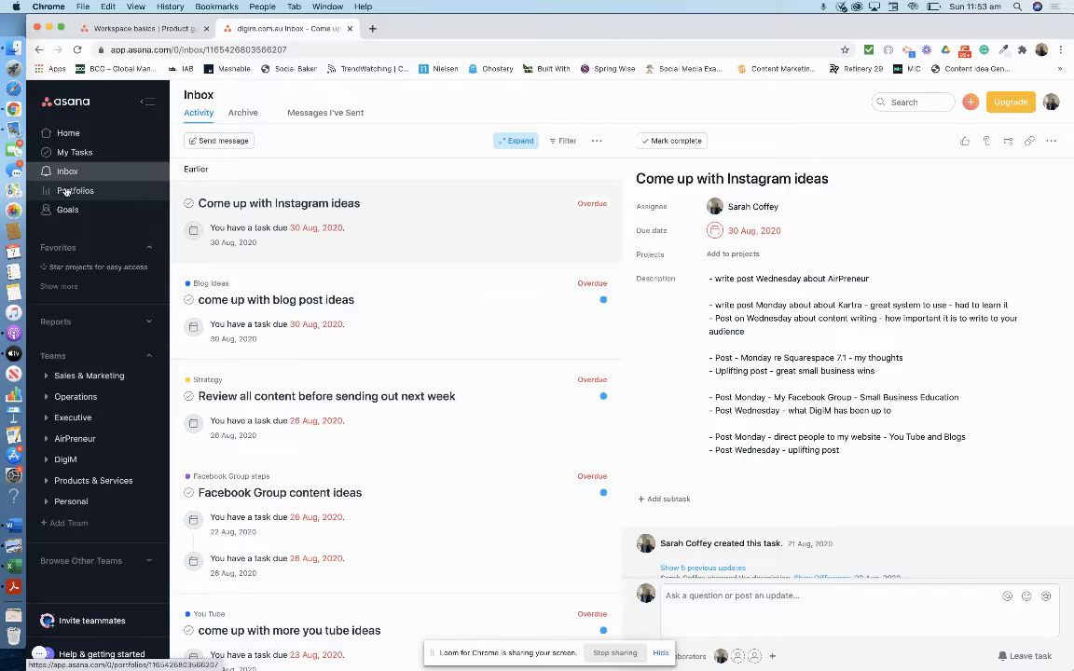
click(74, 190)
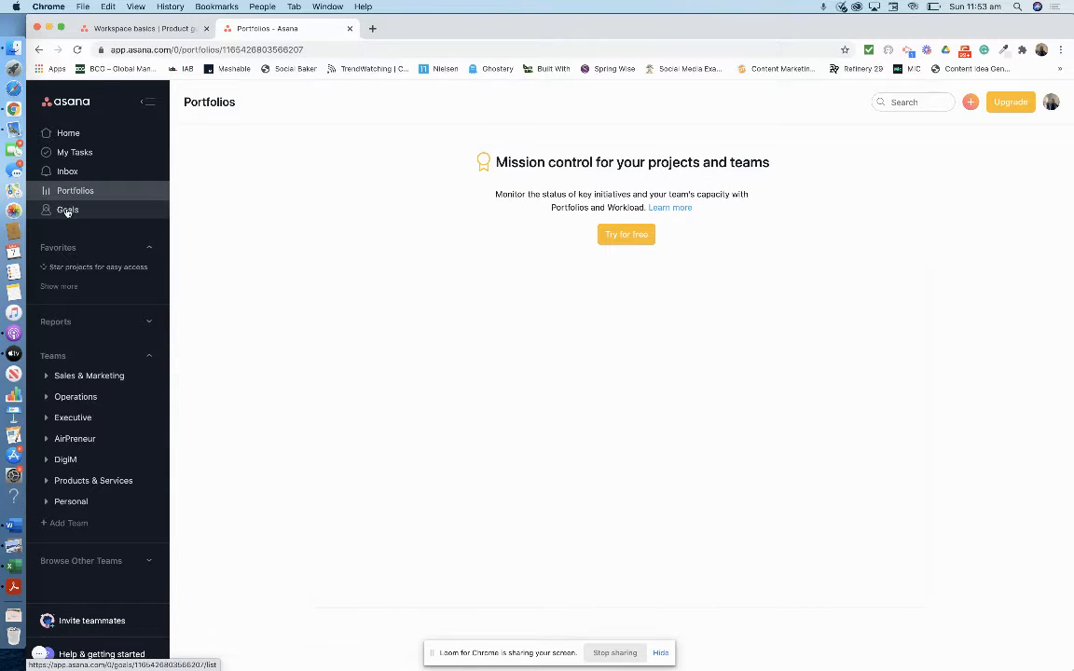
click(67, 209)
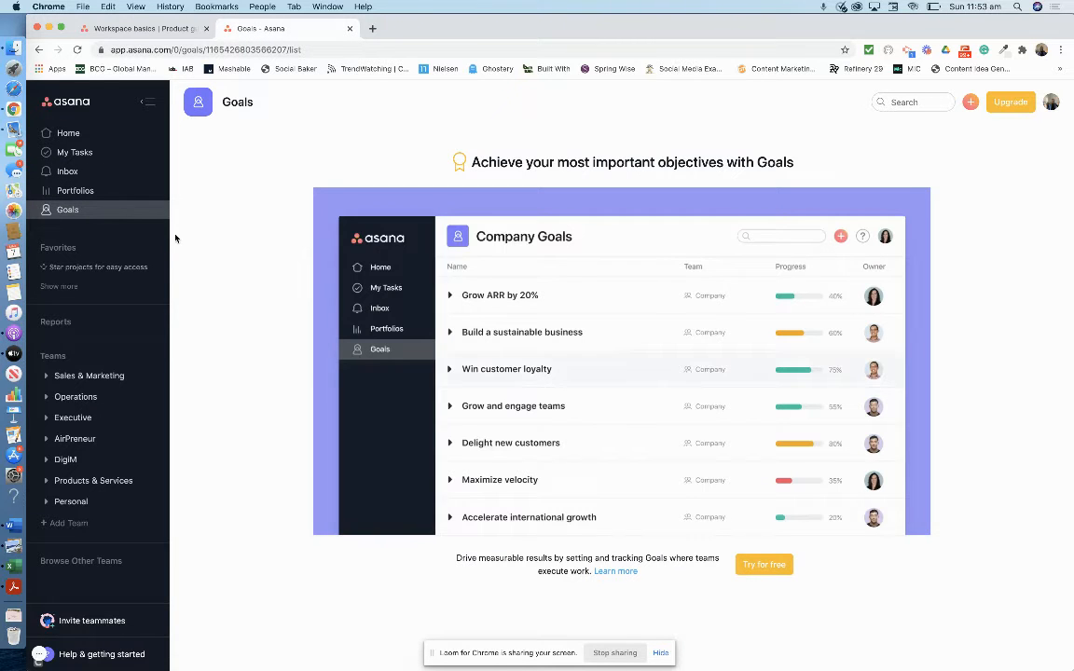
click(451, 369)
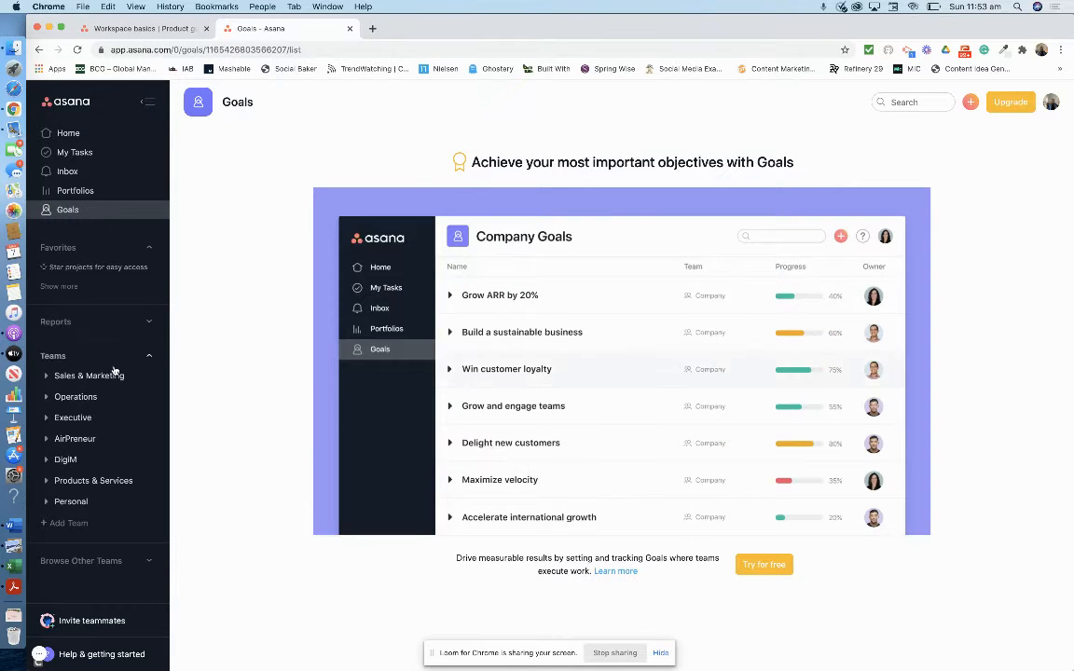
click(451, 369)
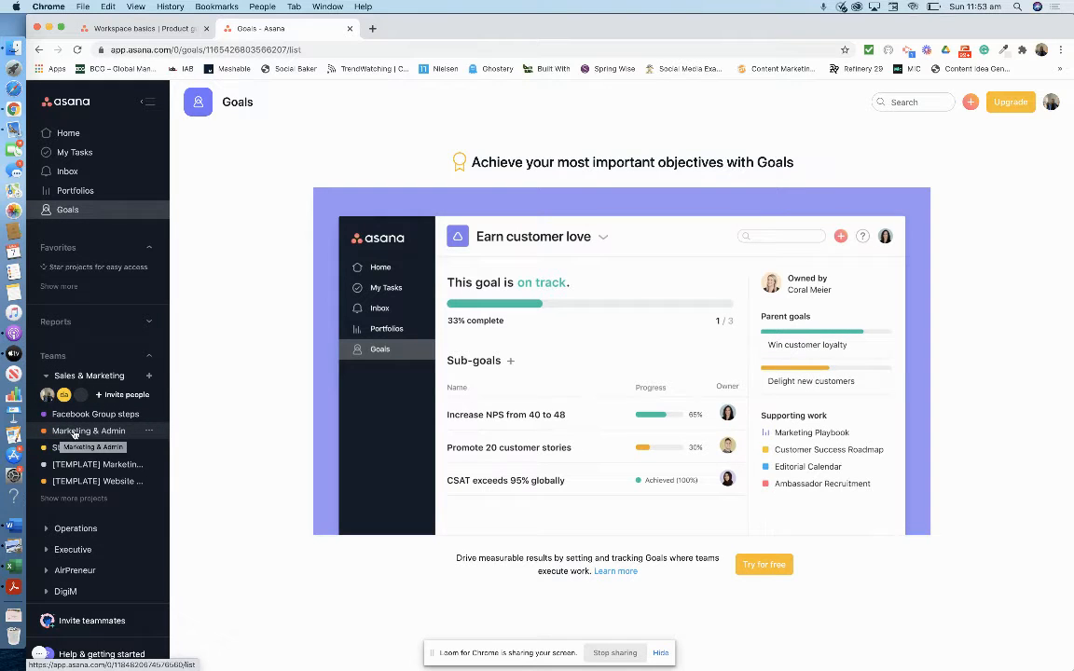
click(90, 431)
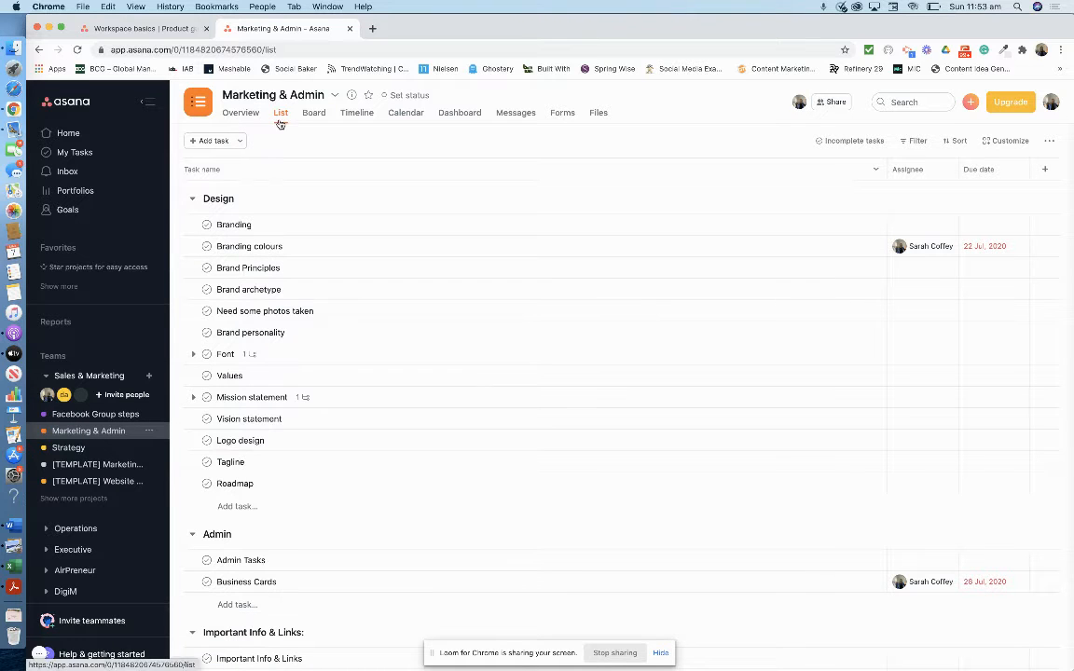
click(238, 114)
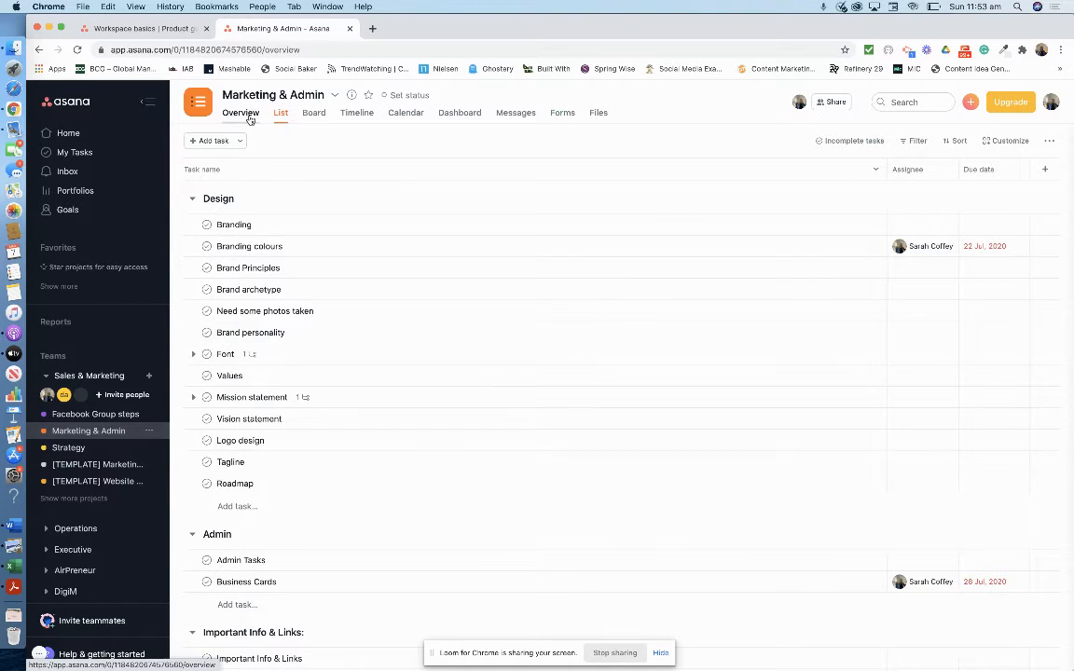
click(238, 113)
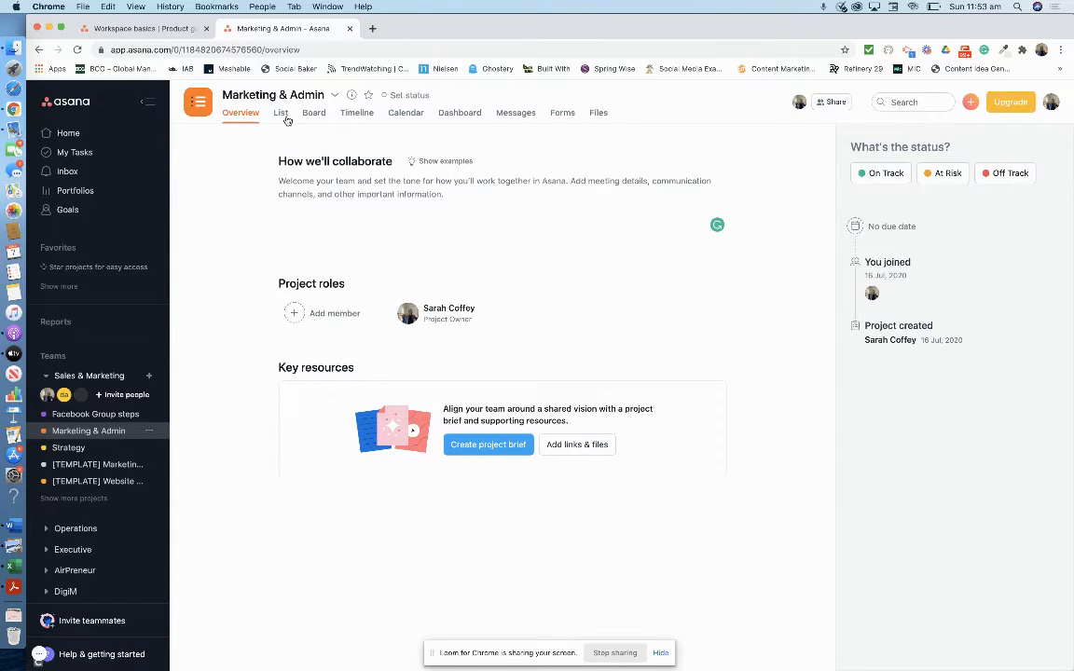
click(279, 113)
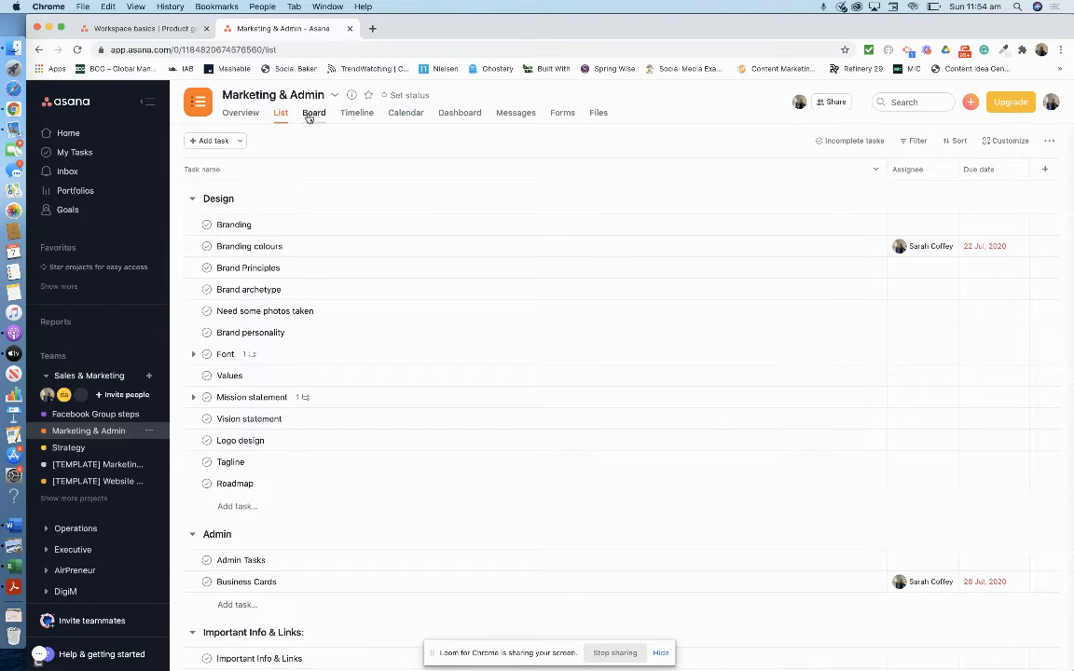
click(314, 113)
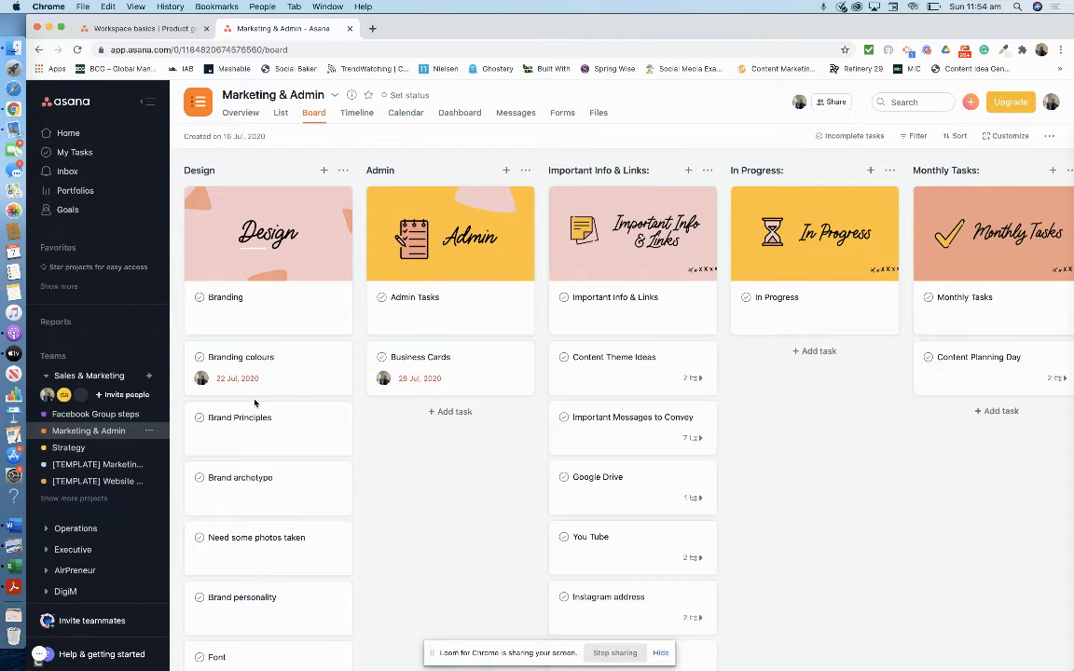
mouse_move(270, 384)
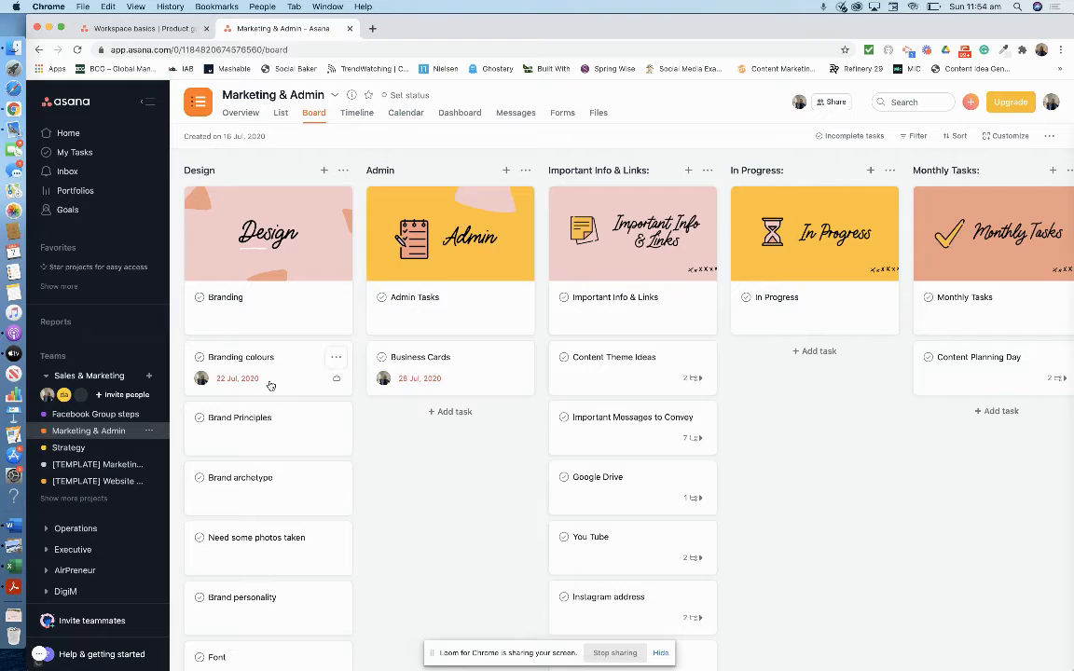
mouse_move(257, 363)
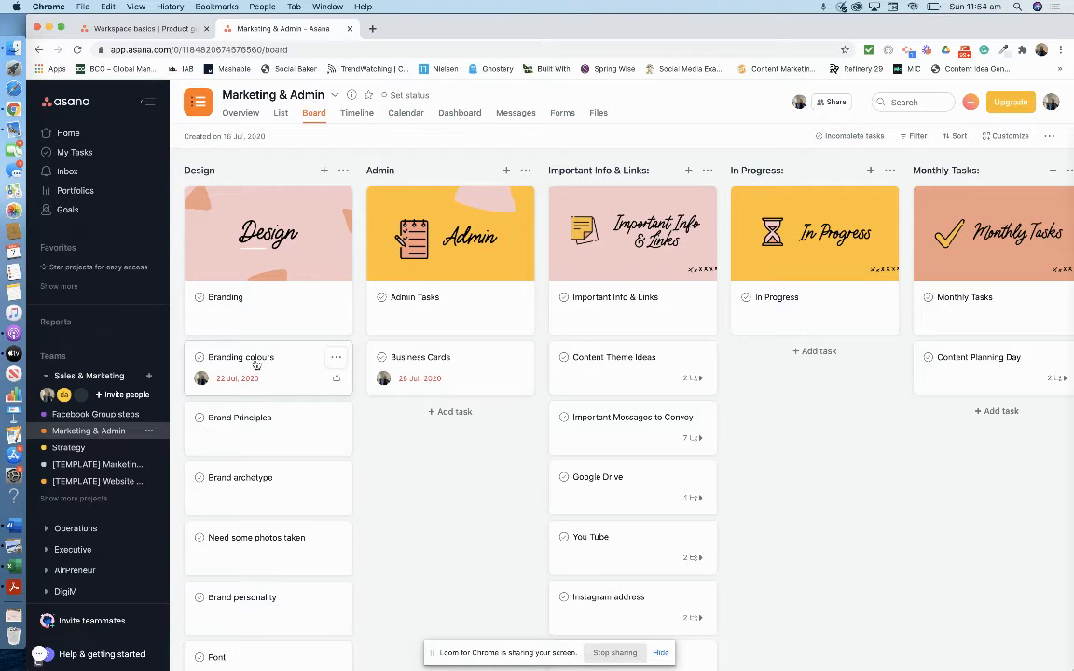
click(240, 358)
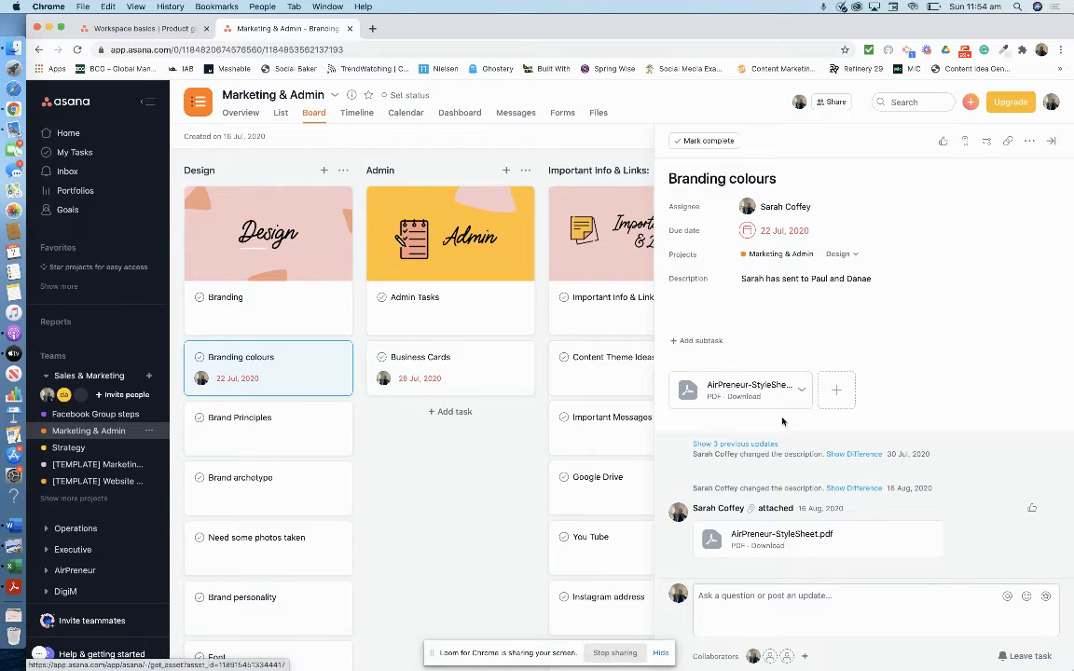
mouse_move(742, 390)
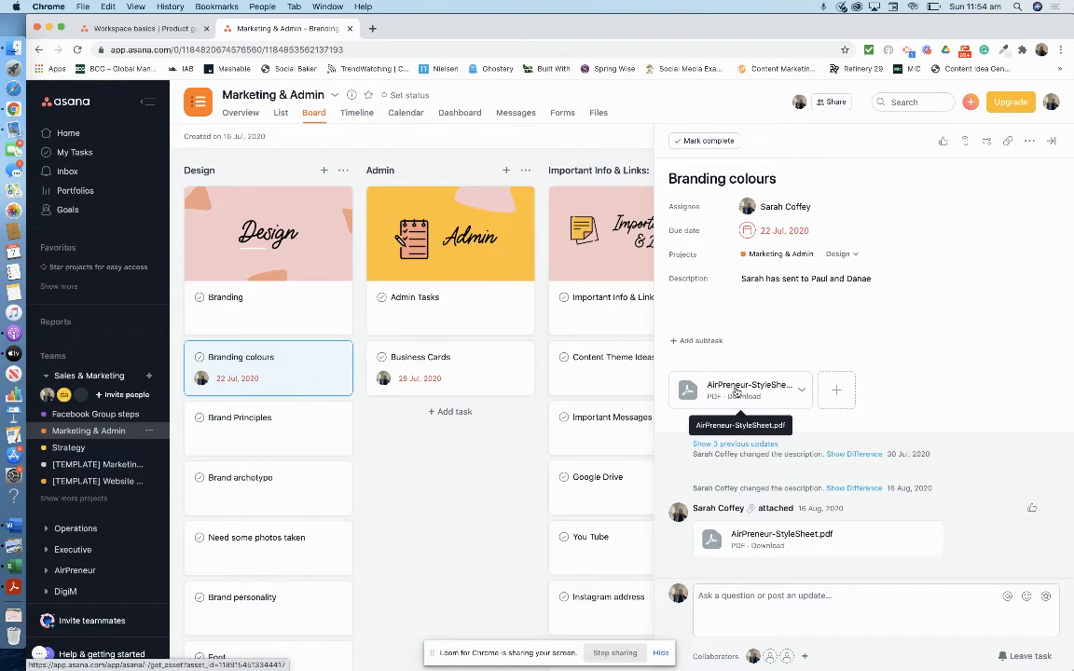
click(742, 390)
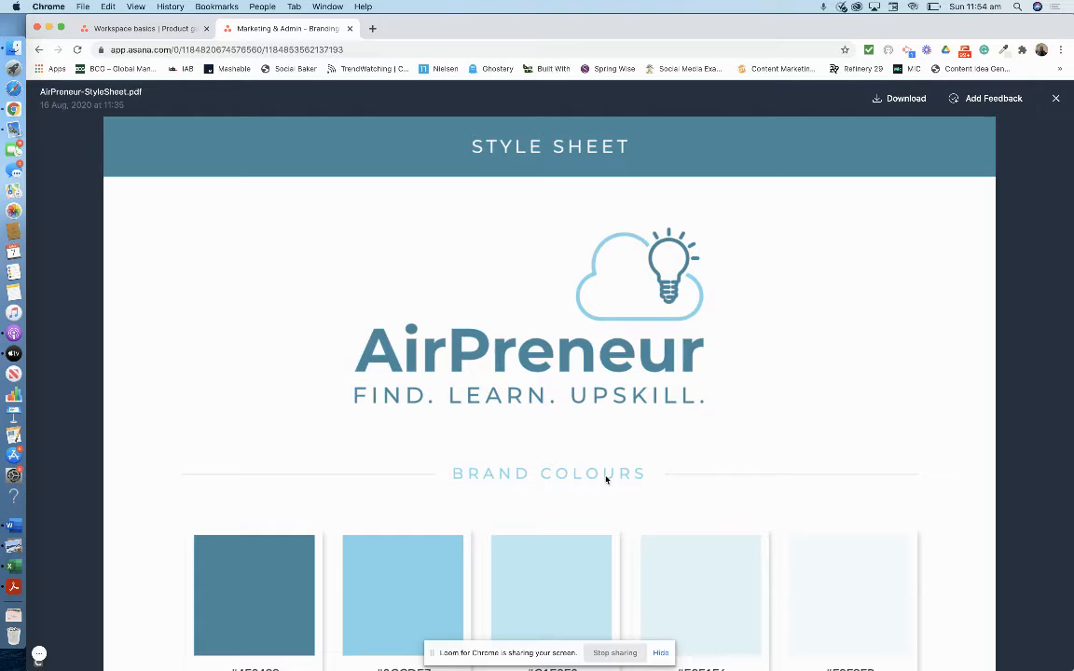
scroll(down, 3)
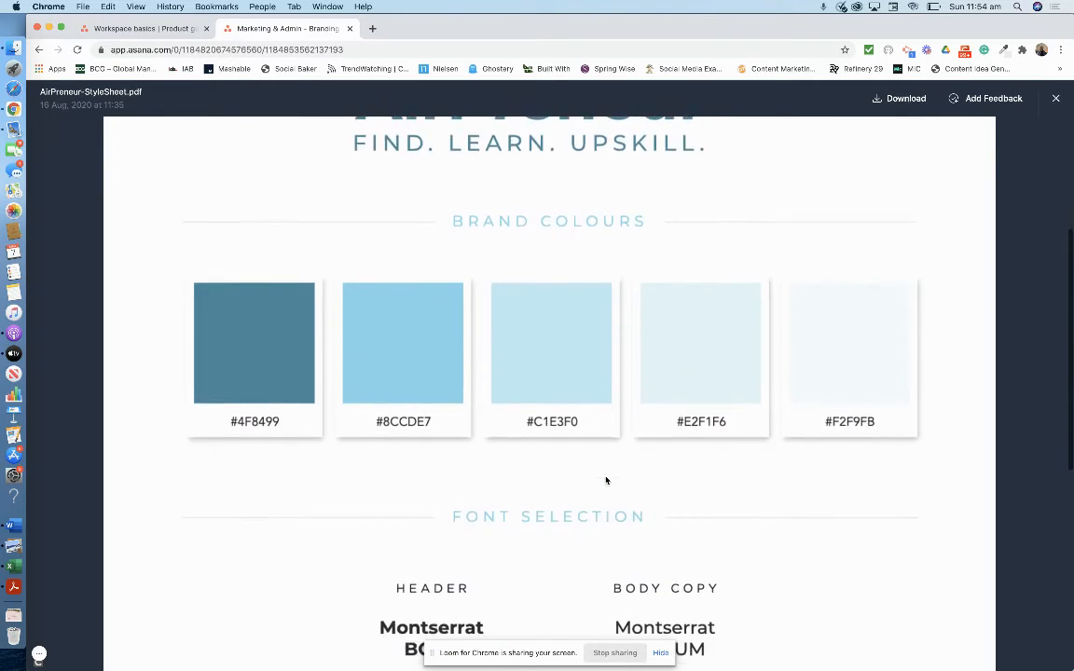
scroll(down, 3)
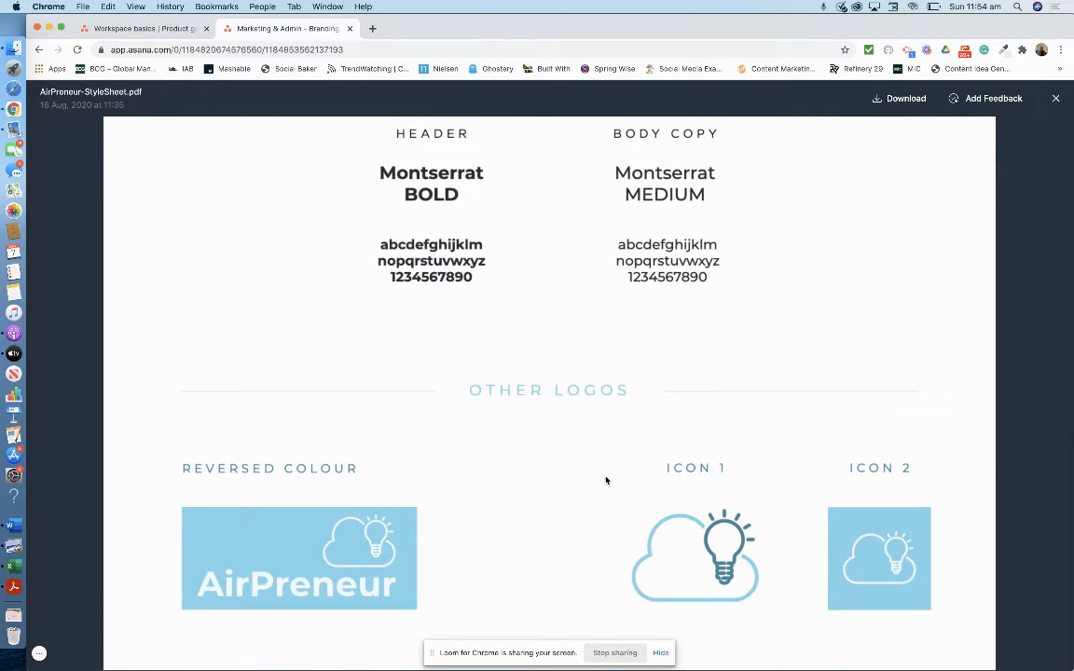
mouse_move(311, 533)
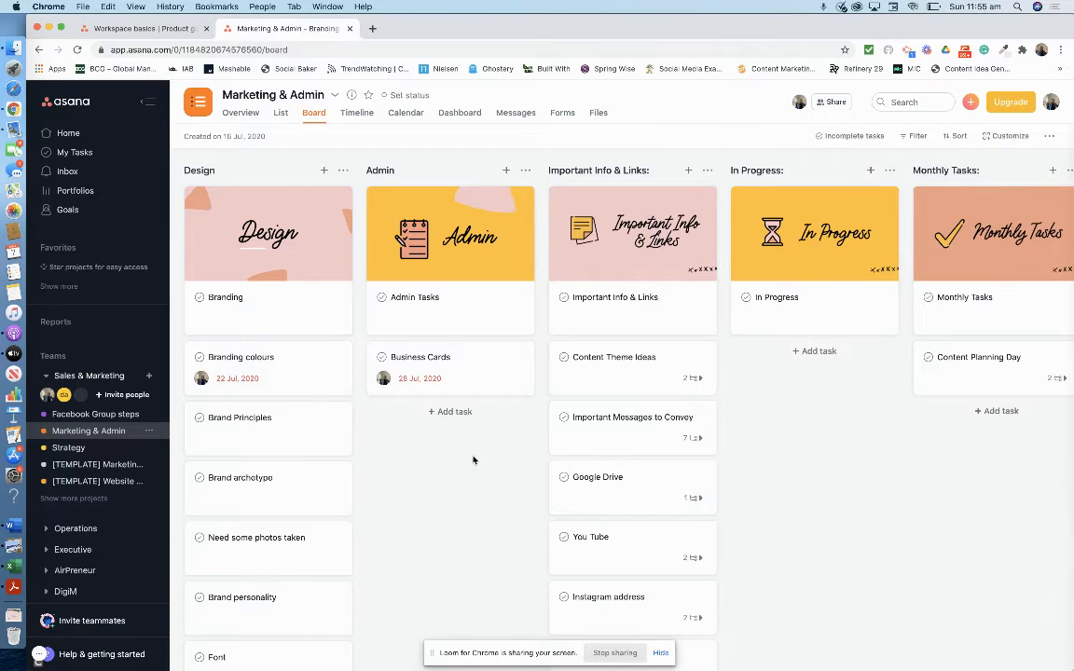
Review the Brand Principles and Font task cards on the Marketing & Admin board
click(239, 417)
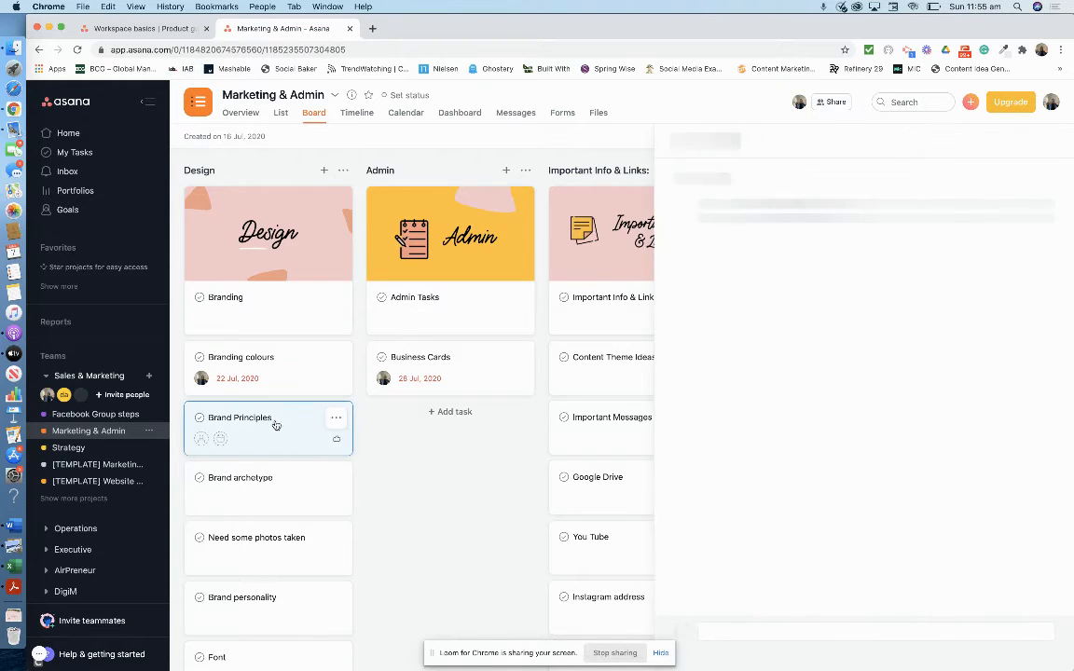
click(238, 418)
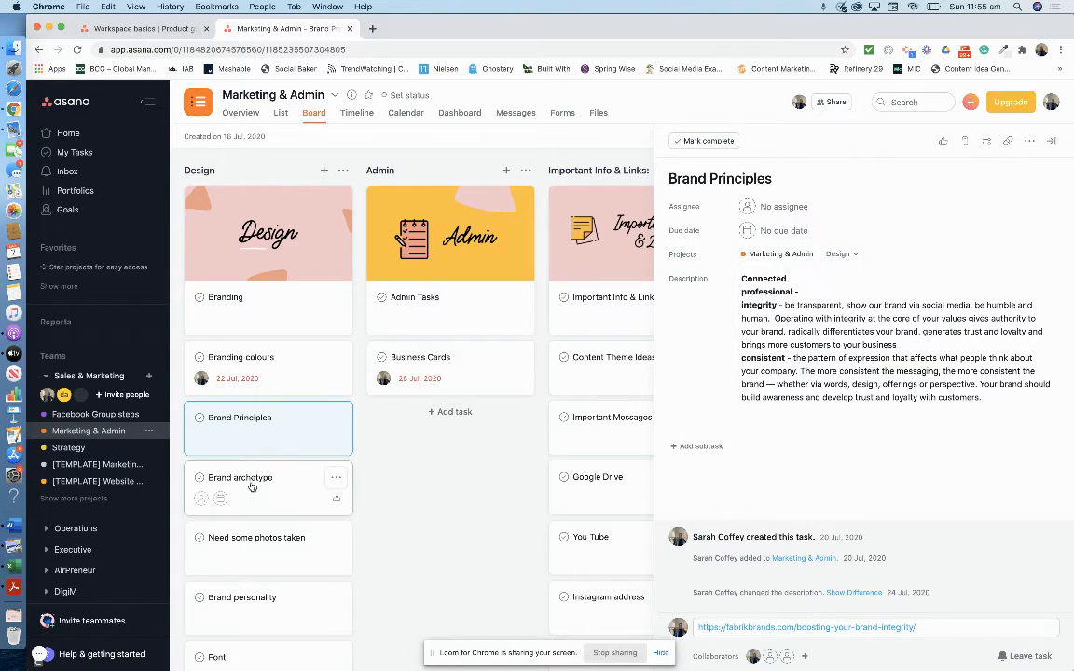
click(240, 478)
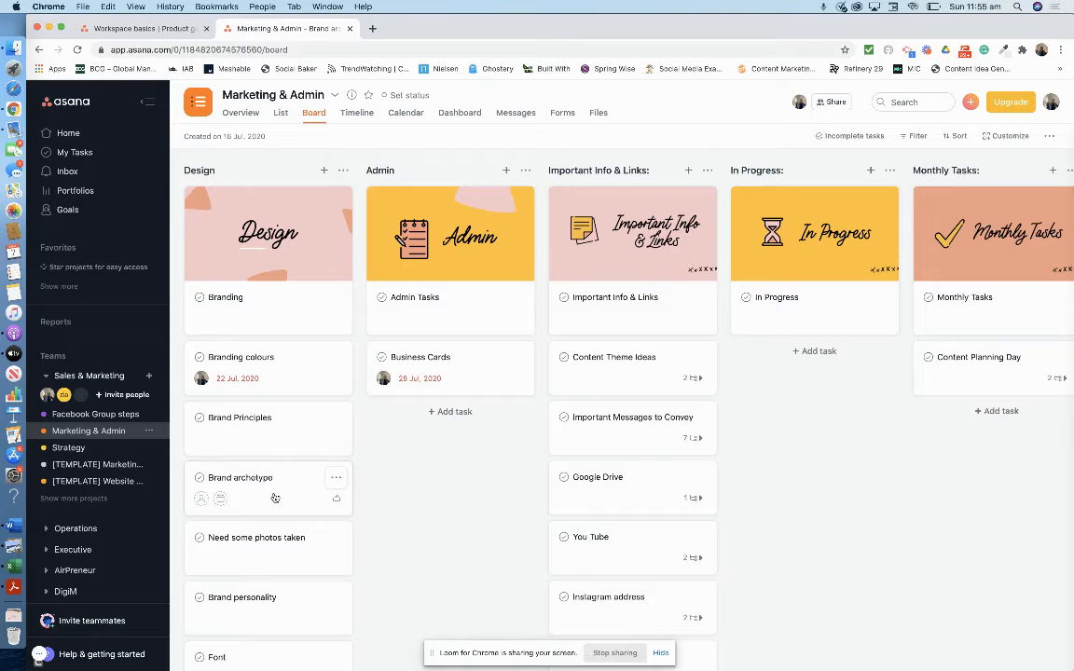
mouse_move(256, 544)
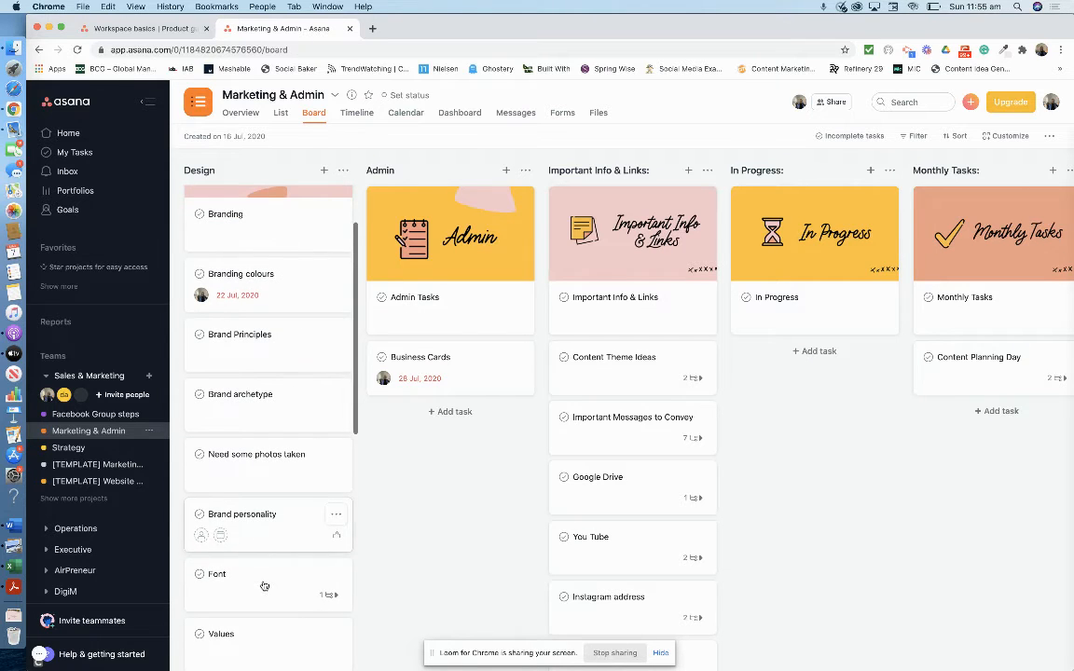
click(242, 515)
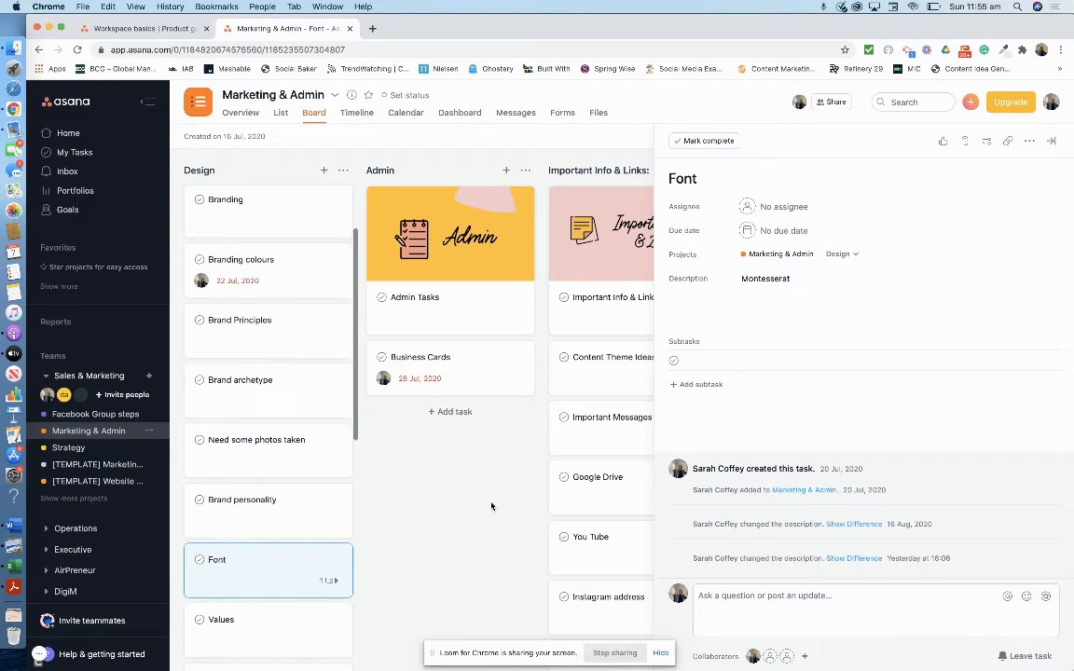
click(1051, 142)
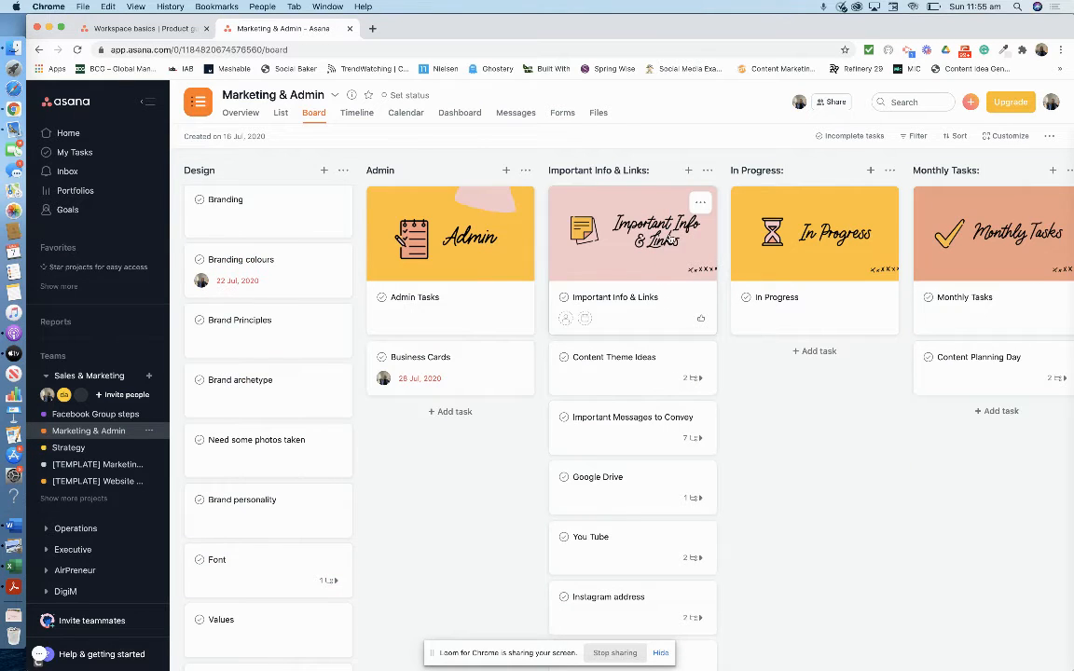
mouse_move(600, 478)
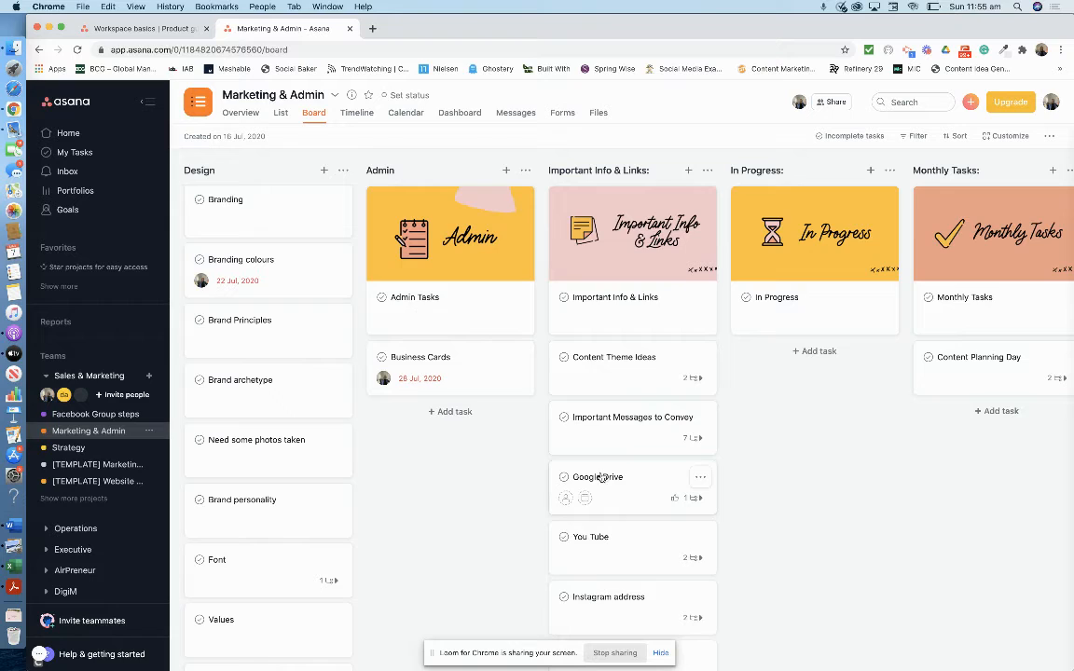
mouse_move(600, 544)
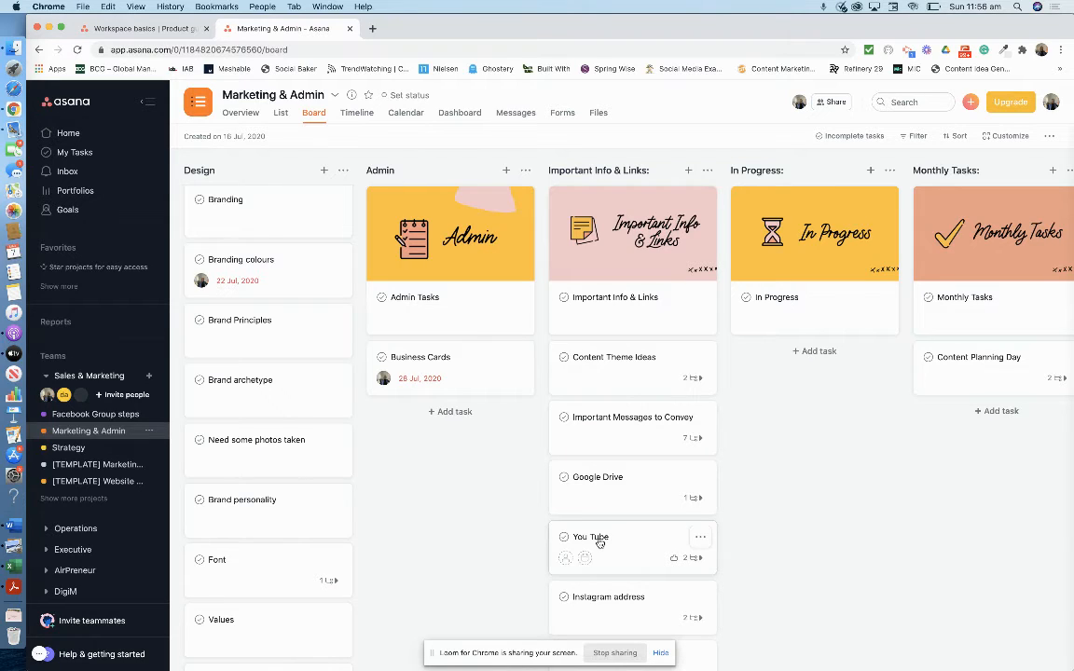
mouse_move(607, 556)
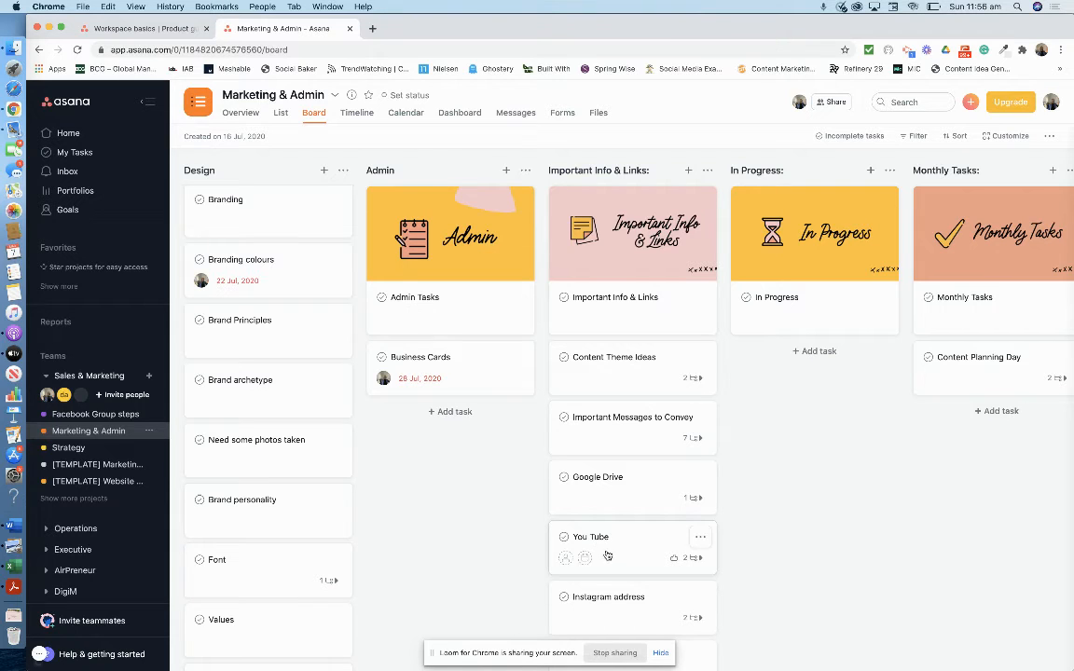
Review the Instagram address task, then move on to the Strategy project
click(608, 596)
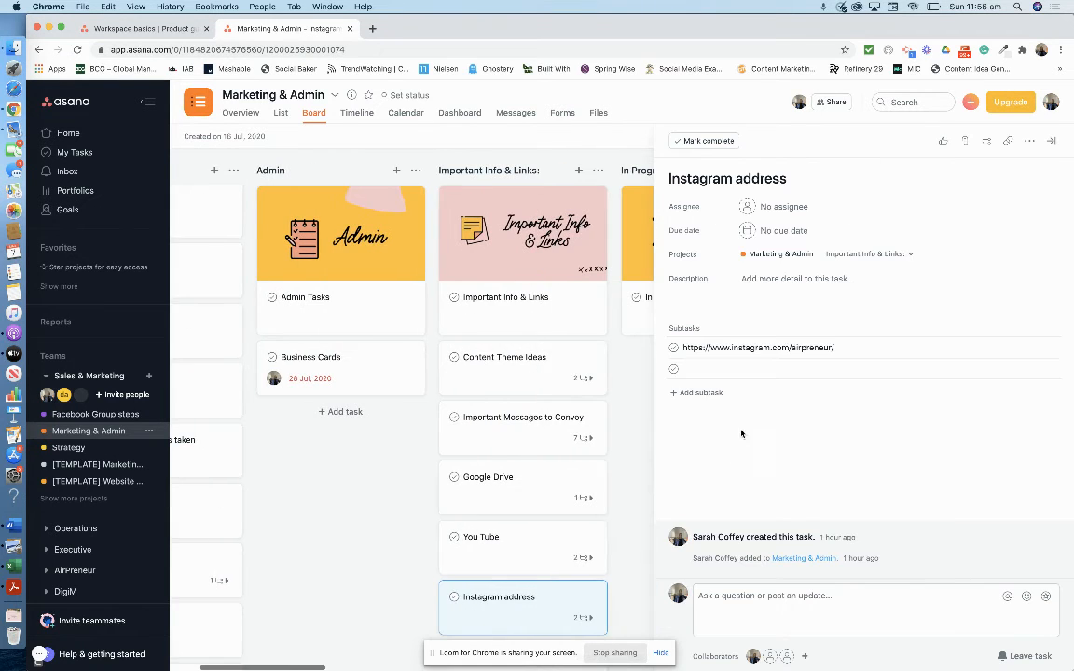
scroll(down, 3)
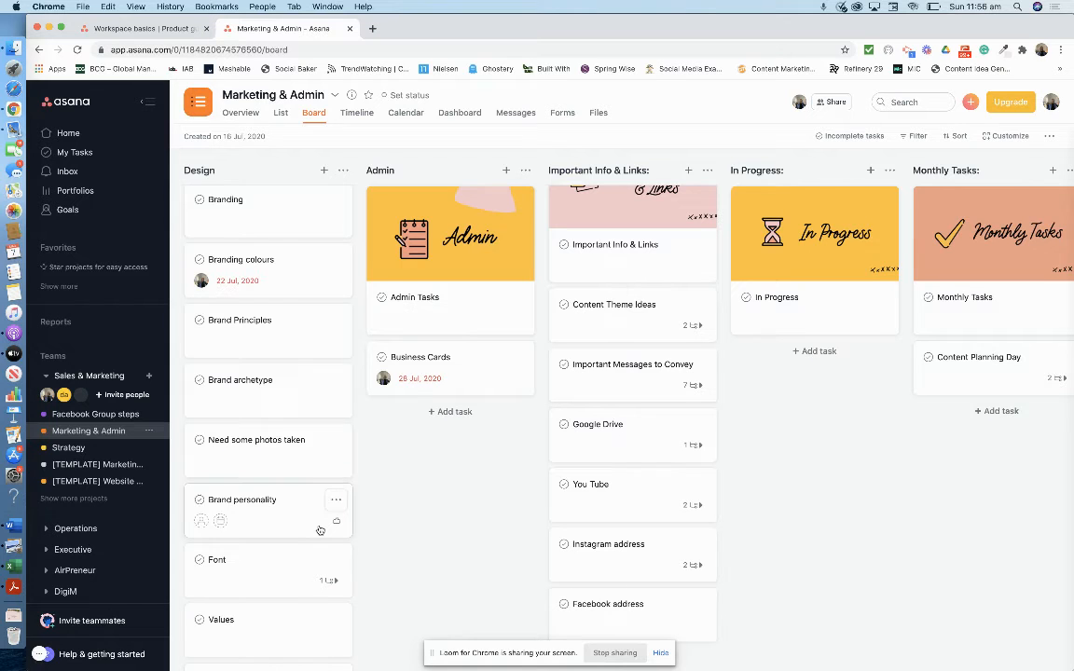
click(67, 448)
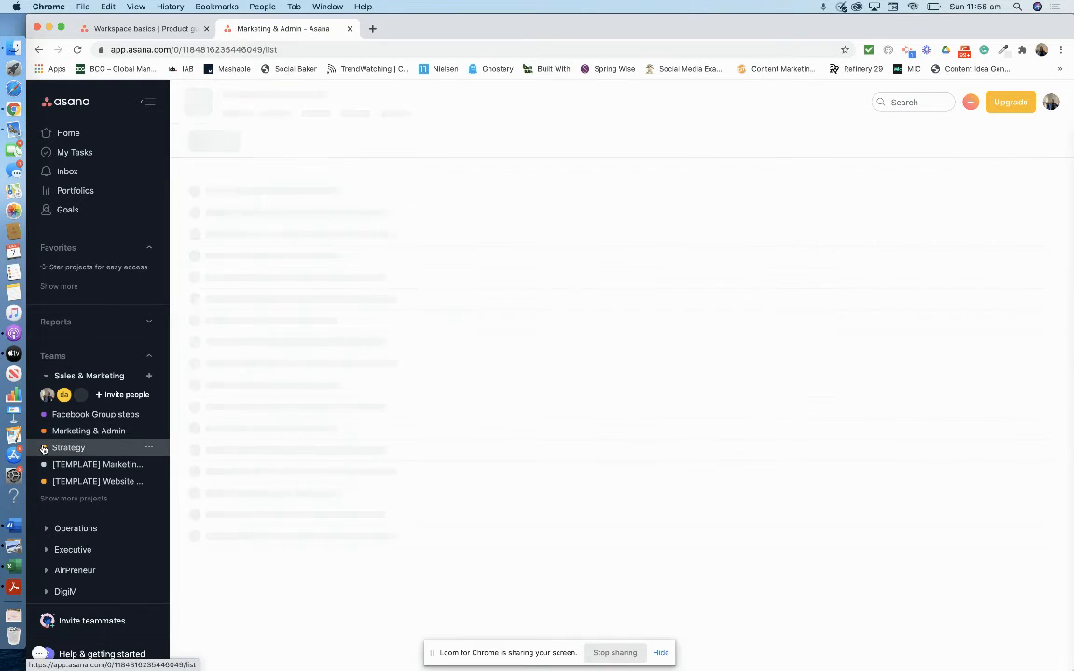
click(67, 447)
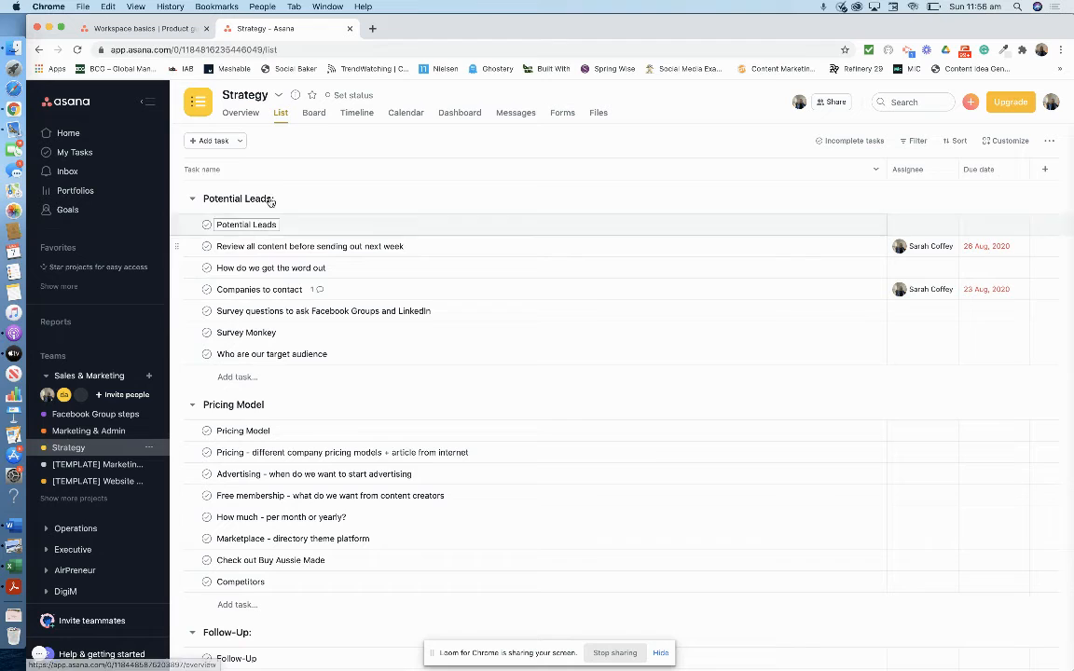
click(313, 112)
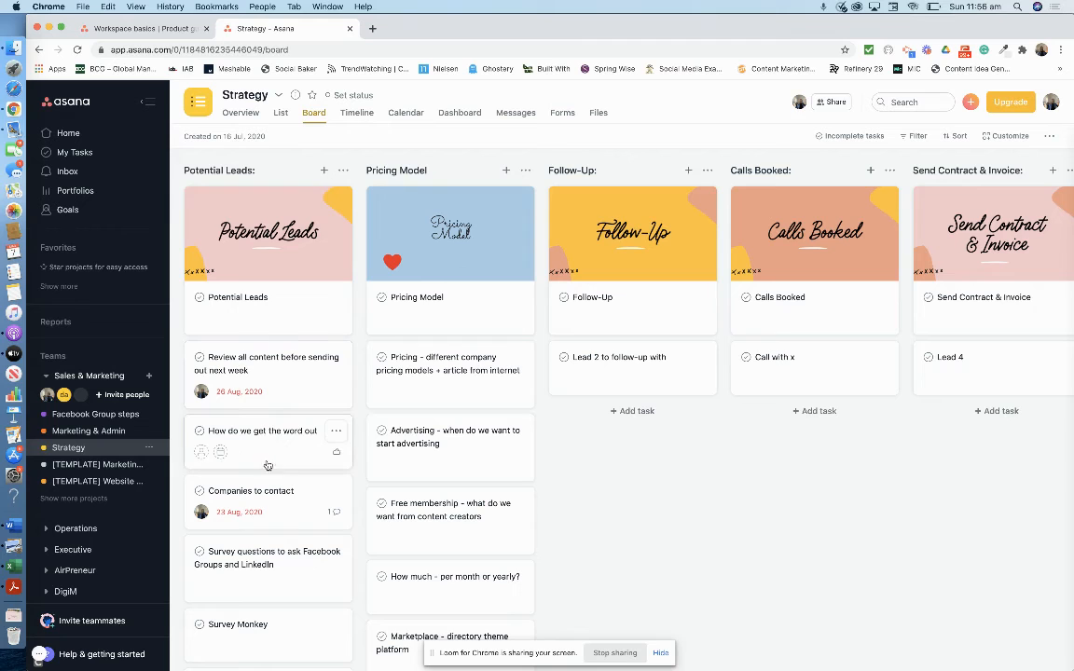
mouse_move(455, 261)
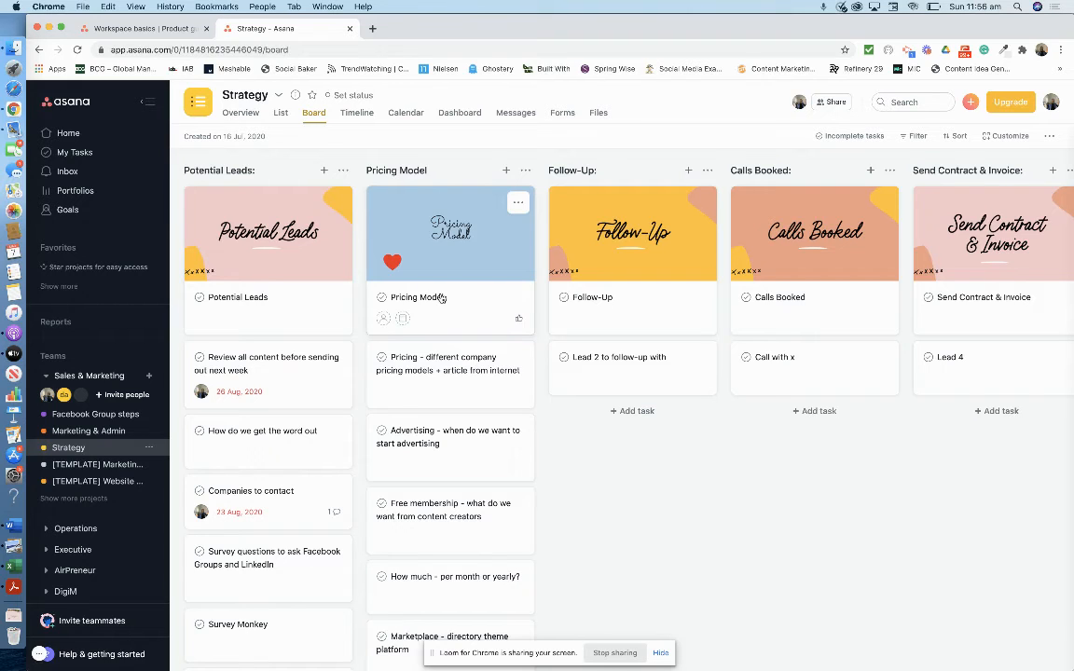
mouse_move(455, 244)
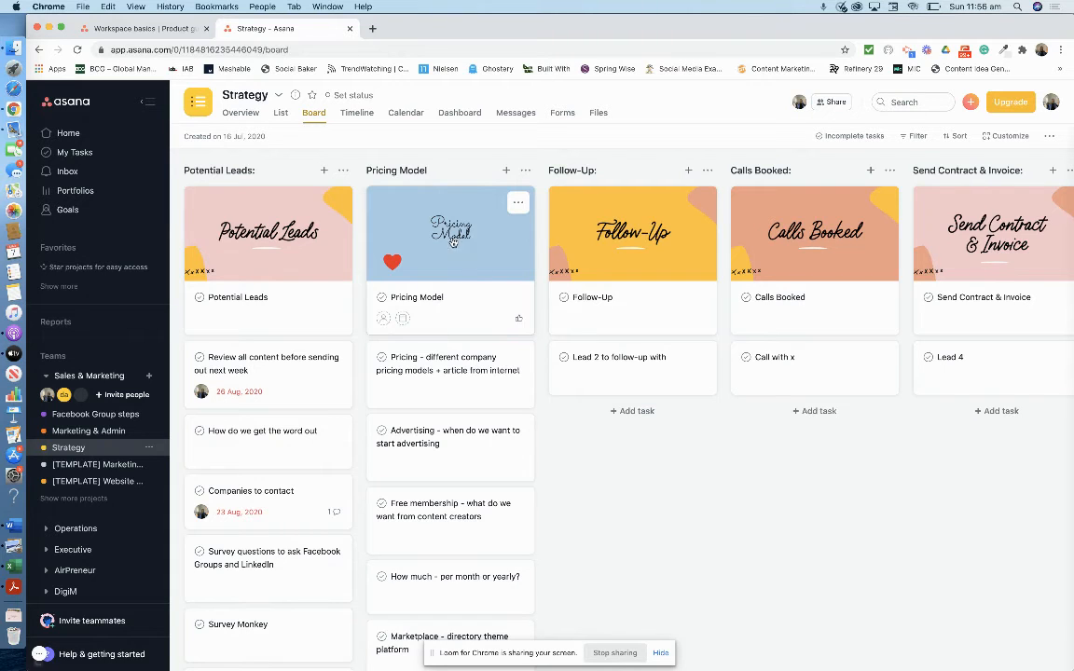
mouse_move(451, 300)
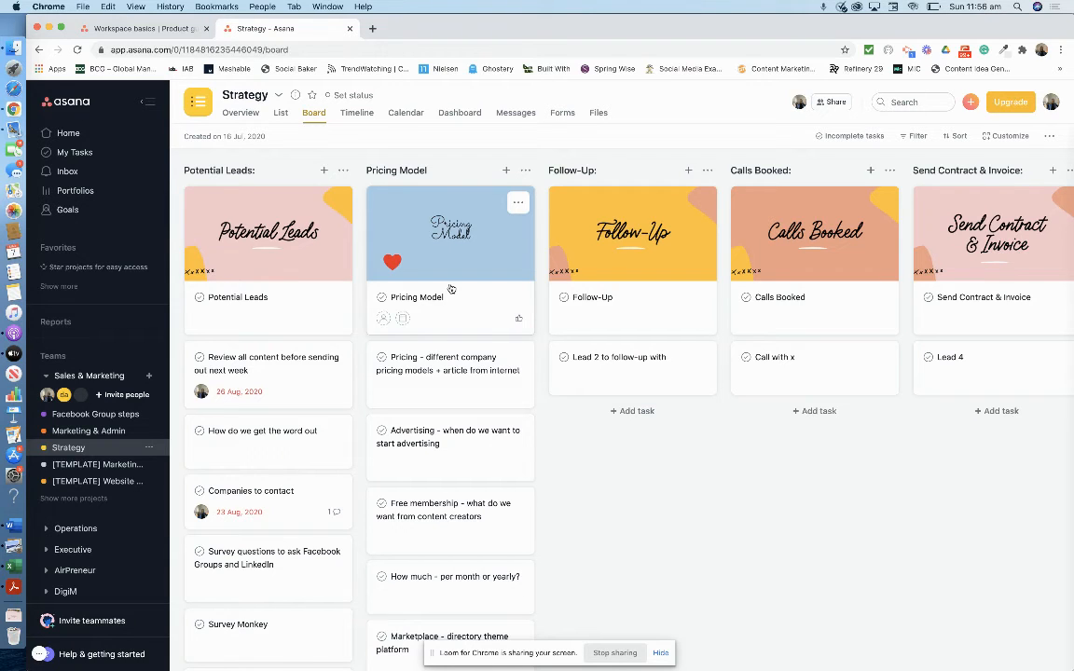
mouse_move(447, 412)
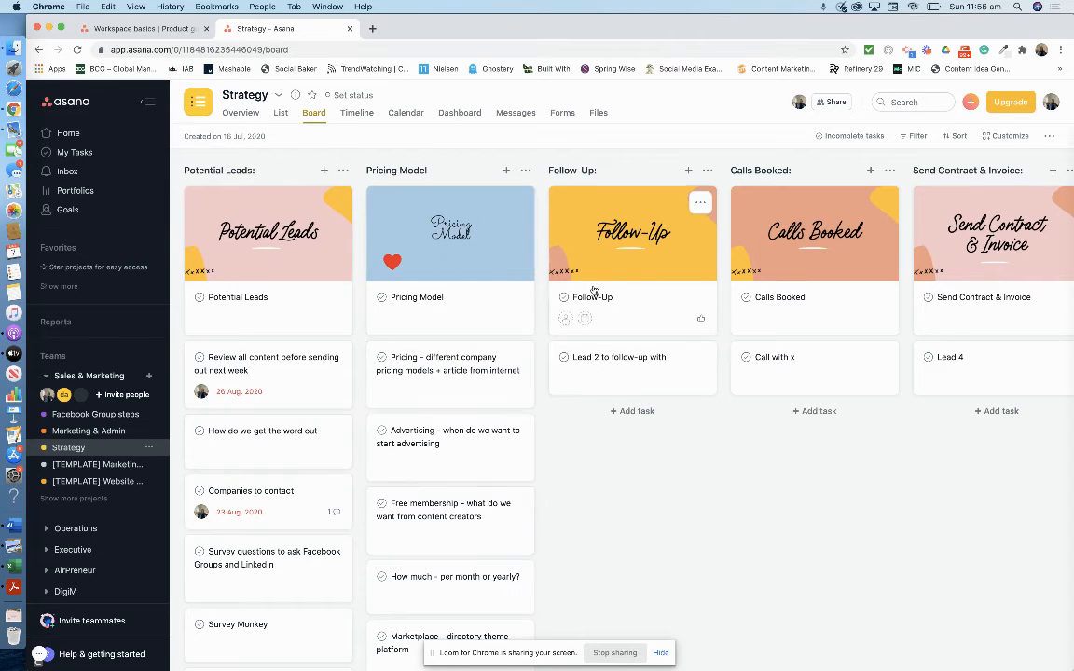
scroll(right, 3)
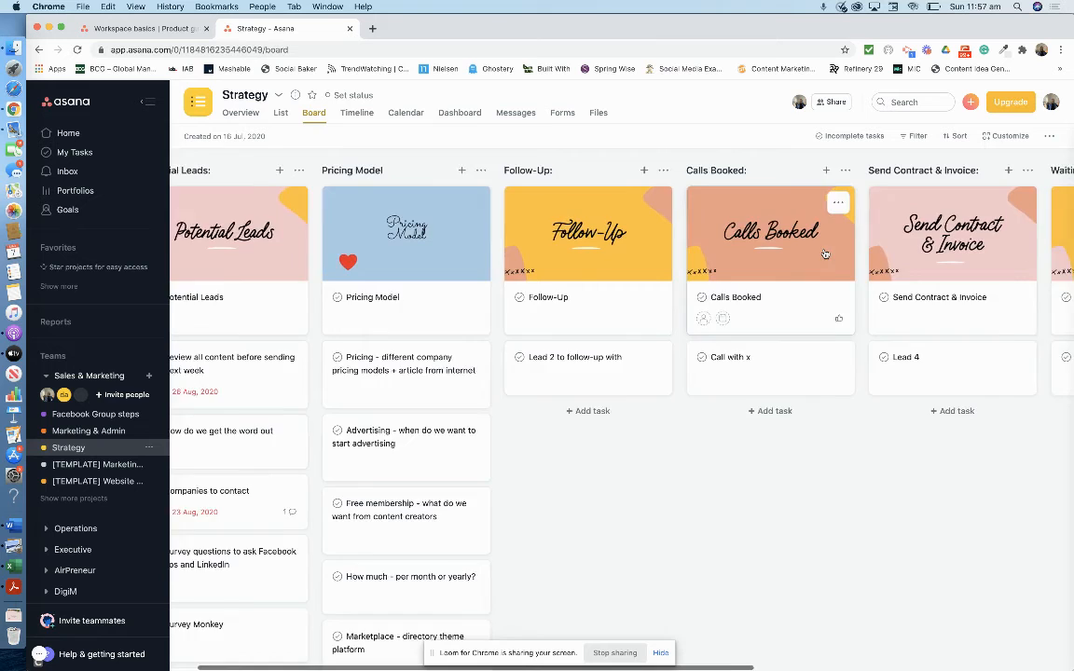
scroll(right, 3)
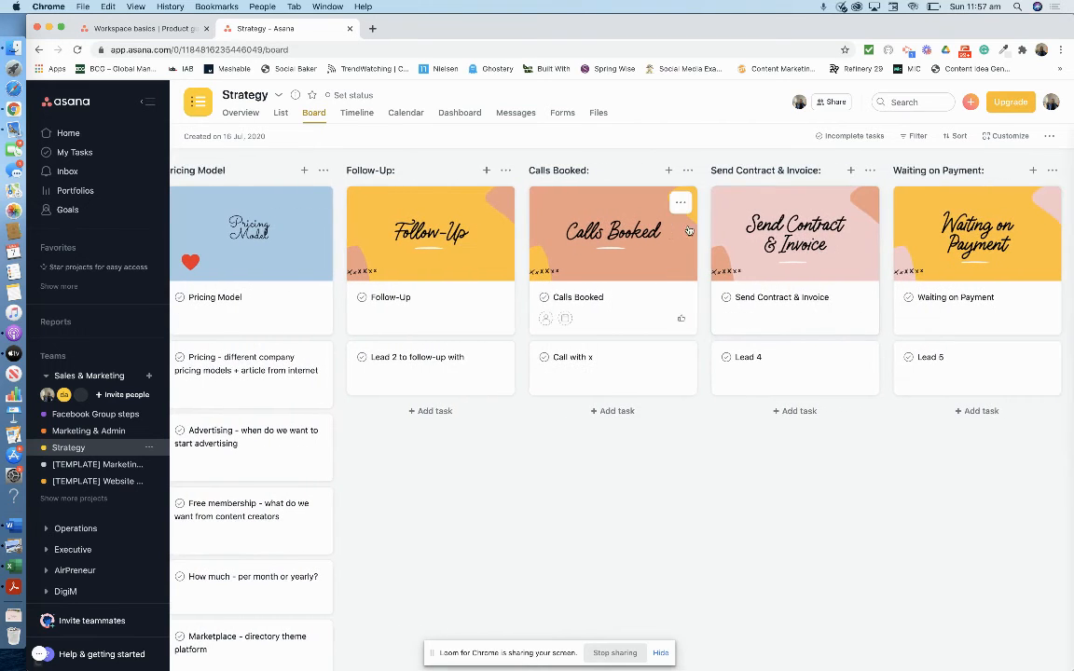
mouse_move(737, 272)
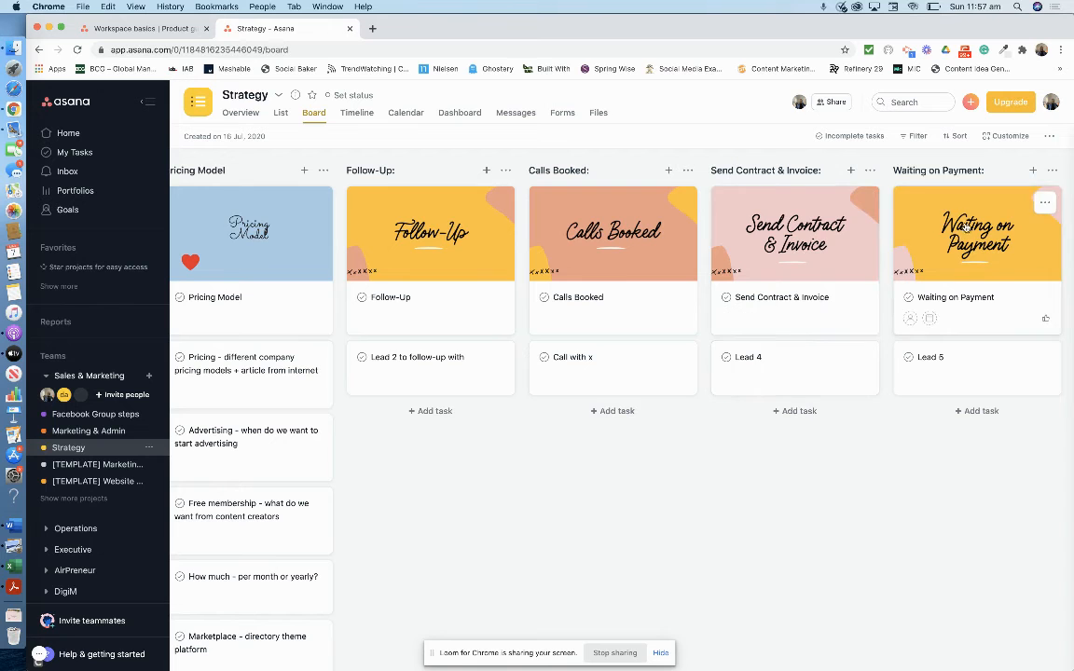
scroll(right, 3)
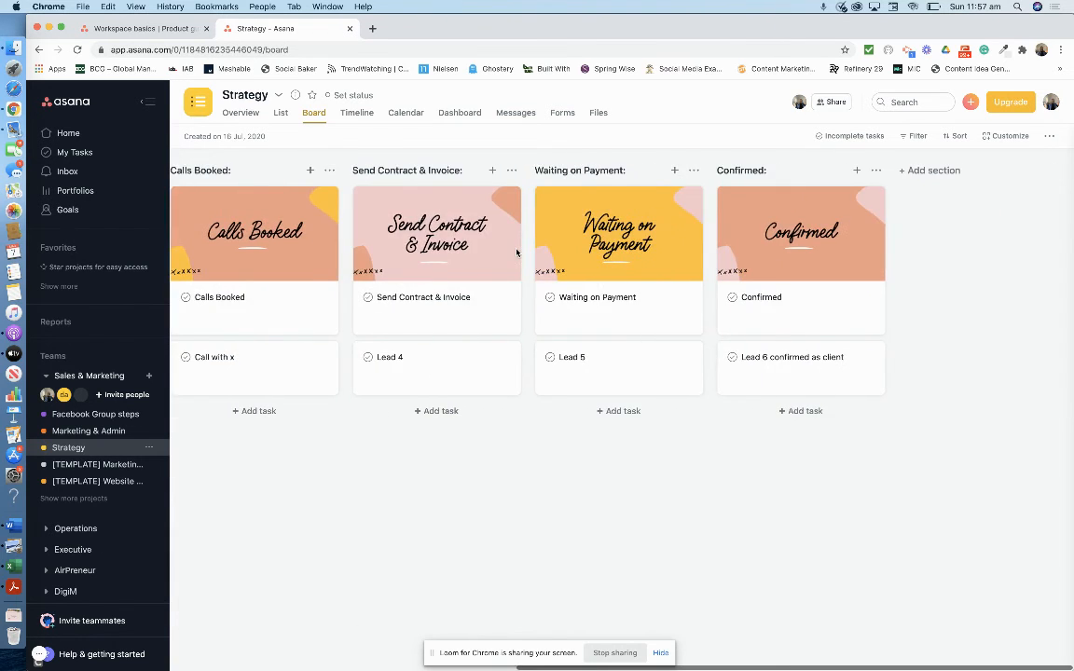
scroll(left, 3)
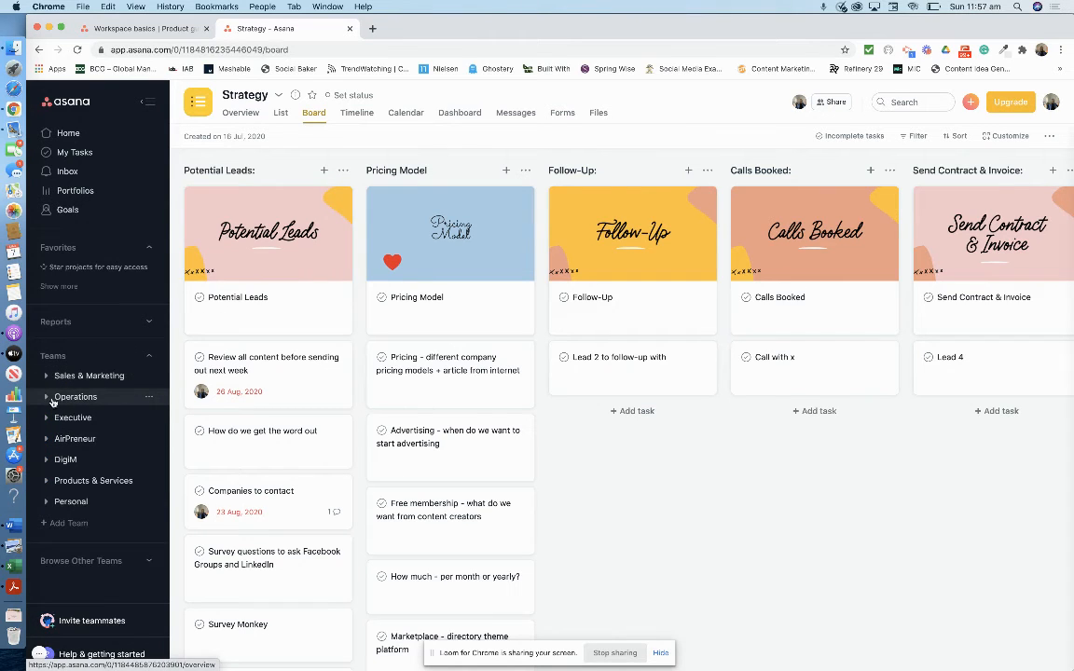
click(45, 396)
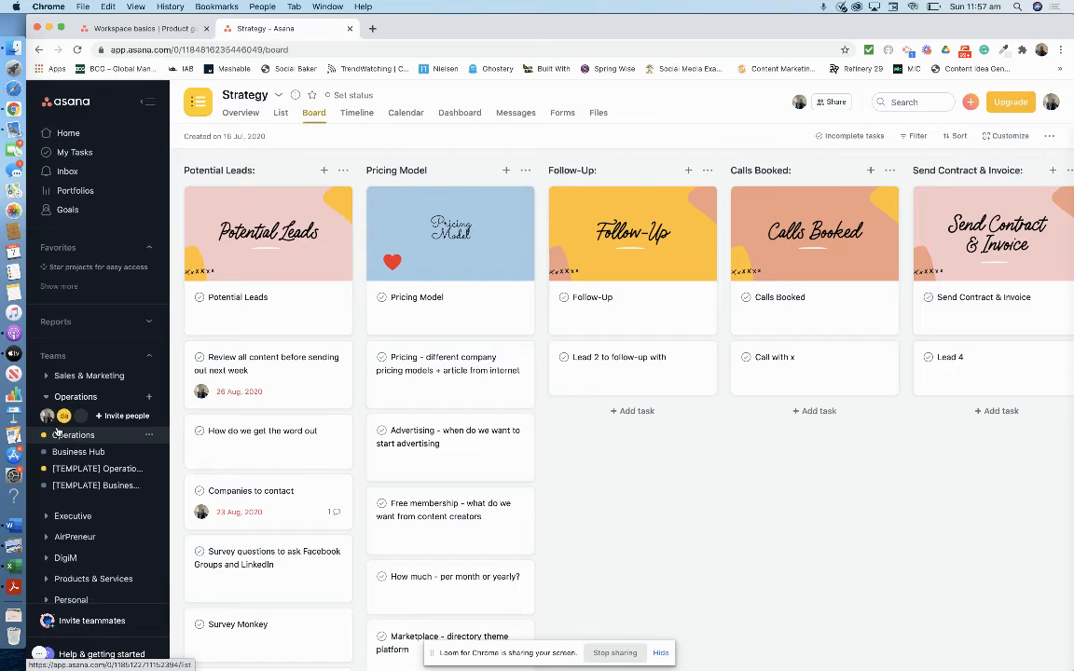
Show the Operations project as a board of Email, Team Meetings, Improvements and Admin columns
click(72, 434)
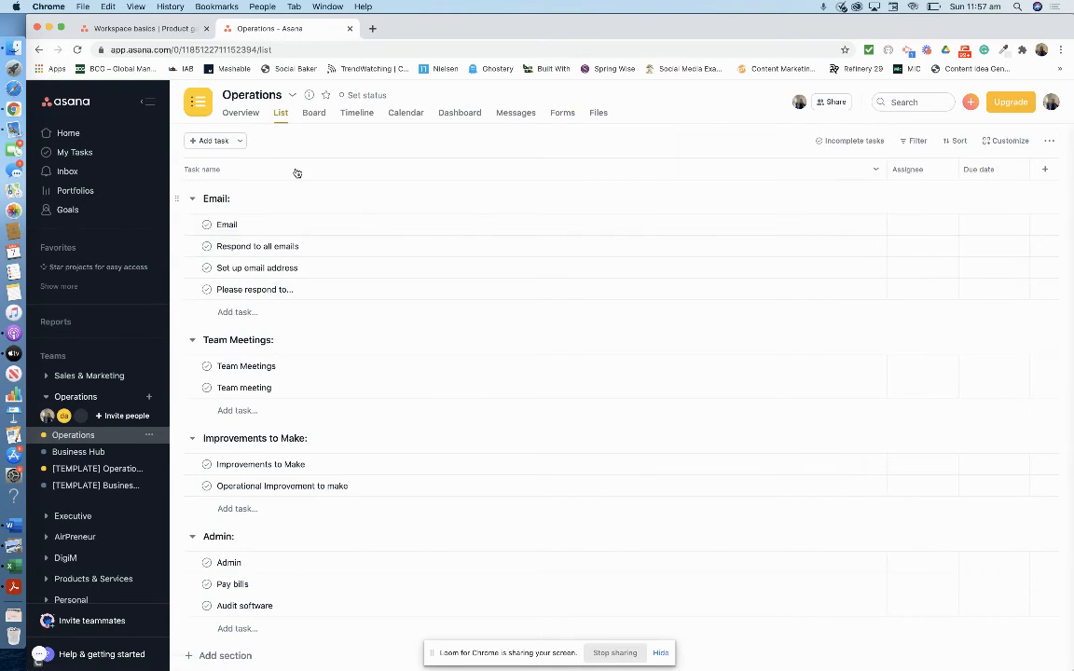
click(313, 113)
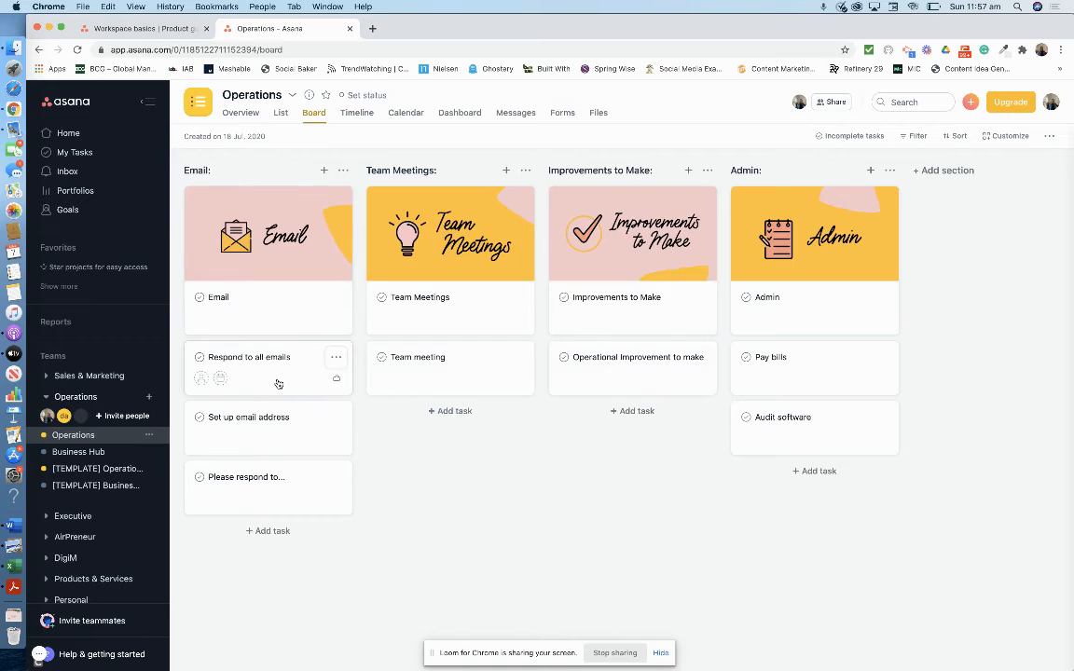
mouse_move(261, 485)
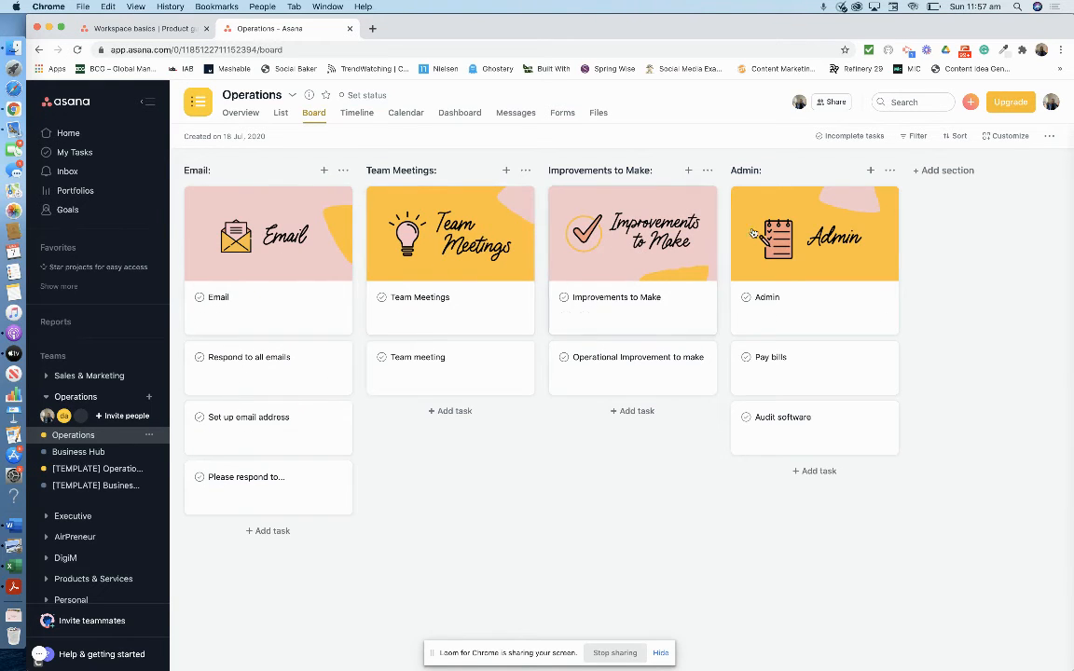
mouse_move(738, 356)
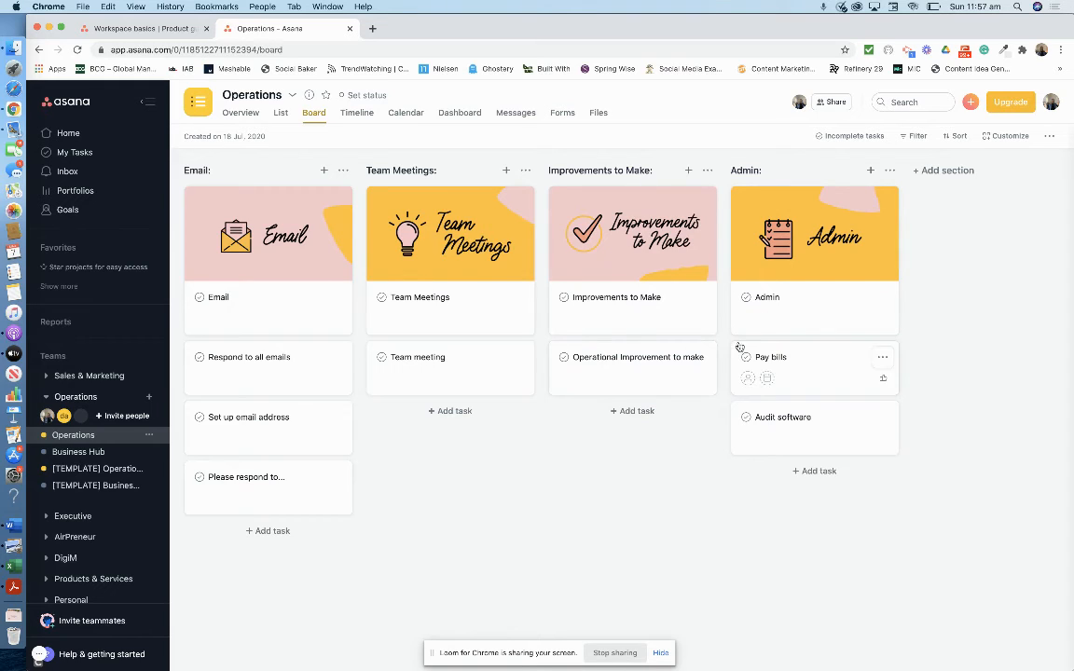
mouse_move(667, 427)
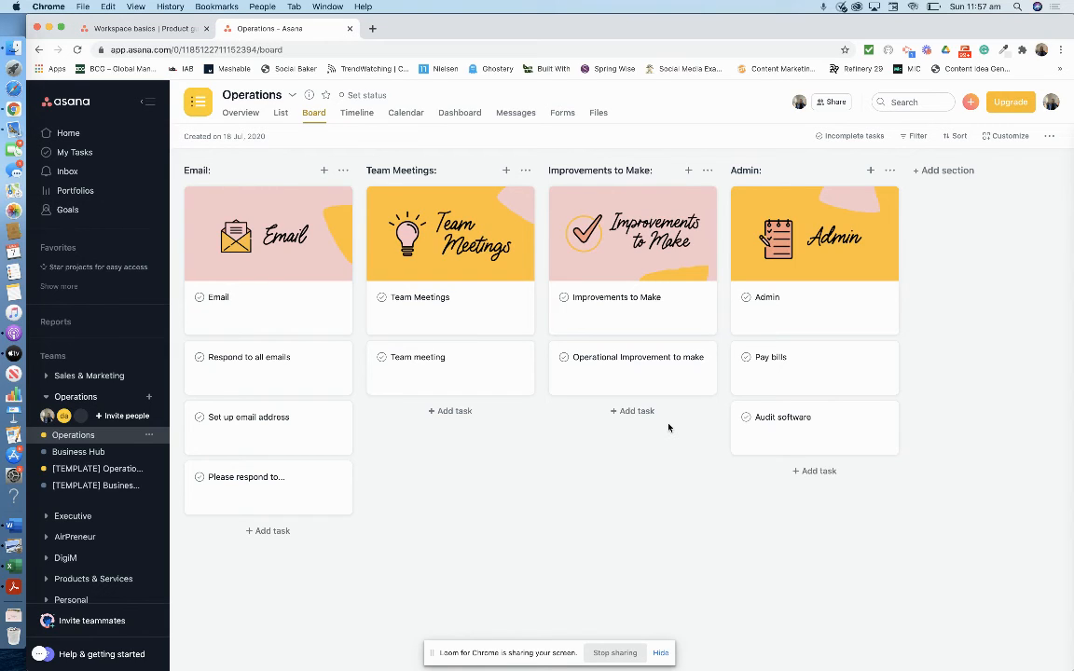
mouse_move(269, 478)
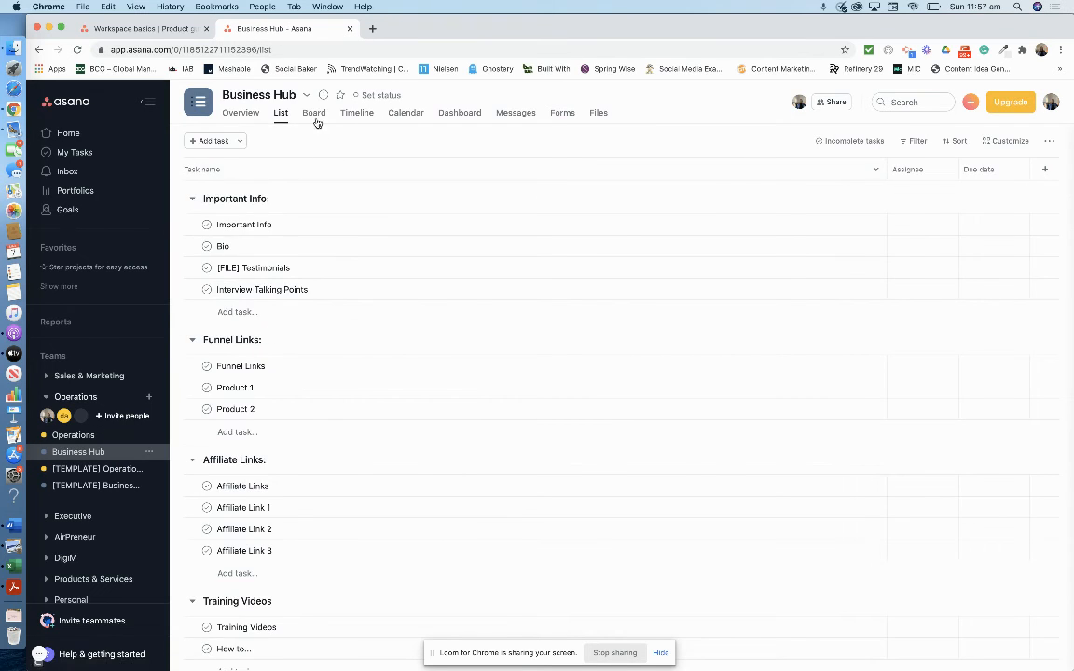
View Business Hub as a board, then reach Big Goals under the Executive team in the sidebar
click(313, 111)
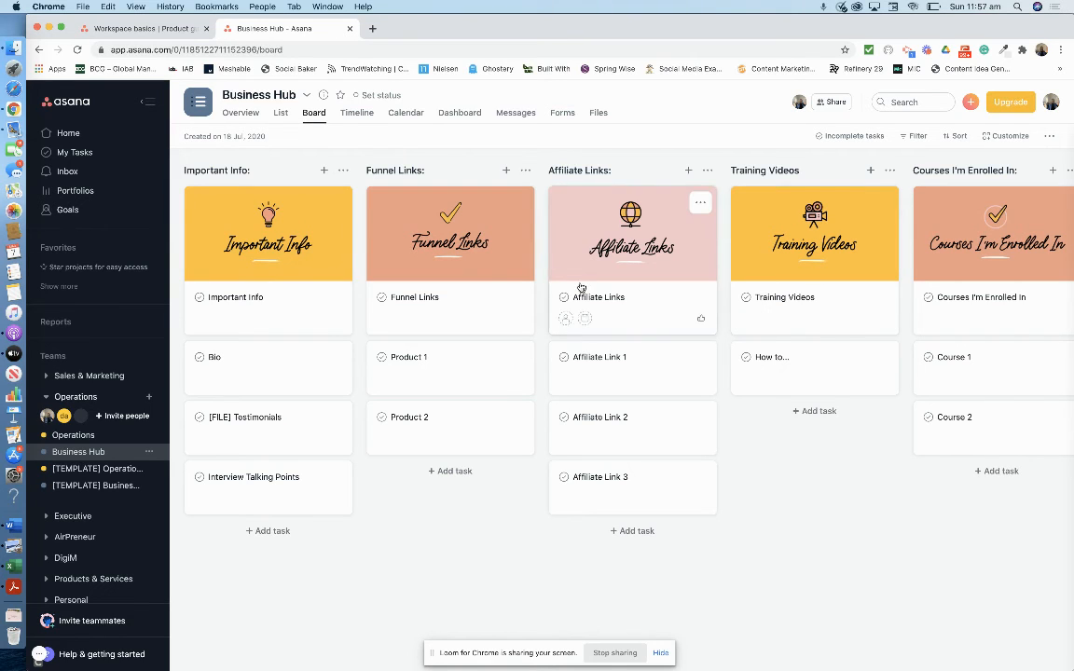
mouse_move(224, 395)
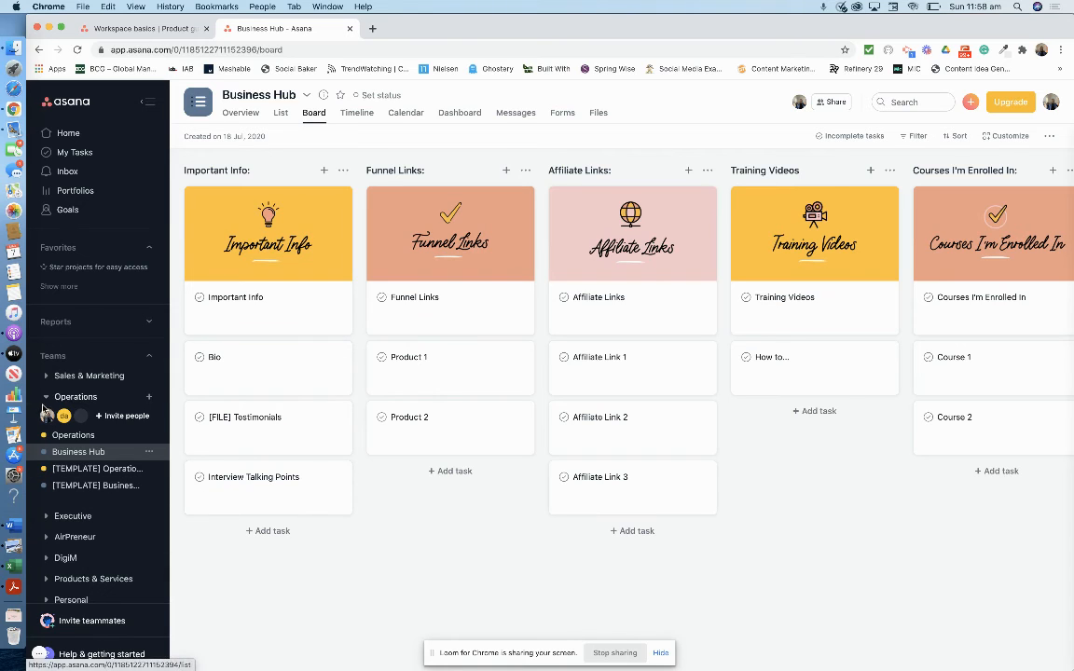
click(75, 396)
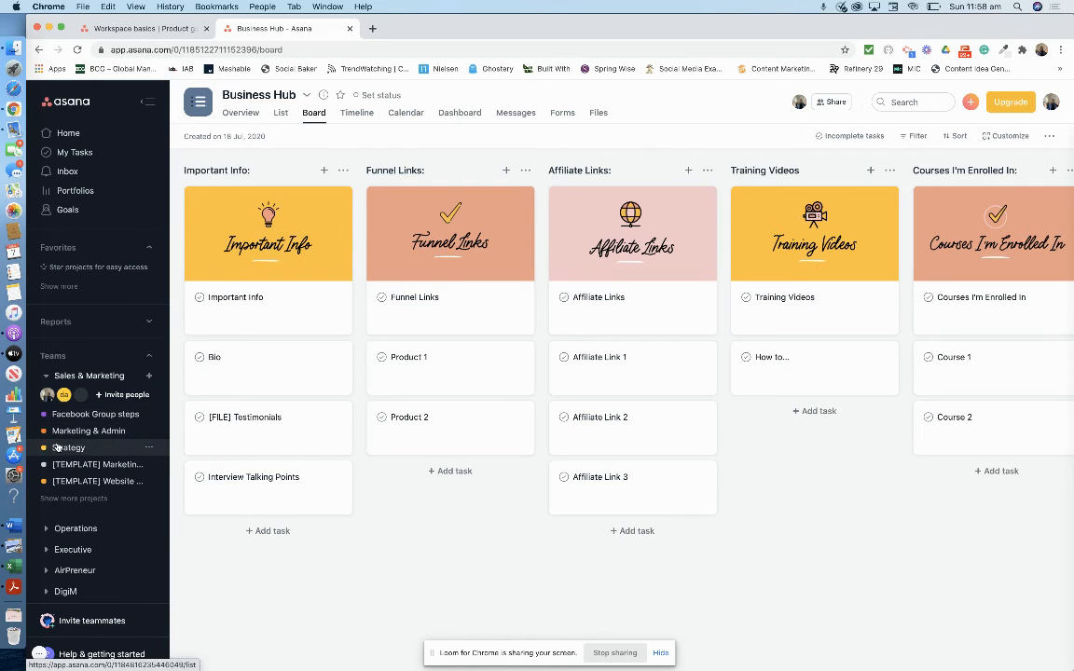
mouse_move(71, 438)
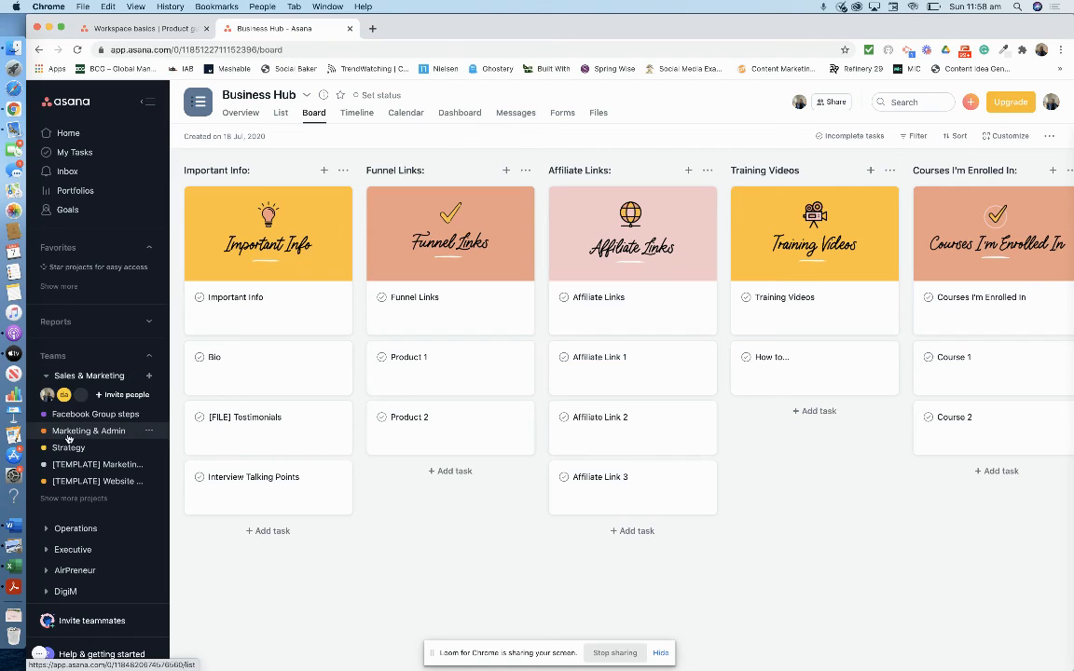
mouse_move(89, 430)
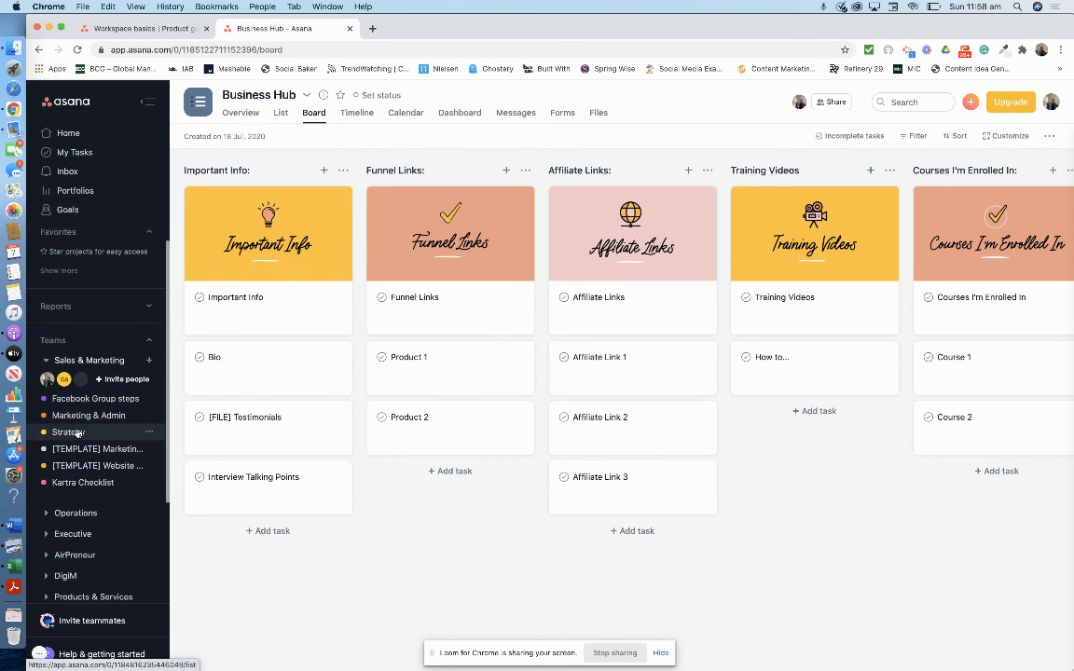
scroll(down, 3)
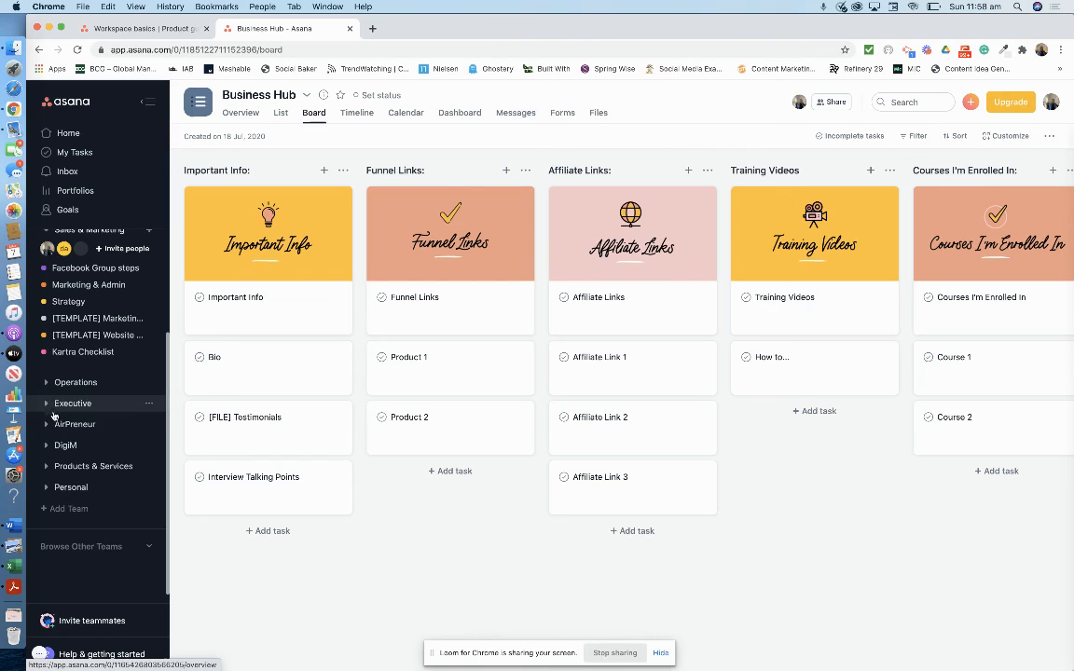
click(47, 403)
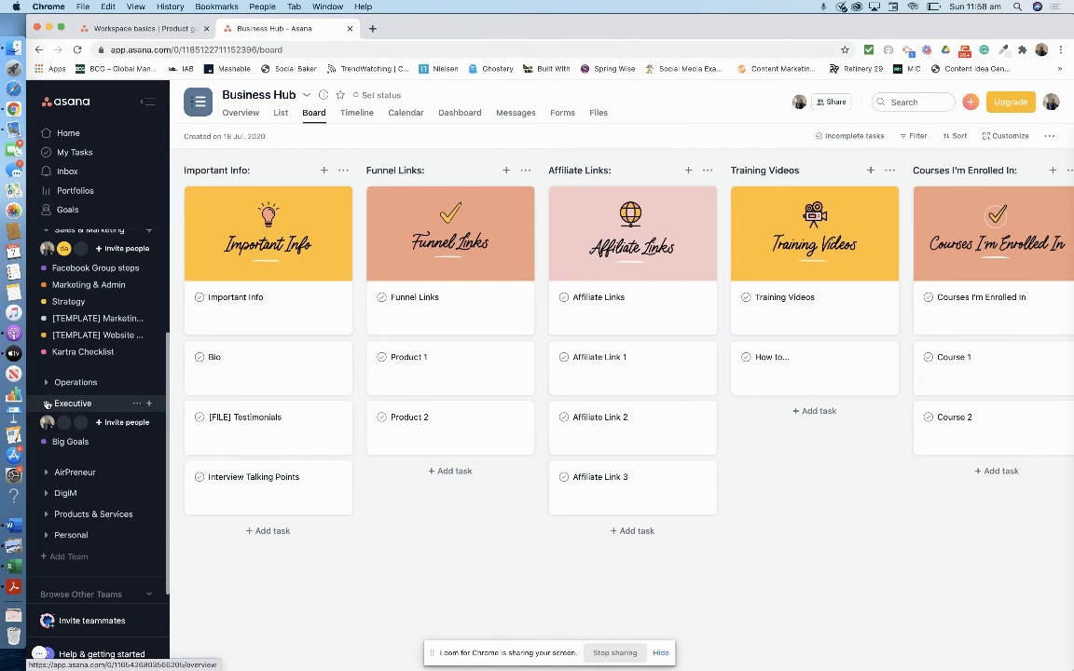
click(71, 442)
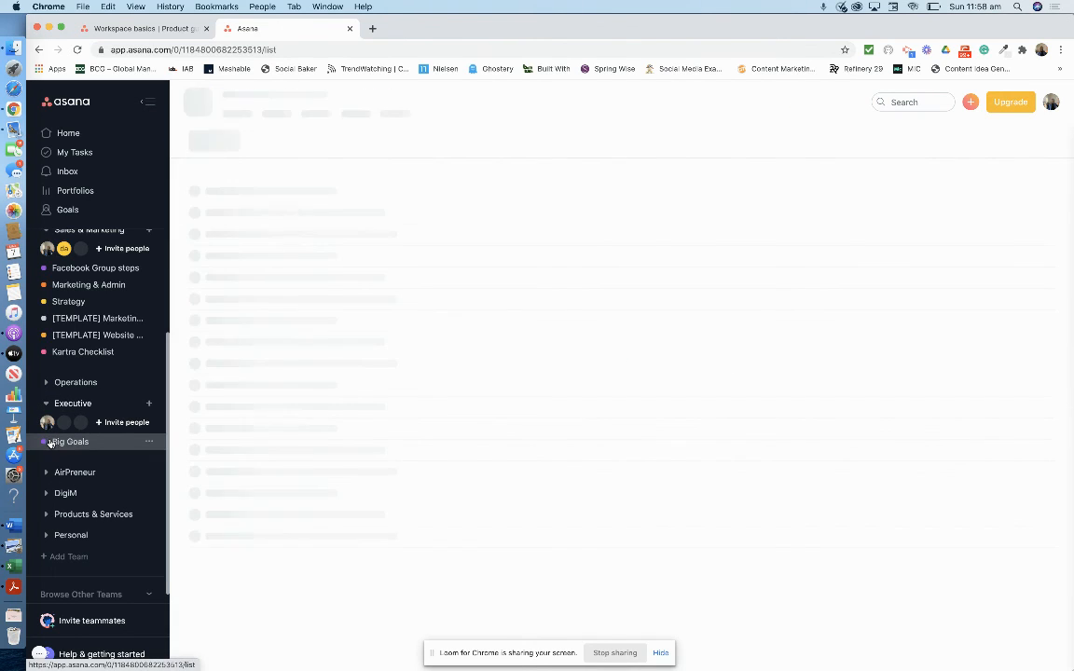
Show Big Goals as a board with Quarter Two, Three and Four goal columns
click(71, 440)
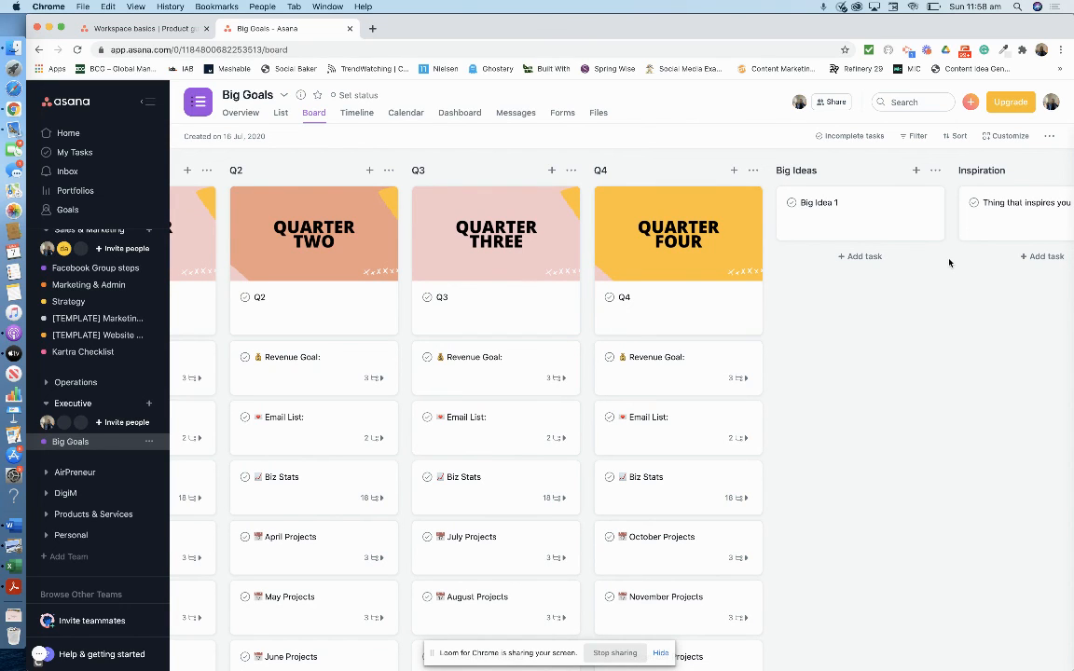
mouse_move(501, 364)
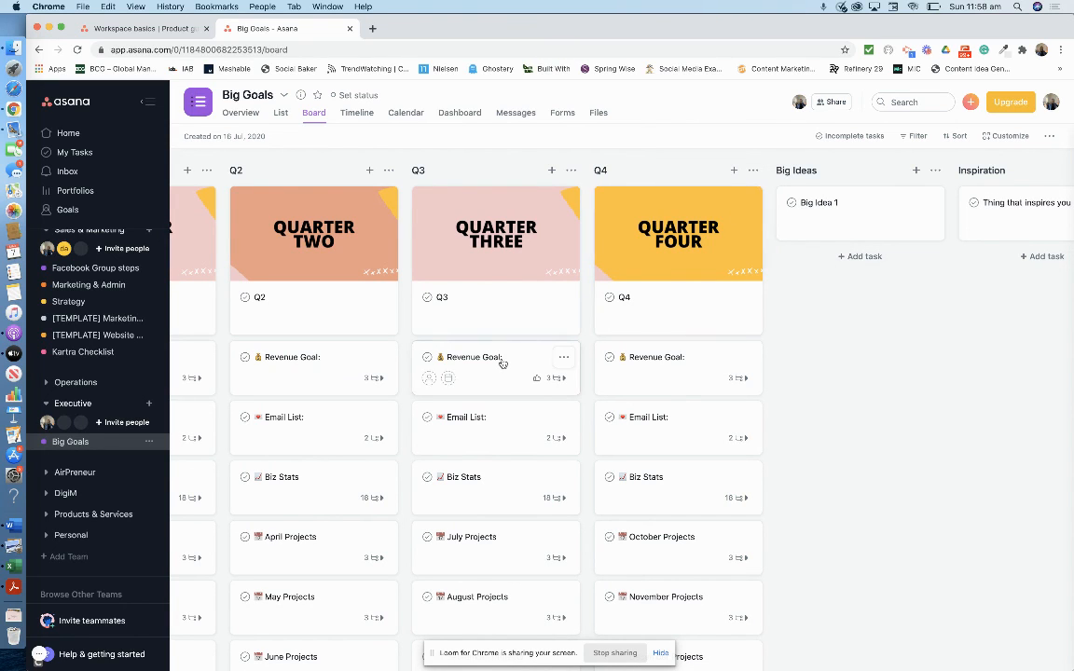